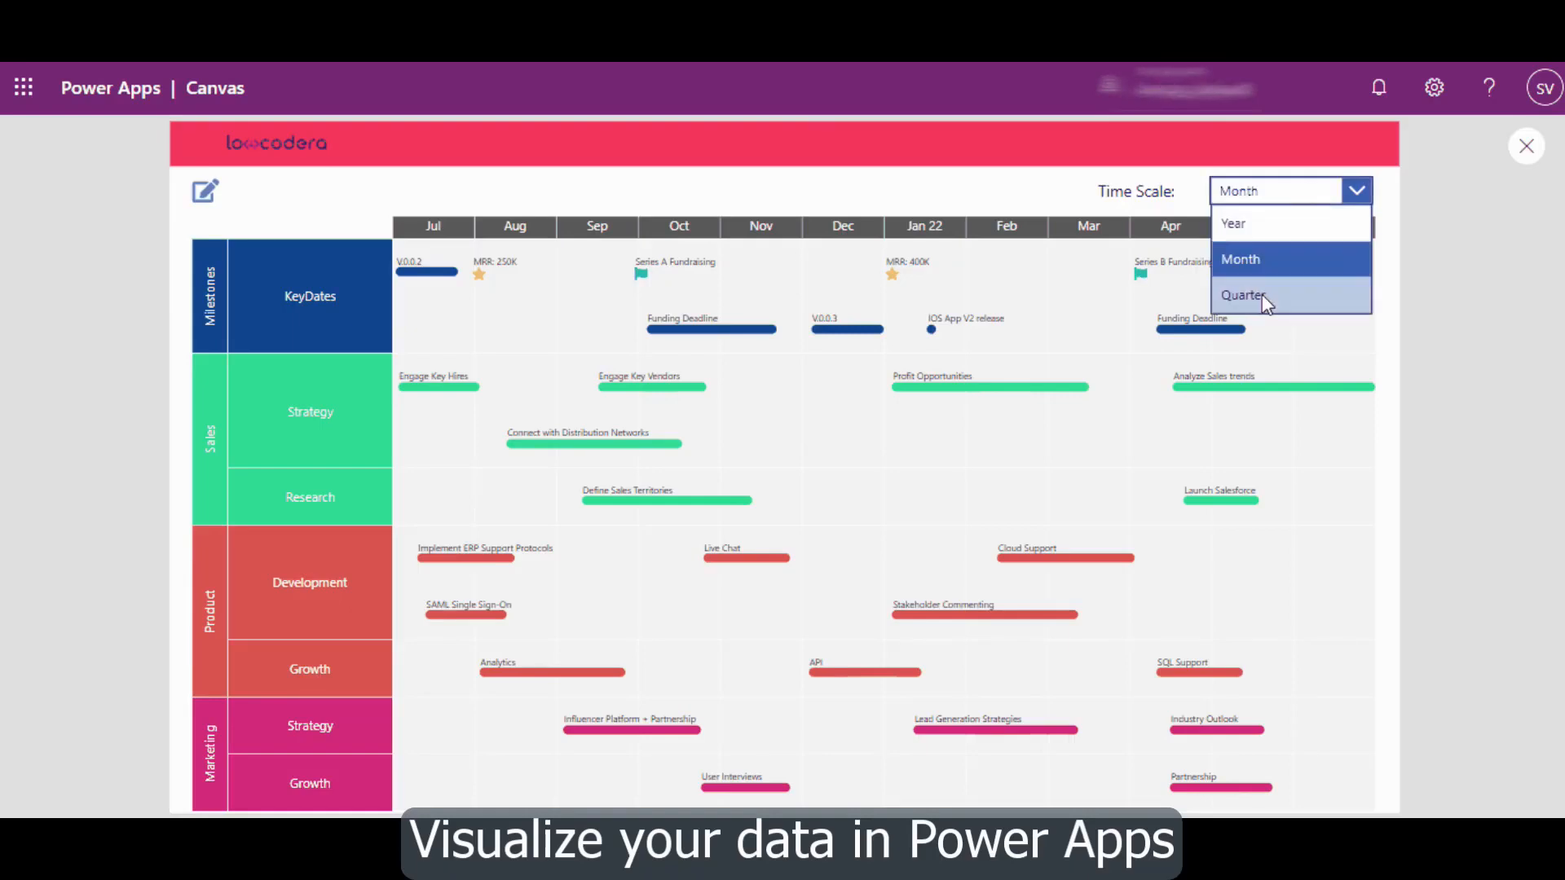
Browse the Lowcodera site and download the Lowcodera UI components package
click(1242, 295)
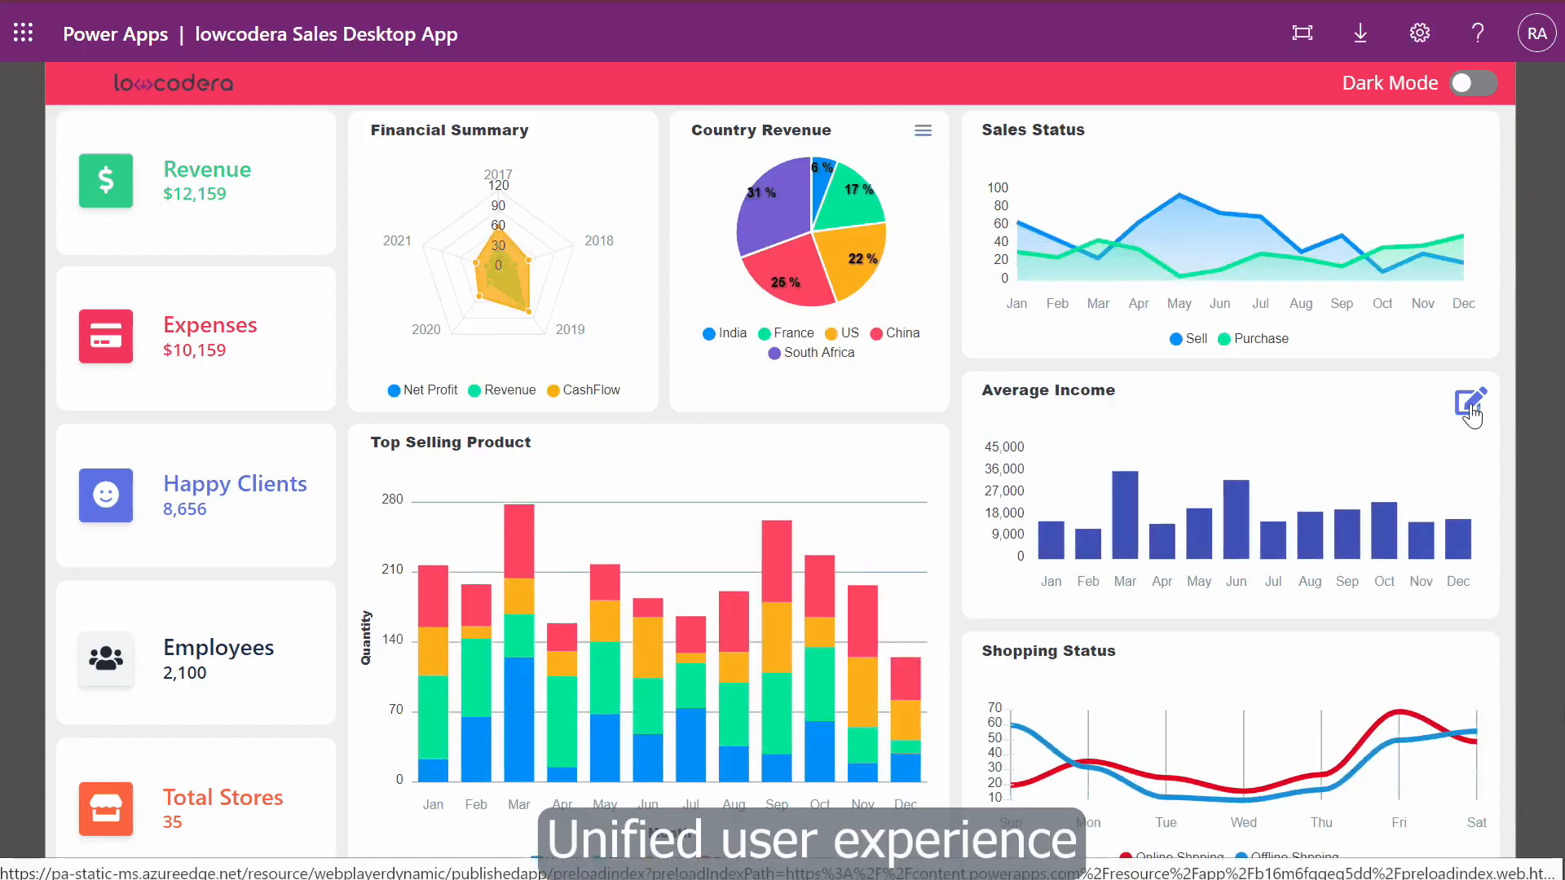
click(1469, 404)
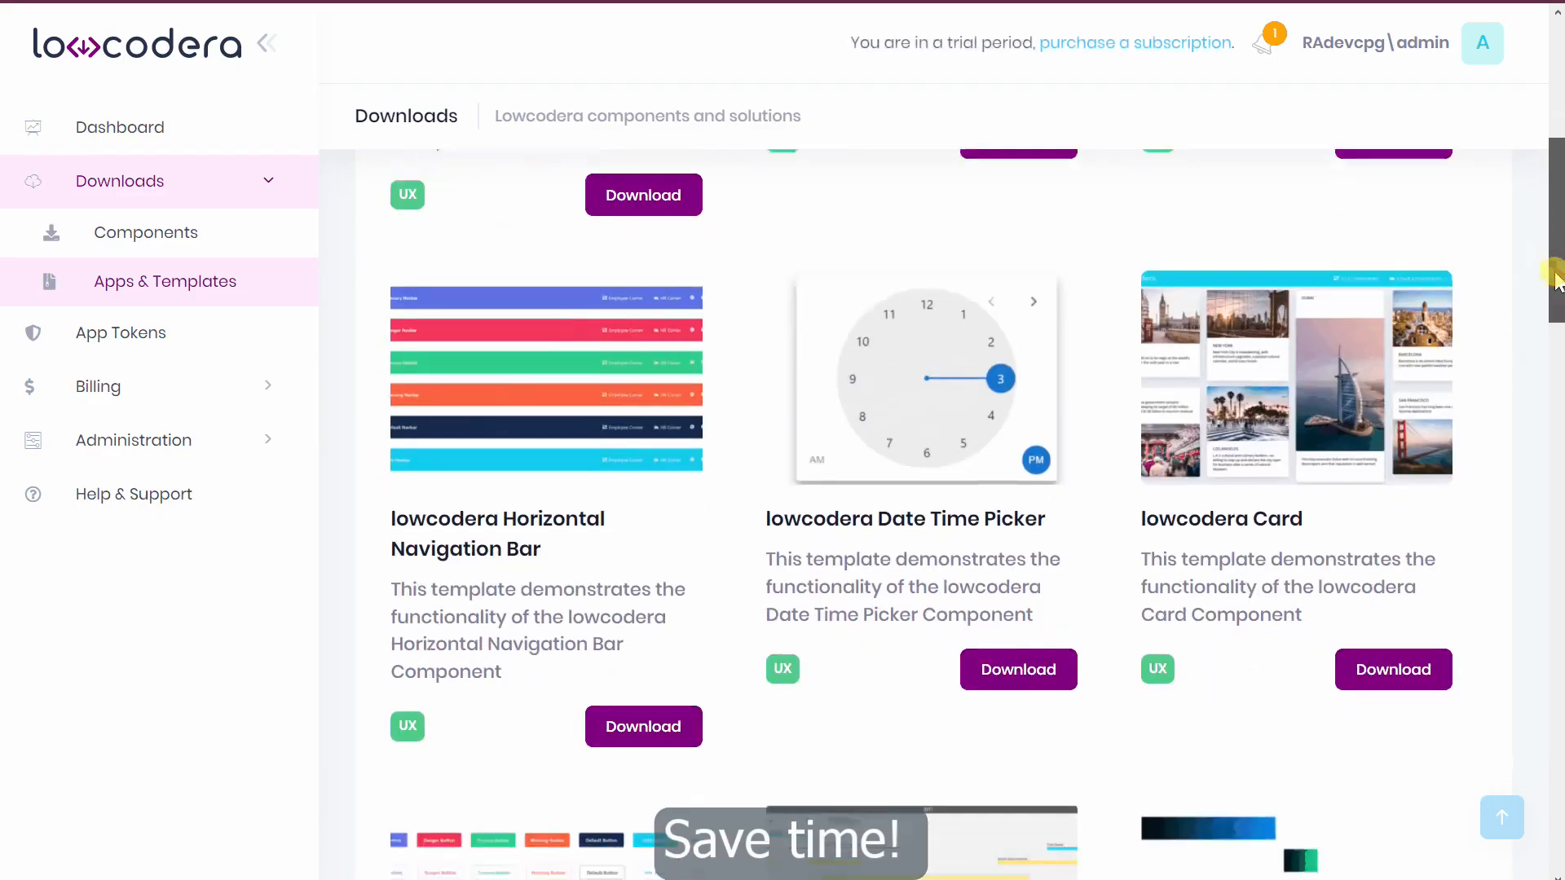
scroll(down, 3)
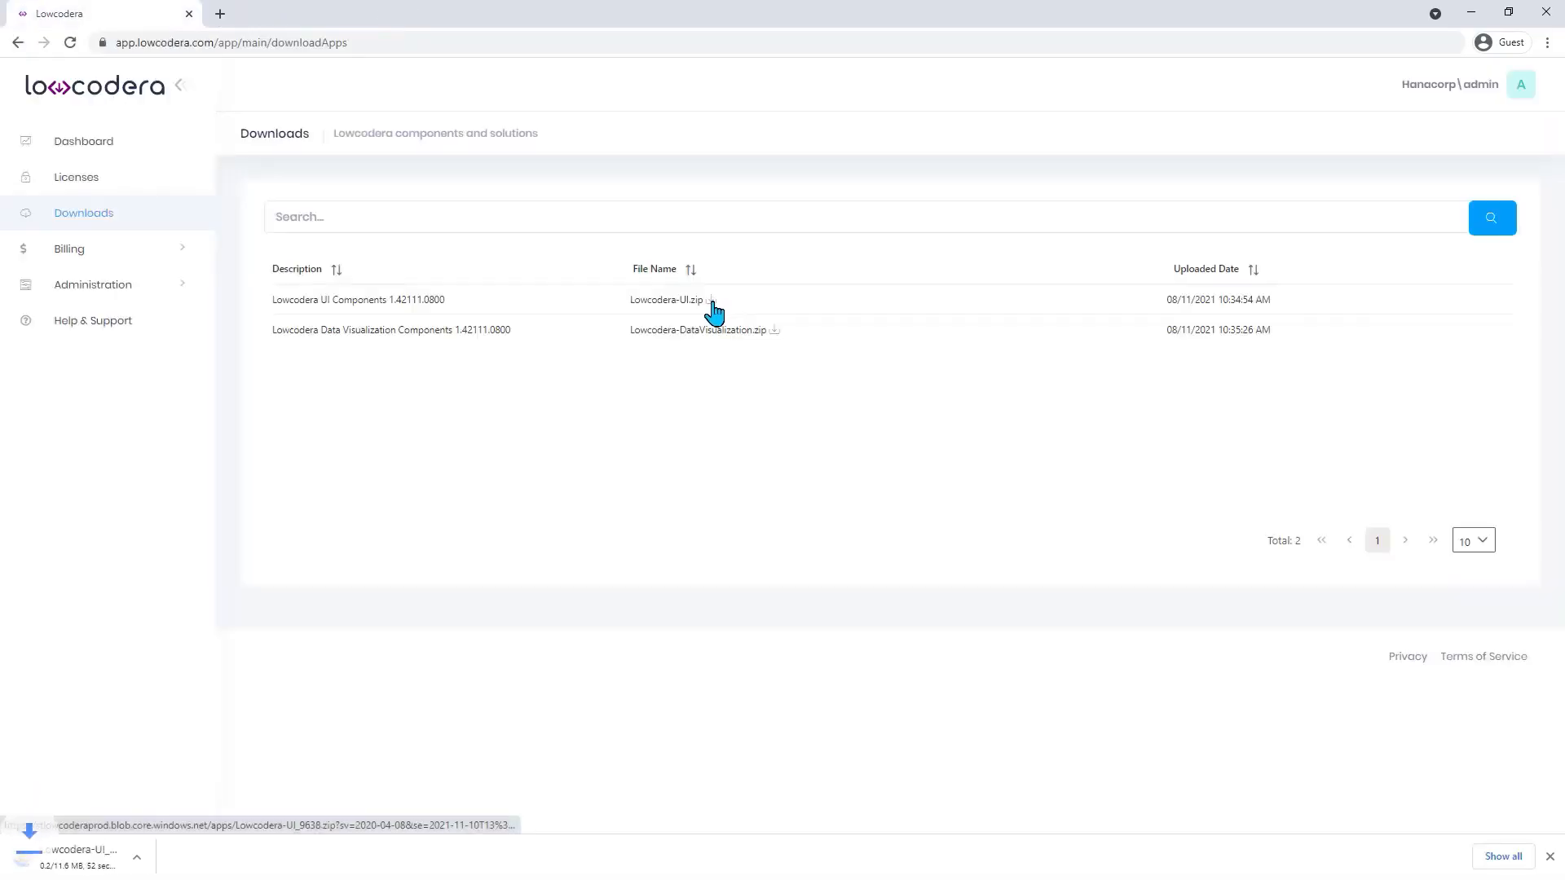
click(773, 330)
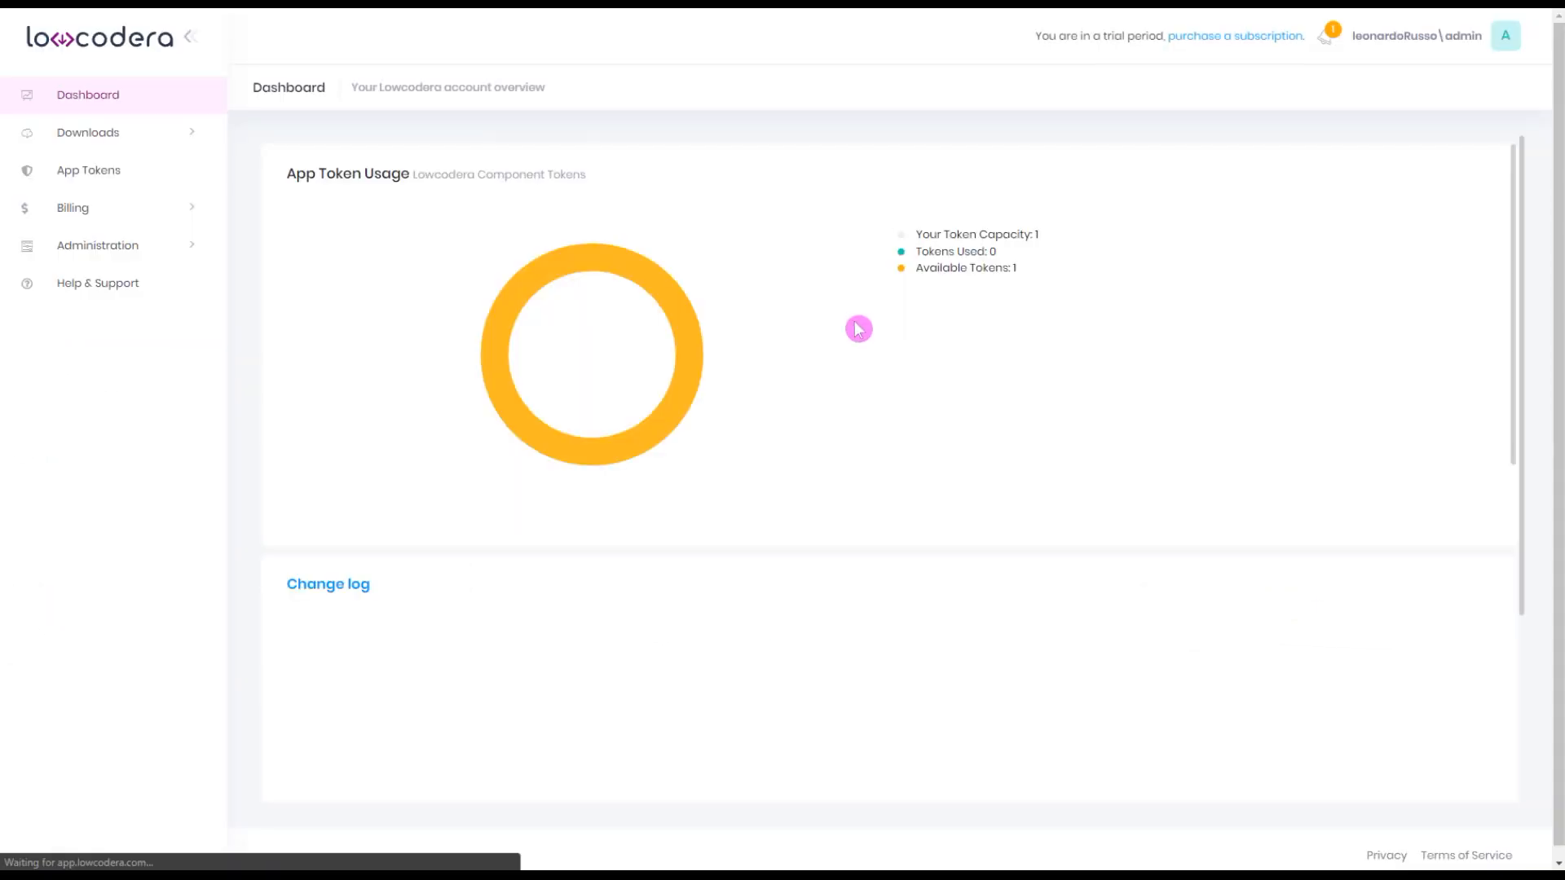
Preview the Seven Wonders app, search by name, then Reset to show all wonders
click(88, 169)
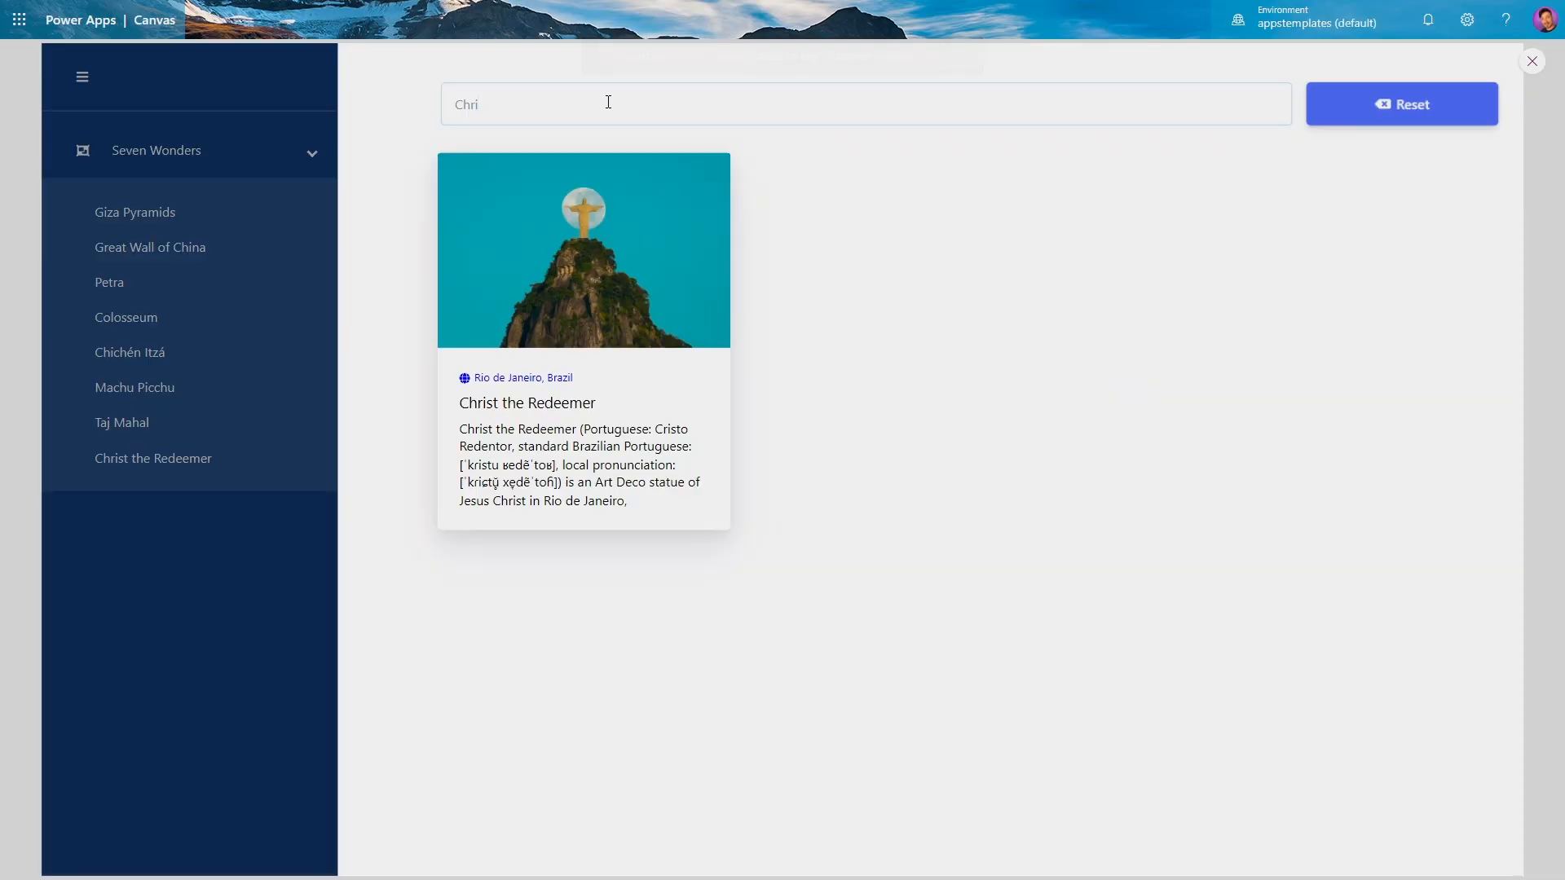
click(1400, 104)
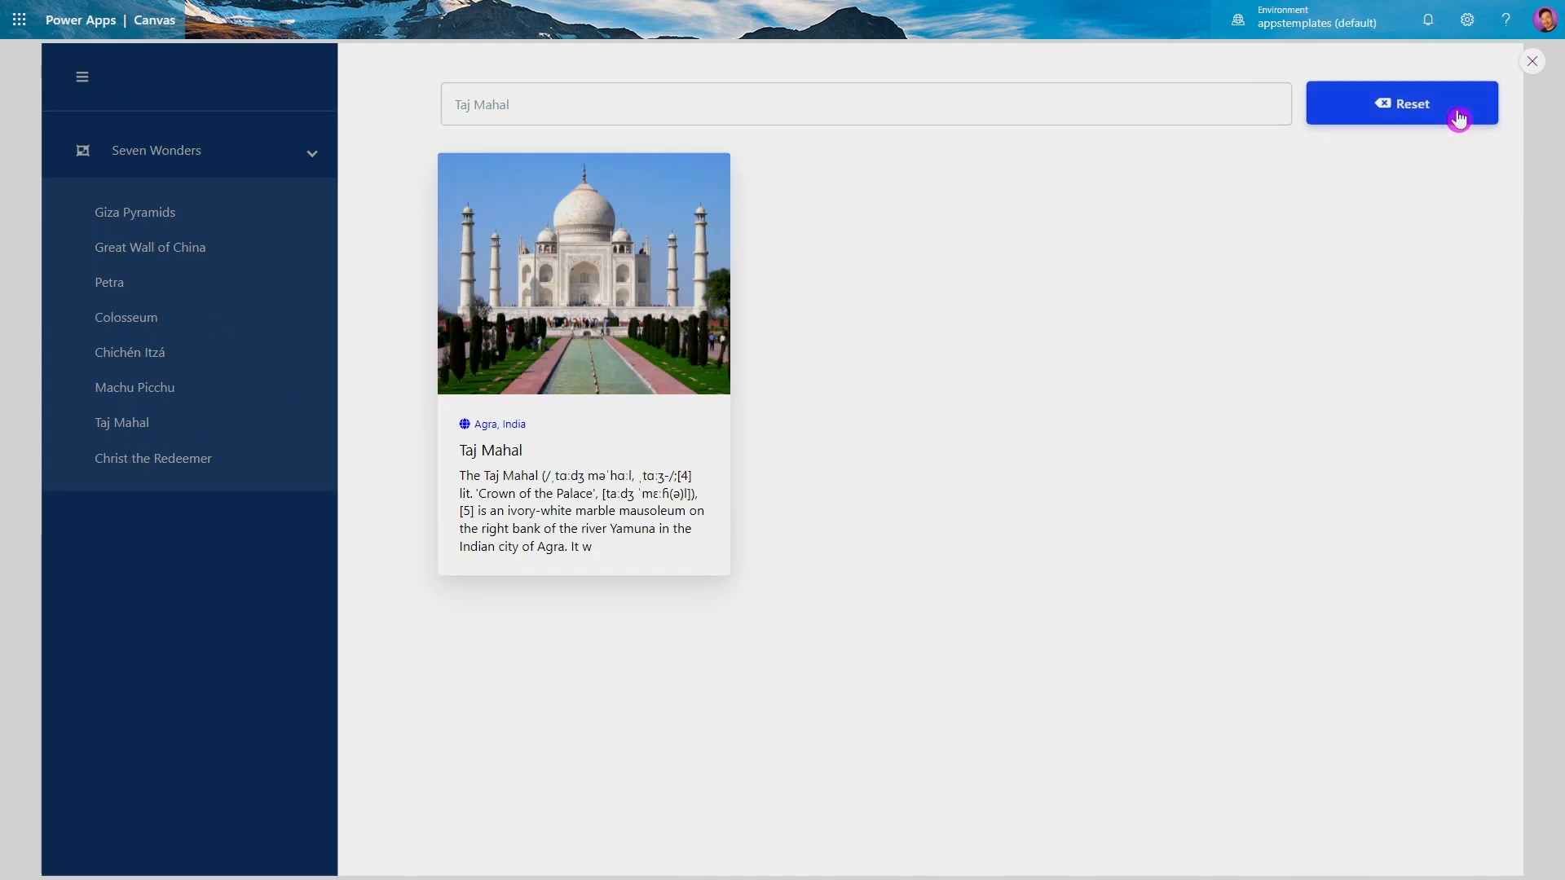
click(1400, 103)
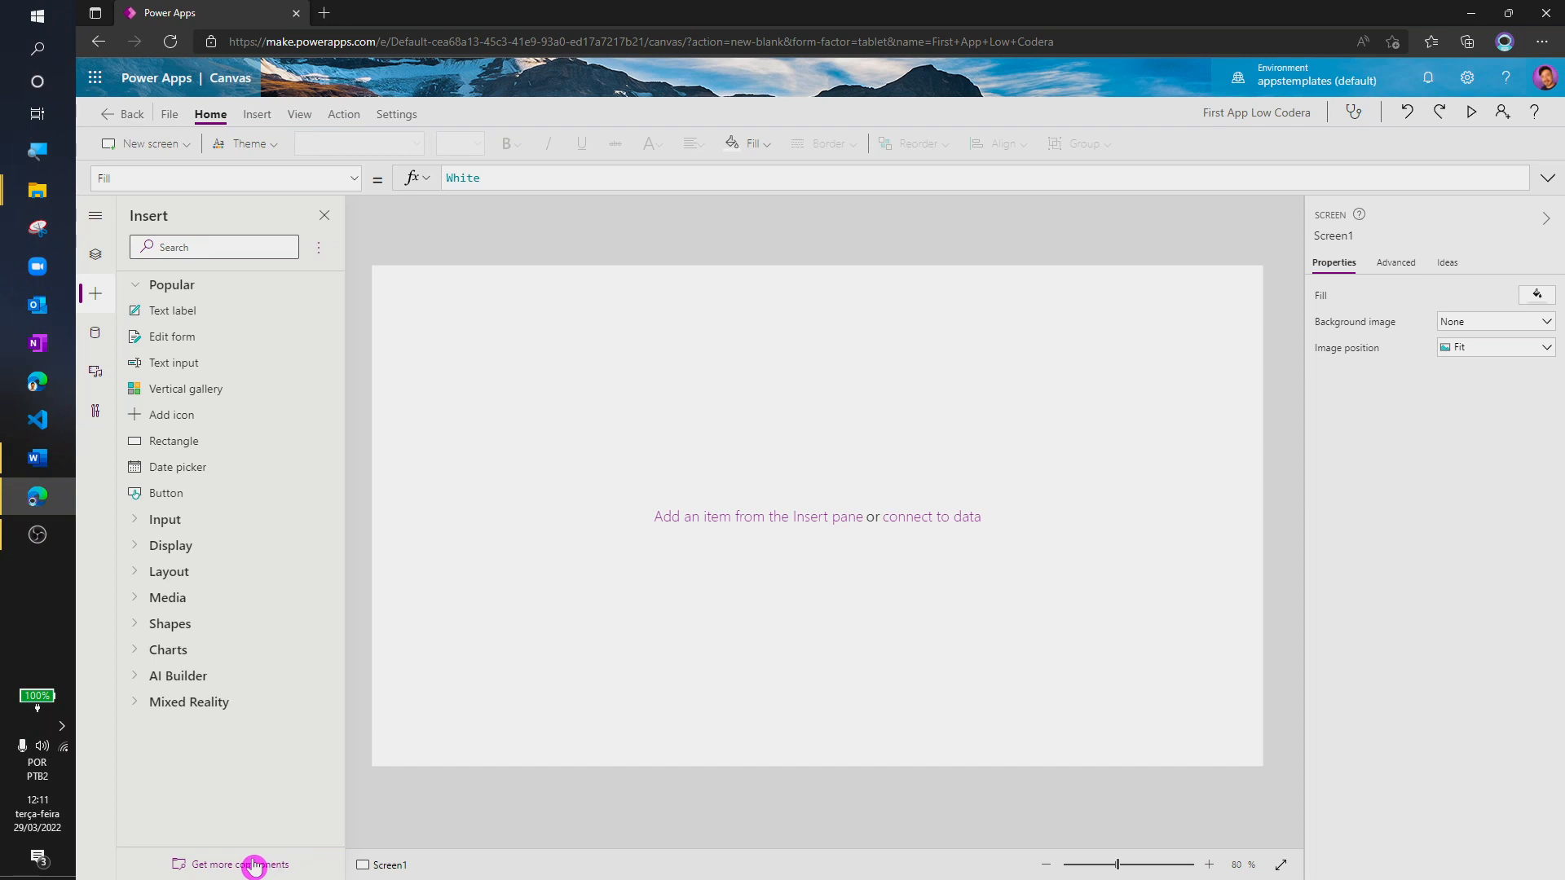
Import the Lowcodera TextBox code component and place TextBox1 on Screen1, showing a missing-token message
click(238, 864)
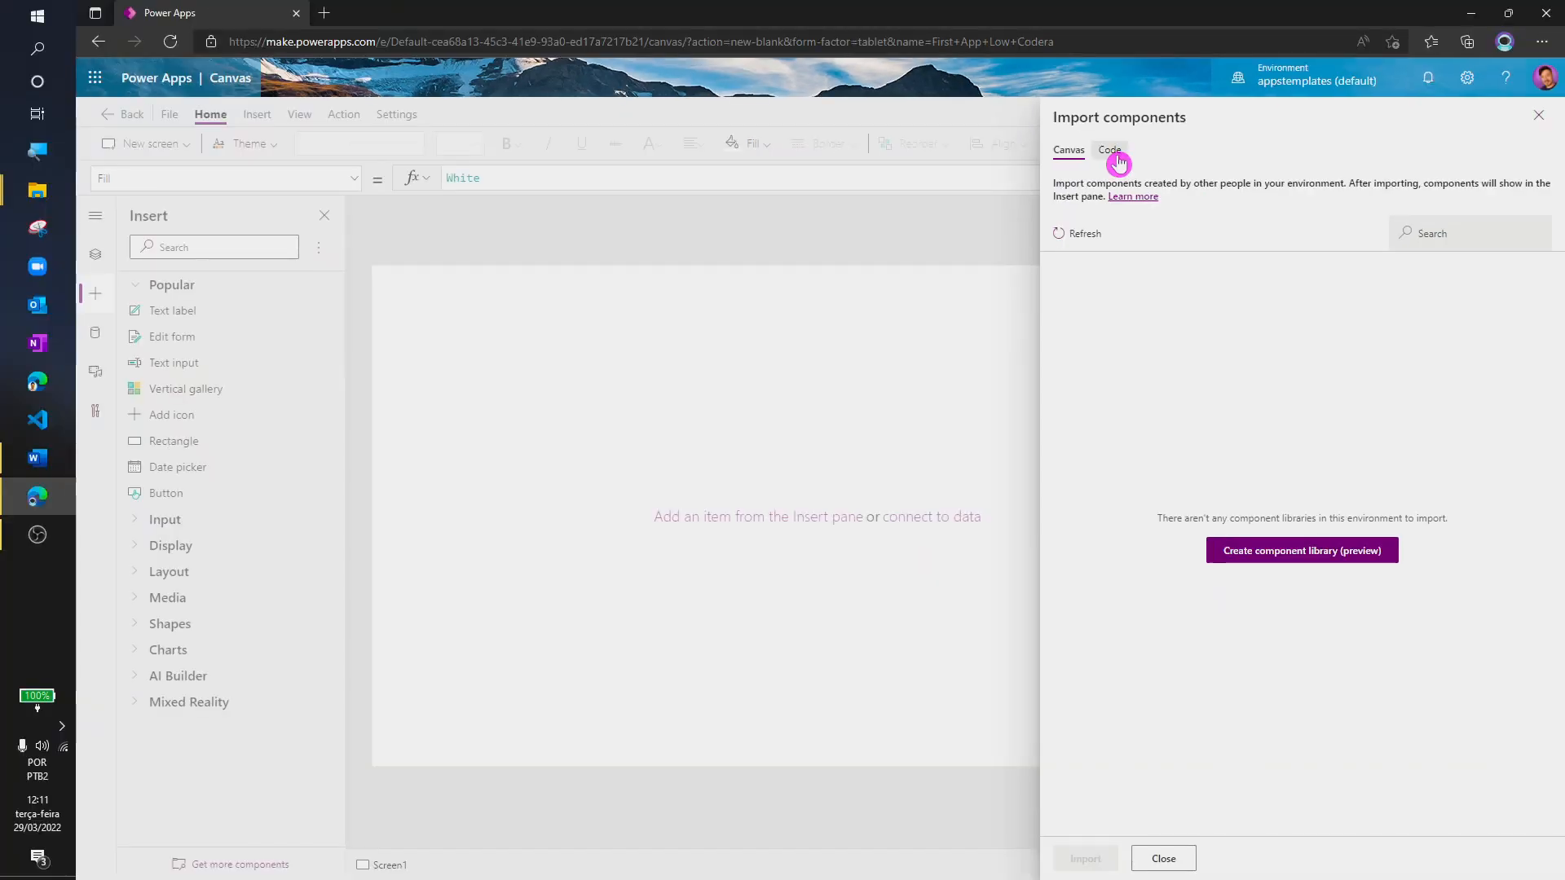
click(1109, 150)
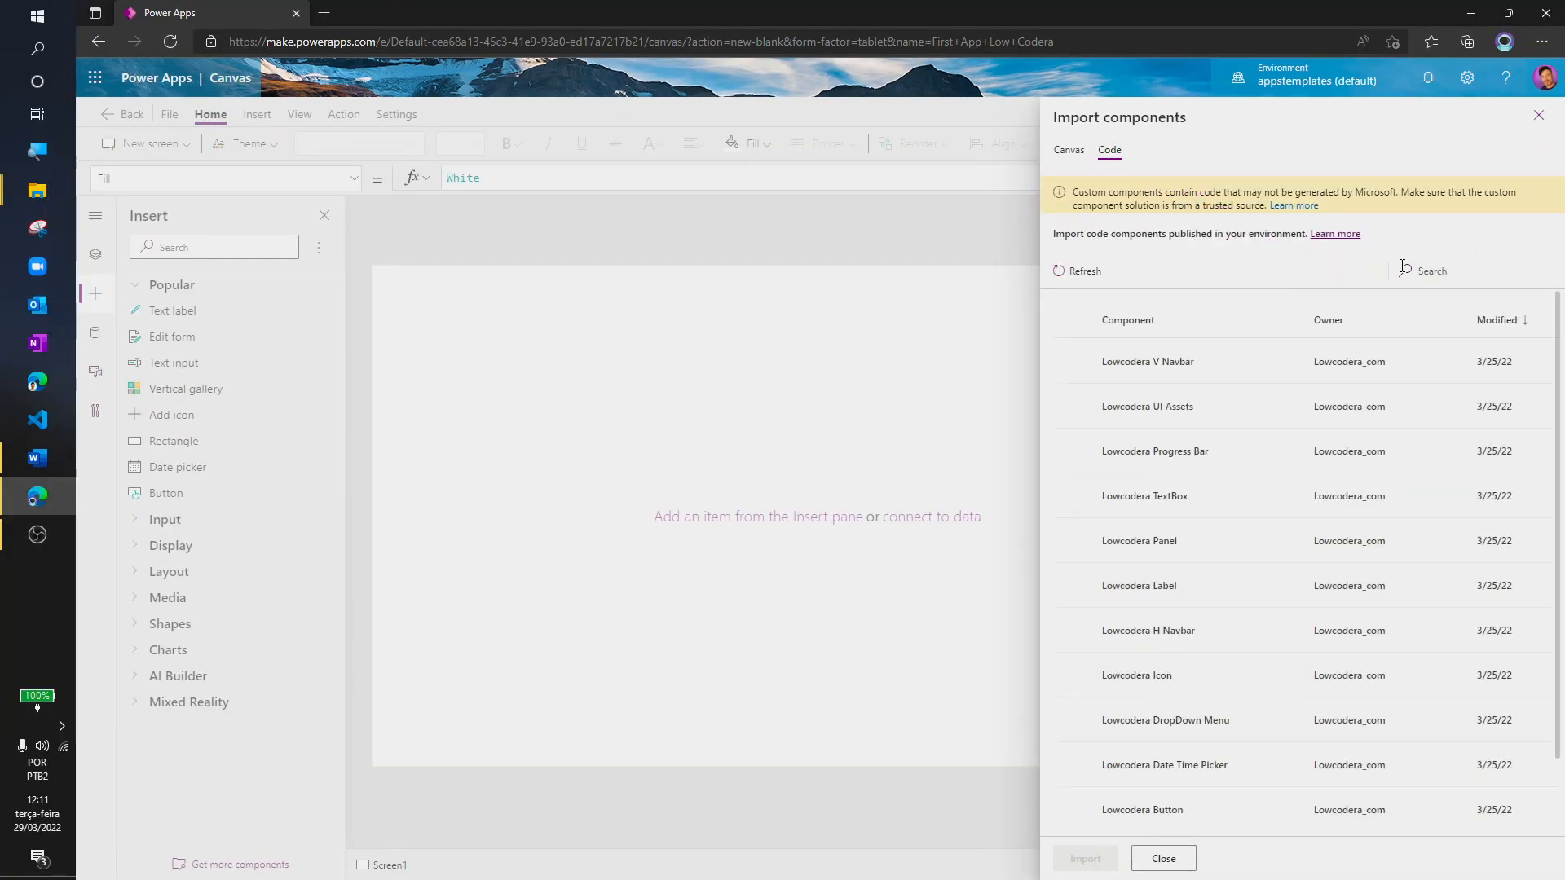
text(tex)
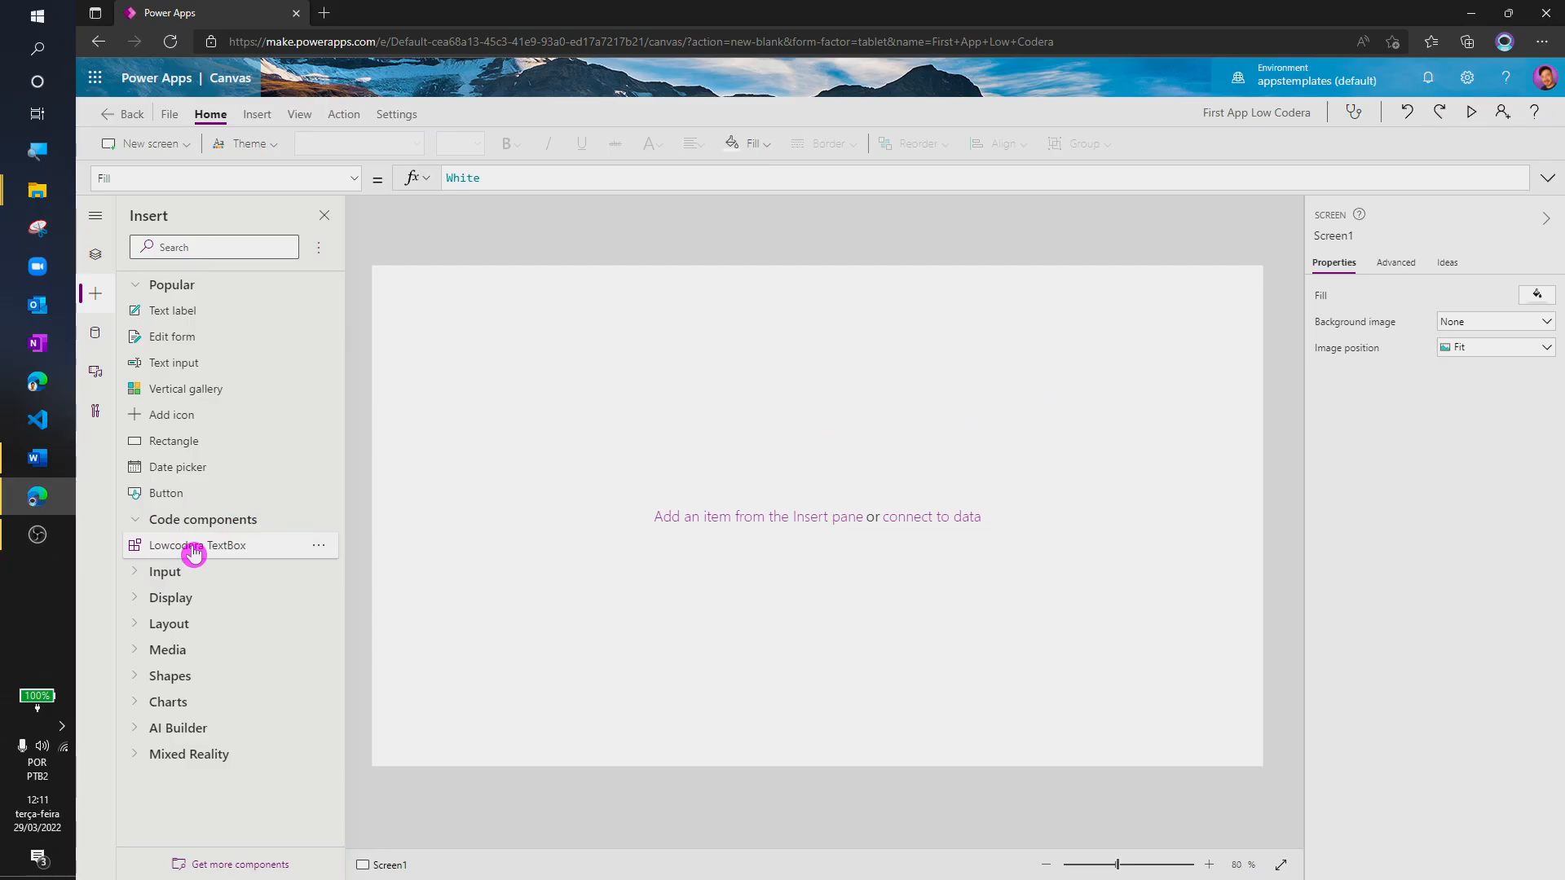
click(197, 545)
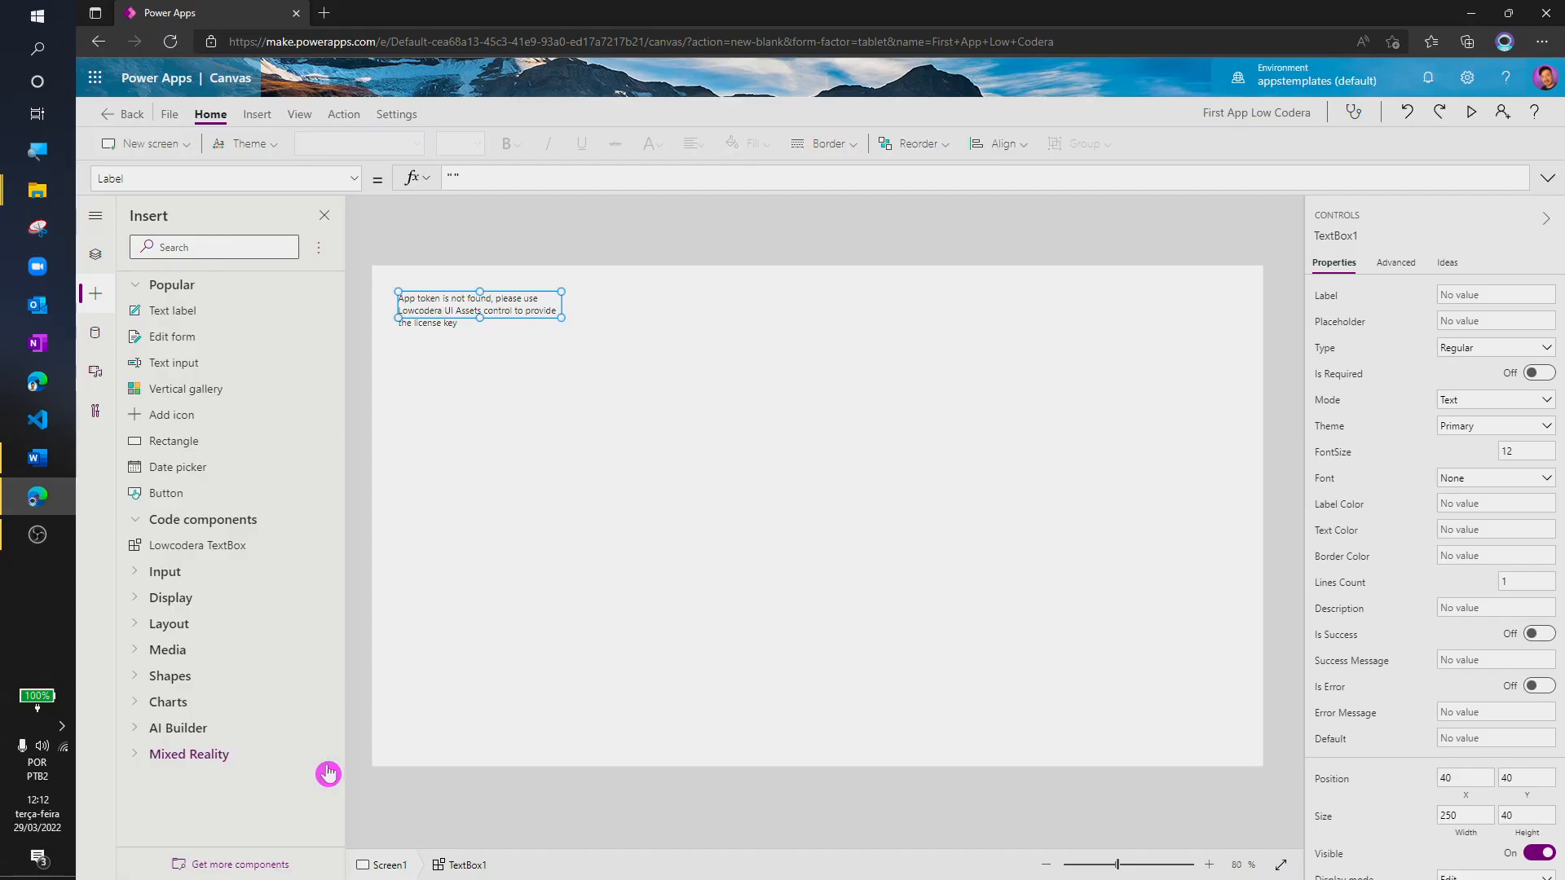
click(238, 864)
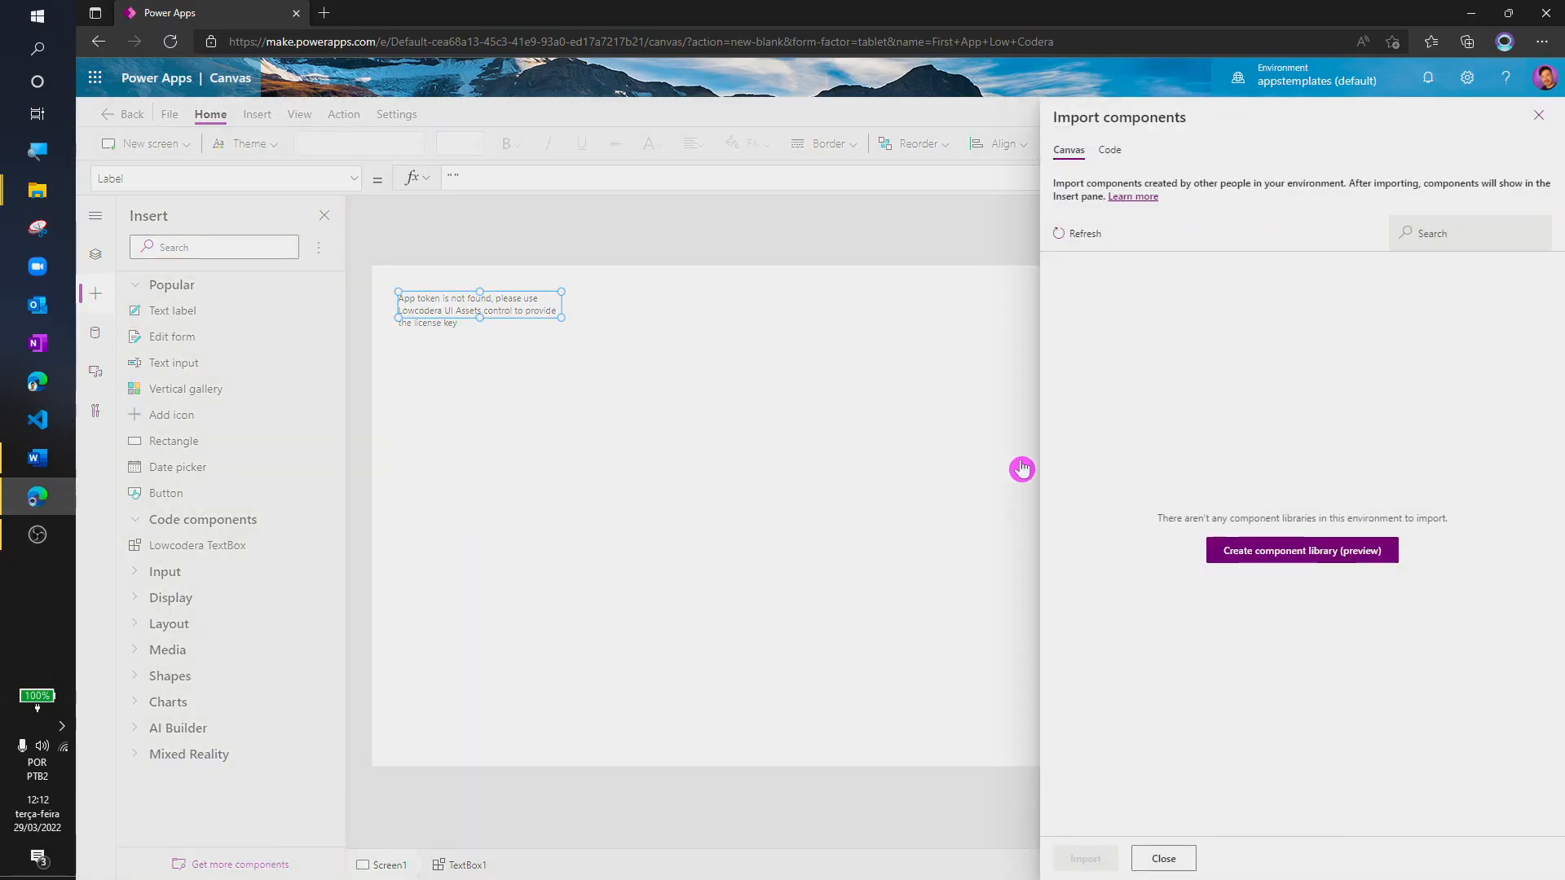
Import the UI Assets component and go to the Lowcodera portal's App Tokens page
click(1109, 150)
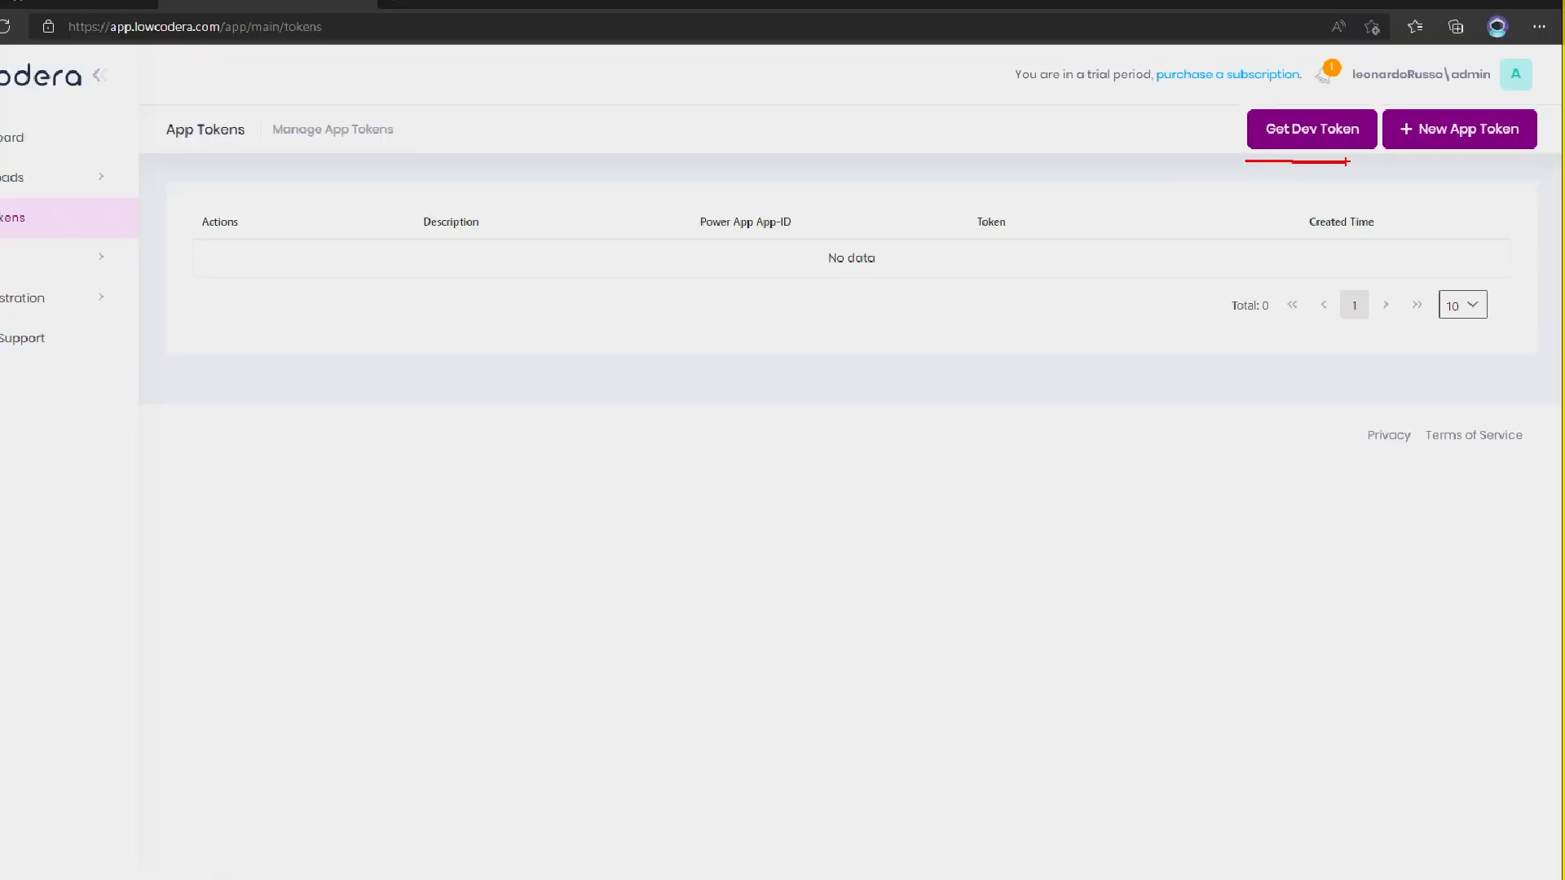
Copy a Dev Token from the Lowcodera portal and return to Power Apps to paste it into UI Assets
click(1311, 129)
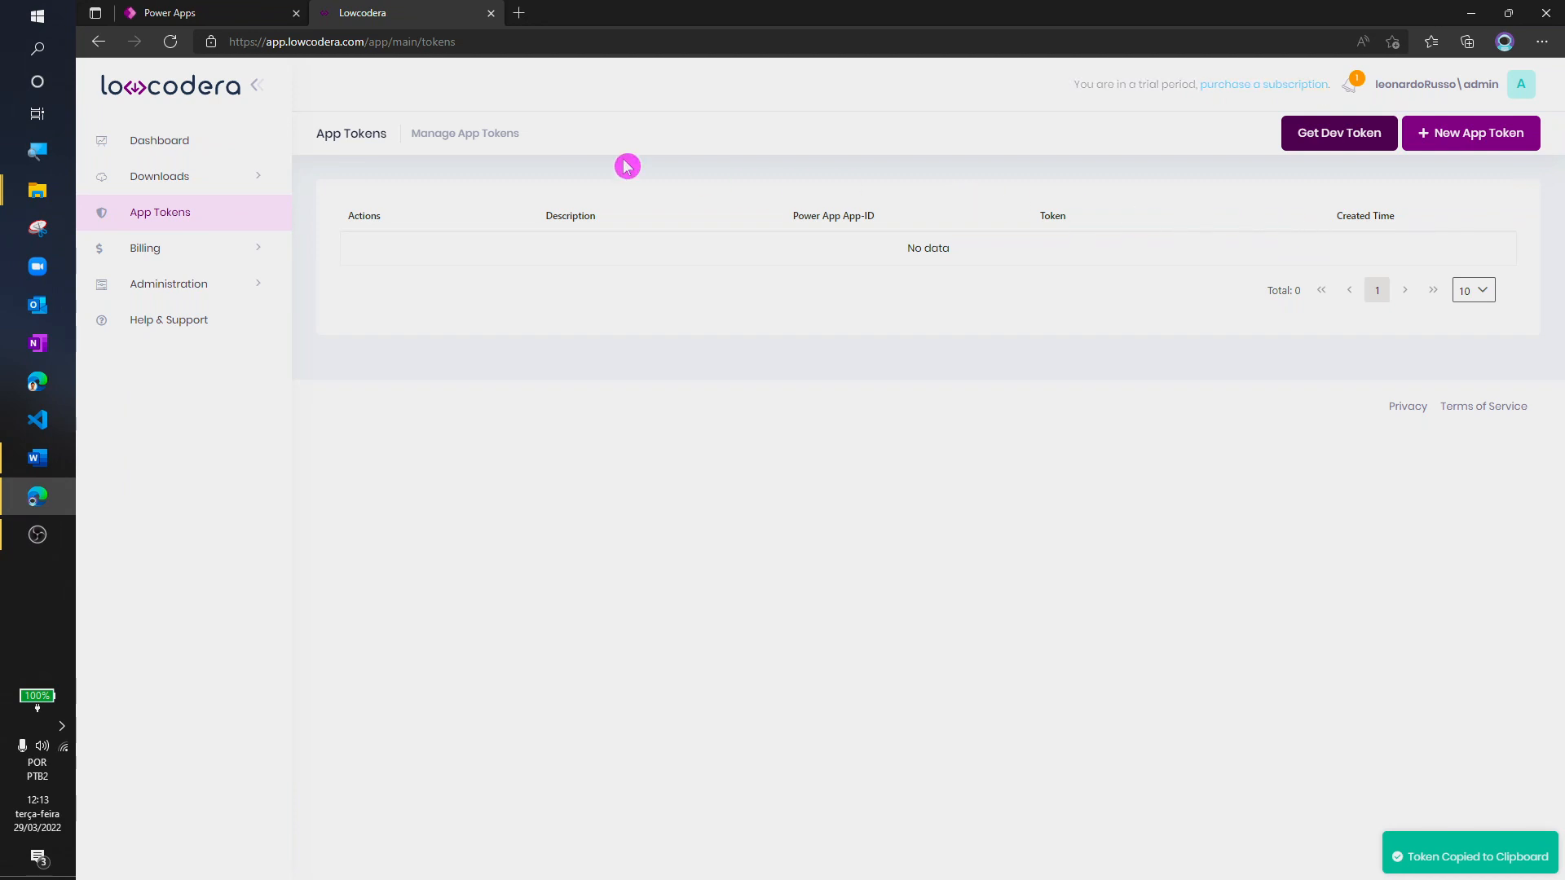
click(179, 13)
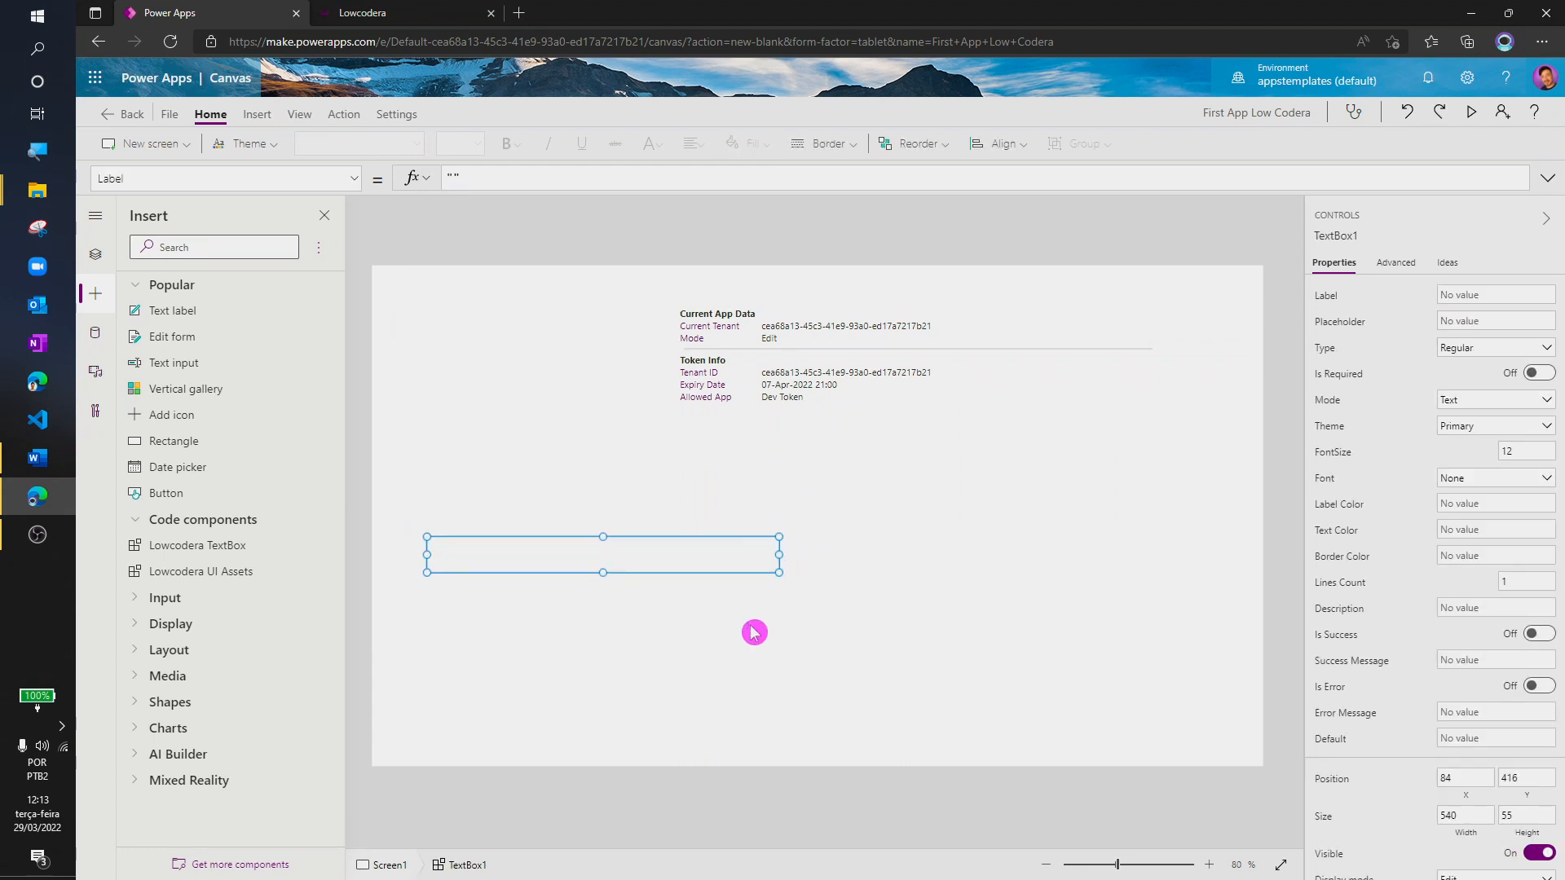
Import the Lowcodera Card and V Navbar code components
click(611, 608)
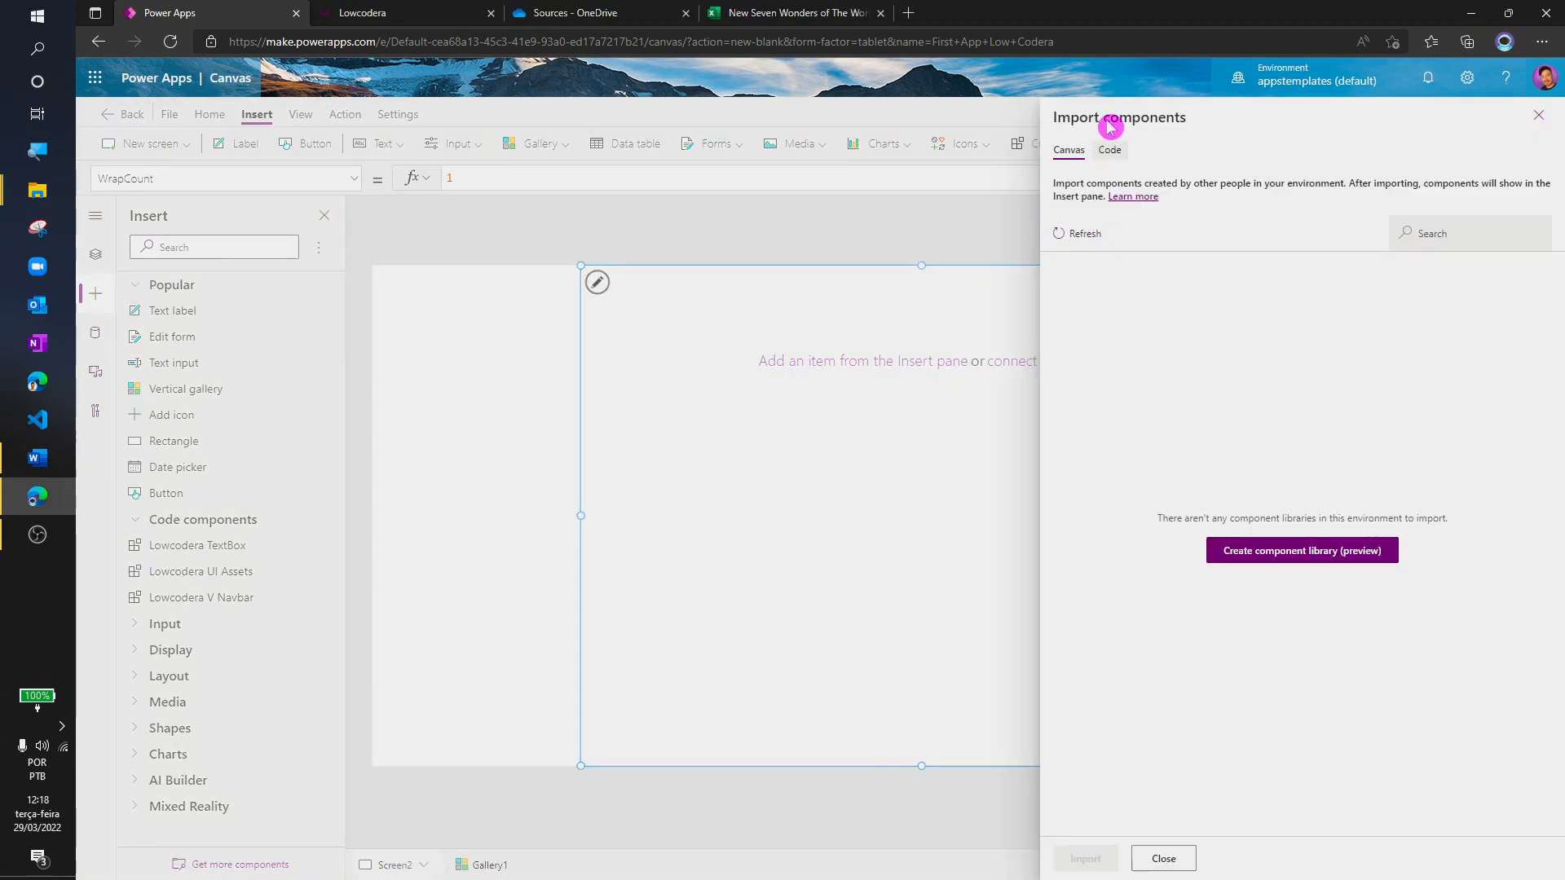
click(1108, 150)
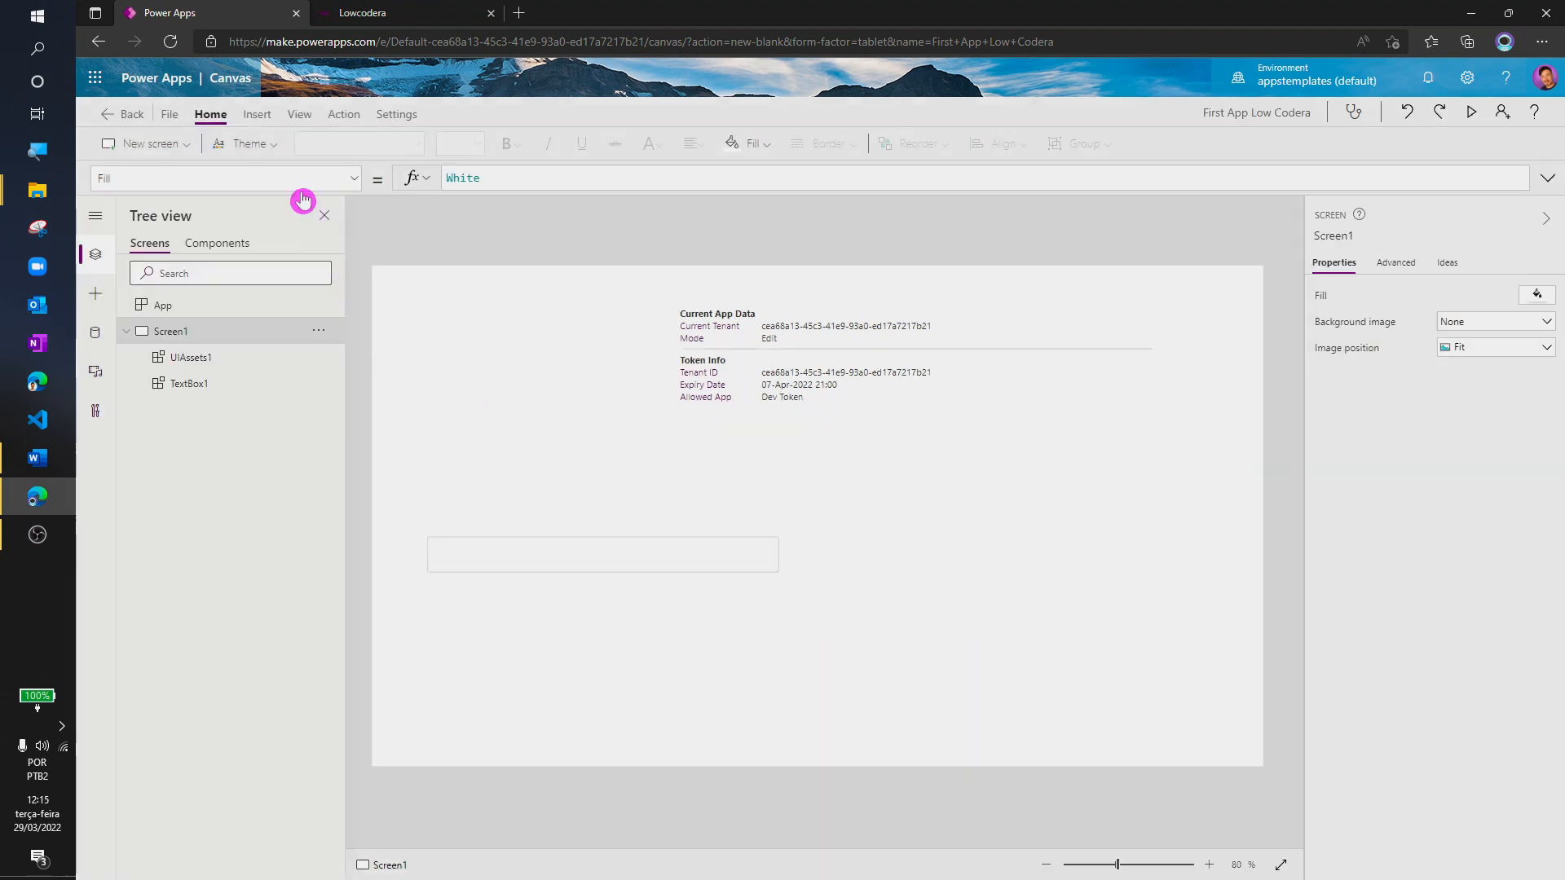
click(256, 115)
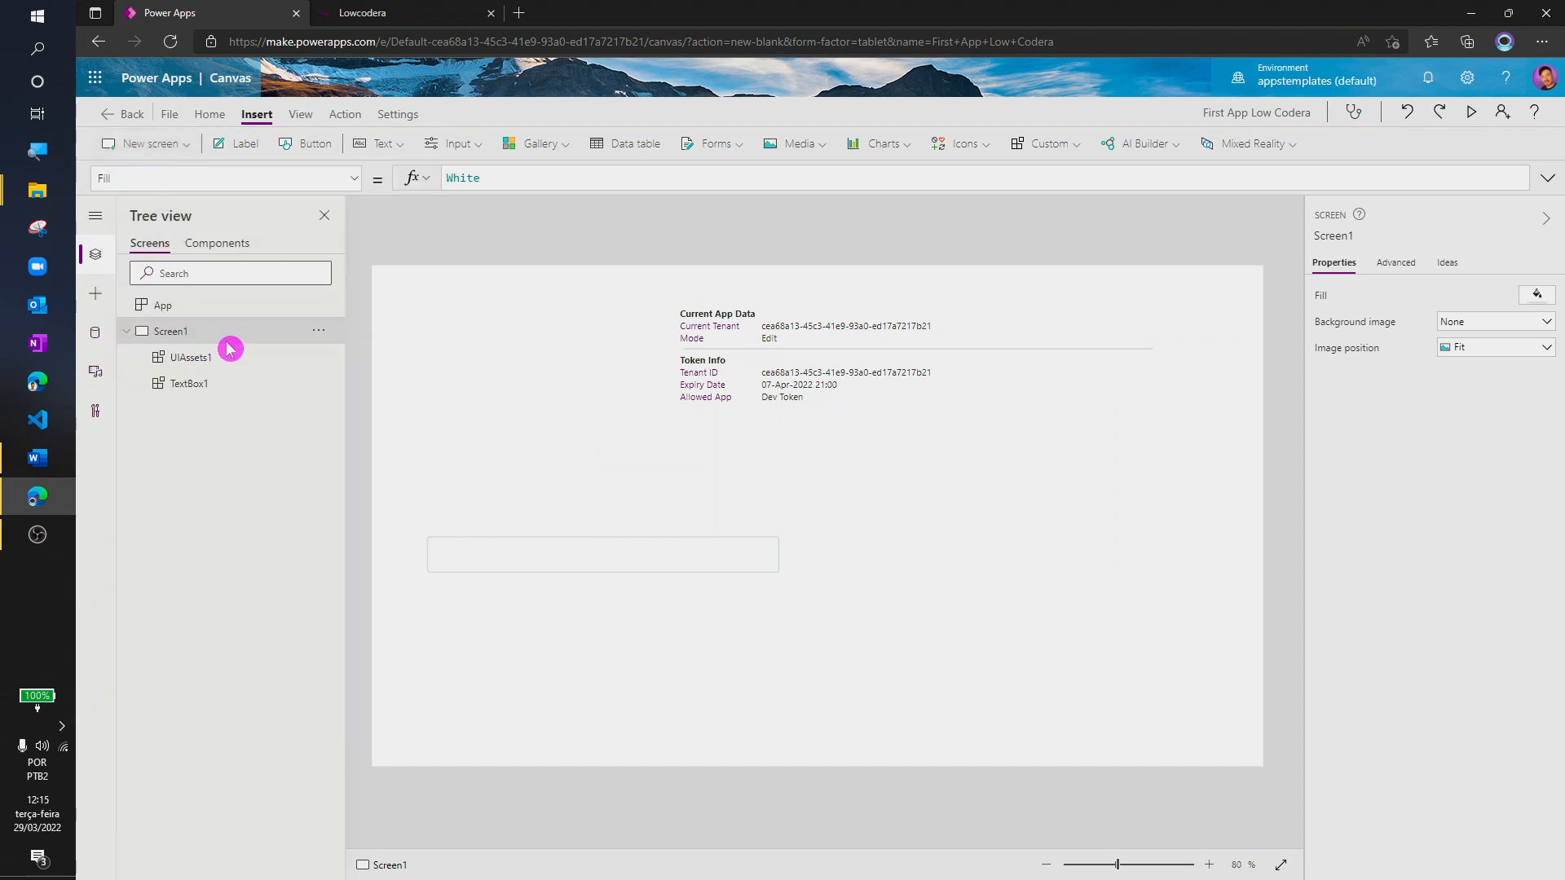
Add Screen2 with a blank vertical gallery connected to the SevenWonders Excel table
click(147, 144)
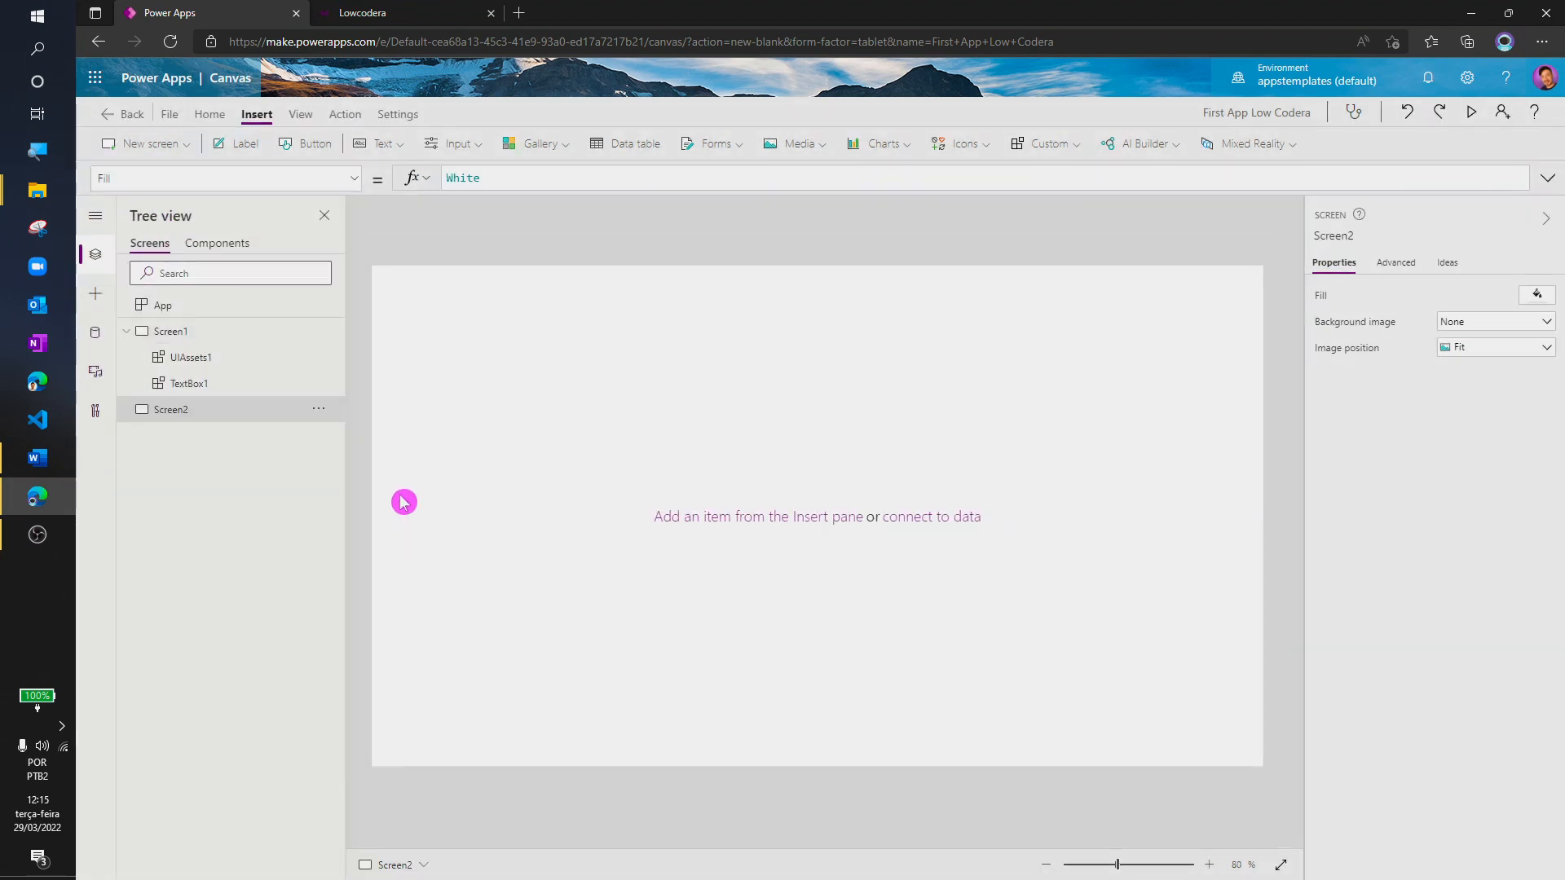
click(536, 144)
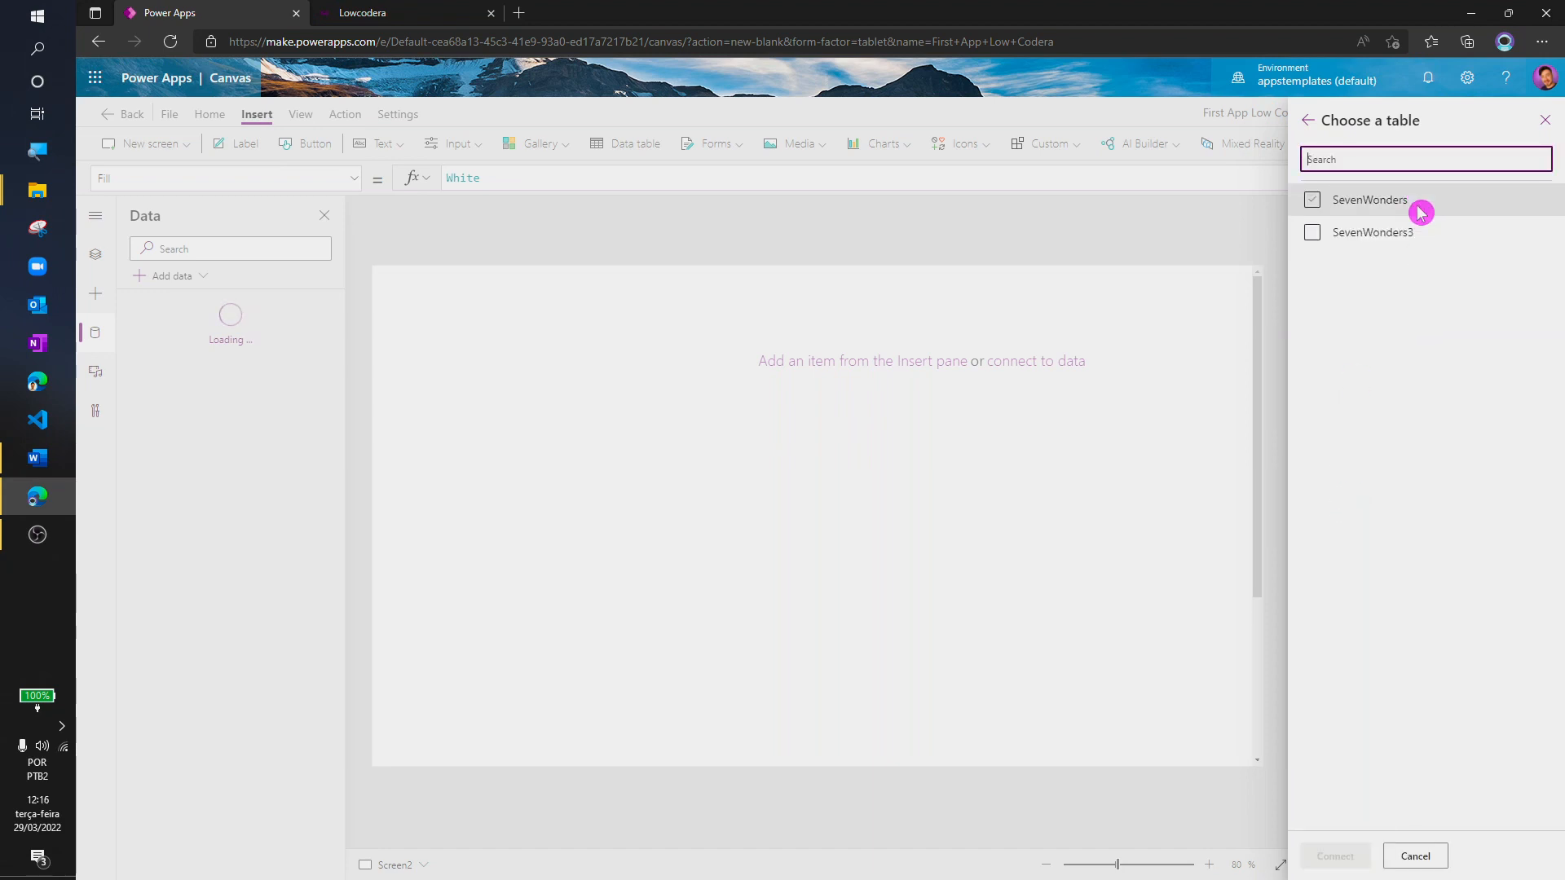
click(1334, 856)
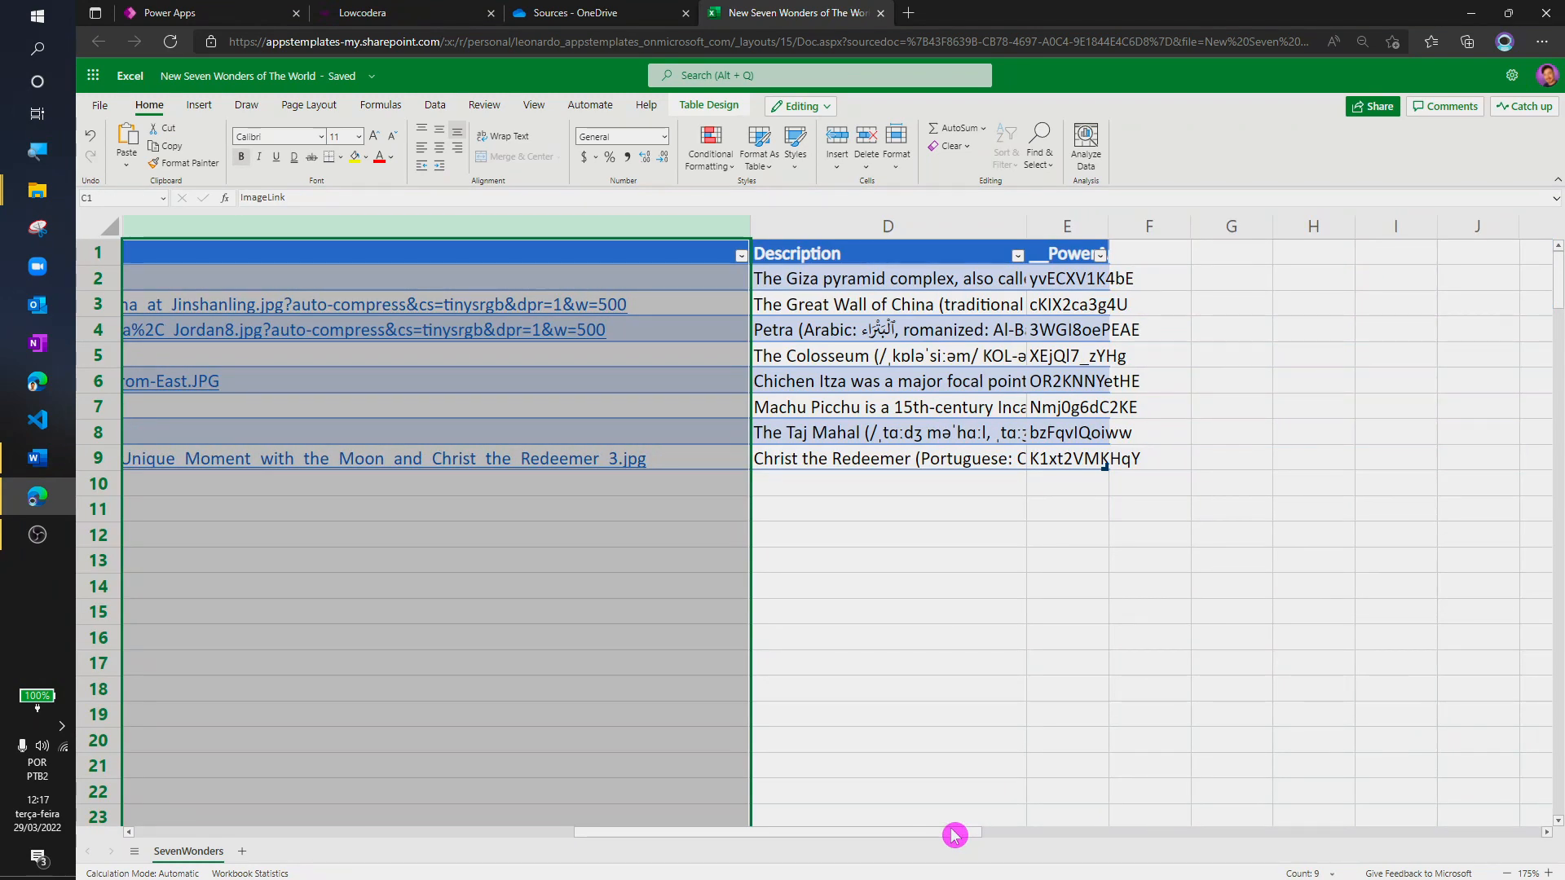
click(168, 13)
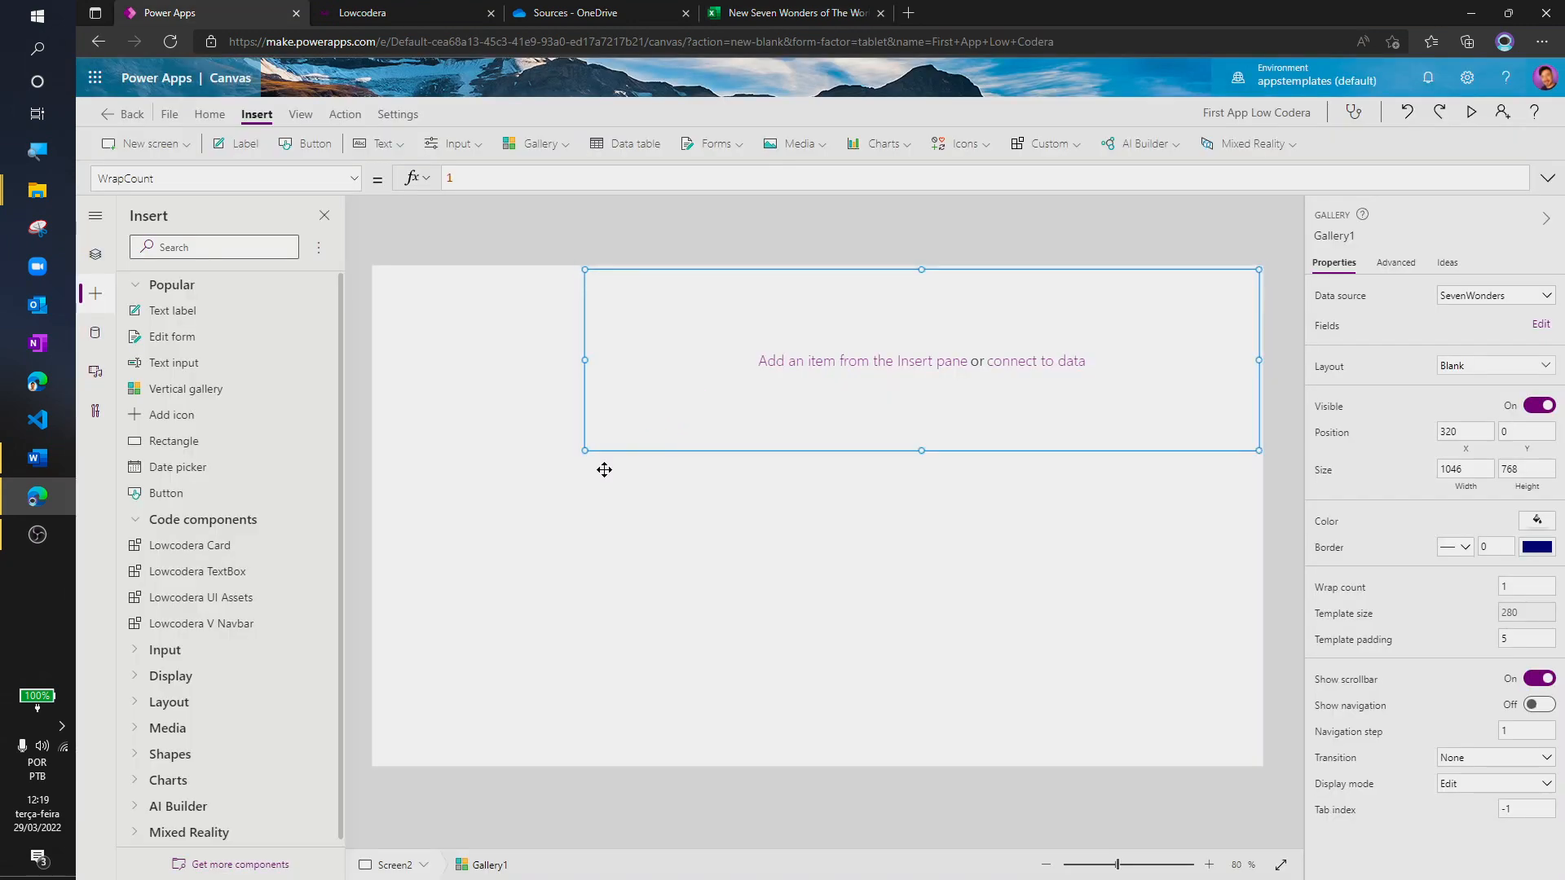
mouse_move(243, 647)
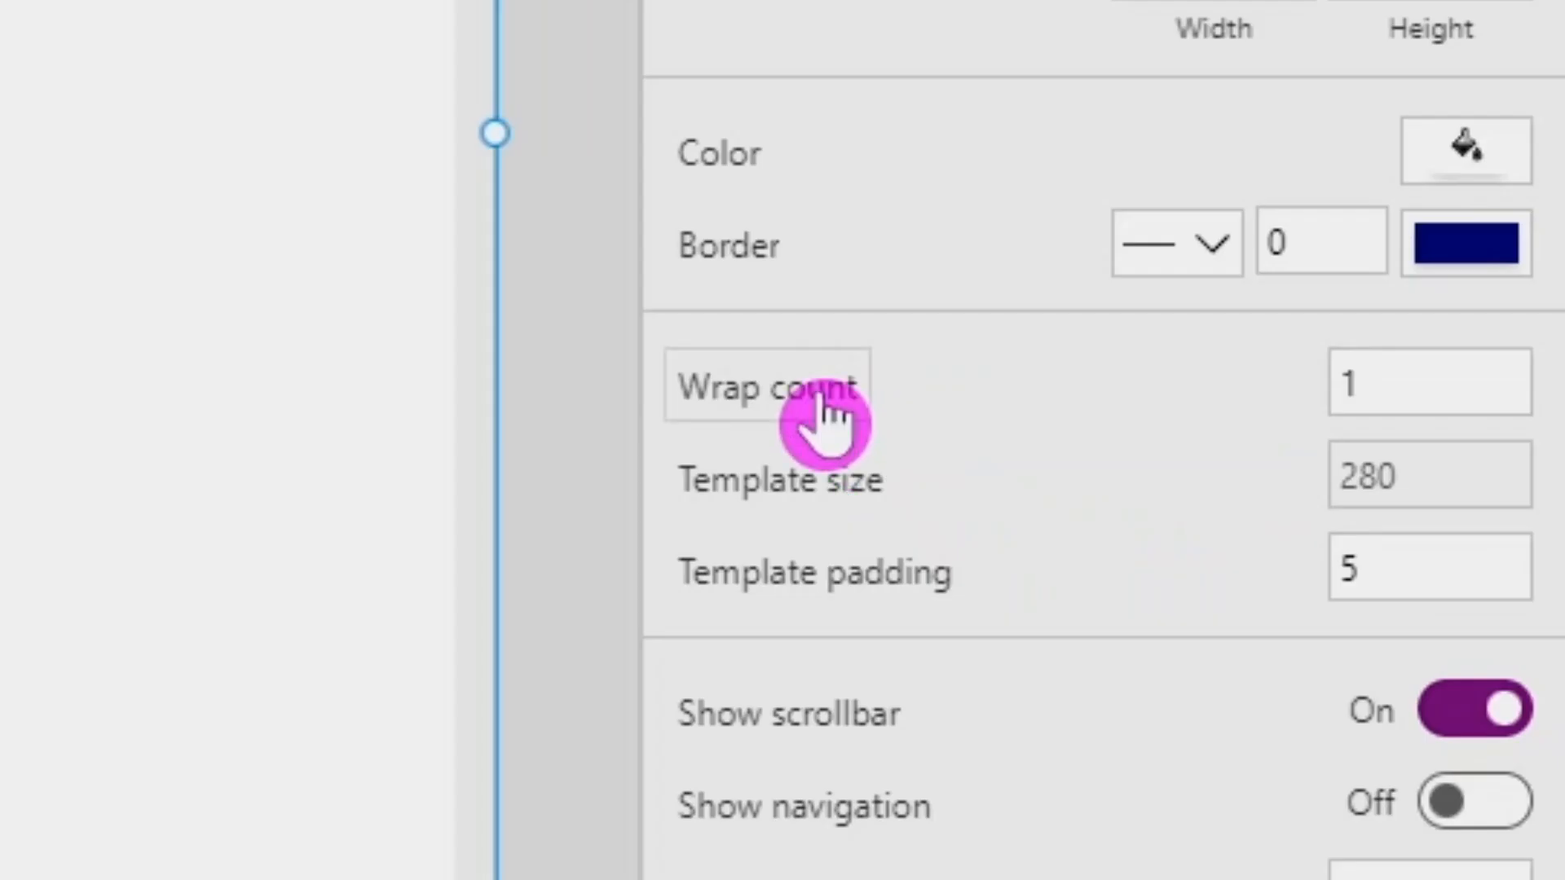
Set the gallery Wrap count to 3 and make Card1 taller, ready to bind its Title
text(3)
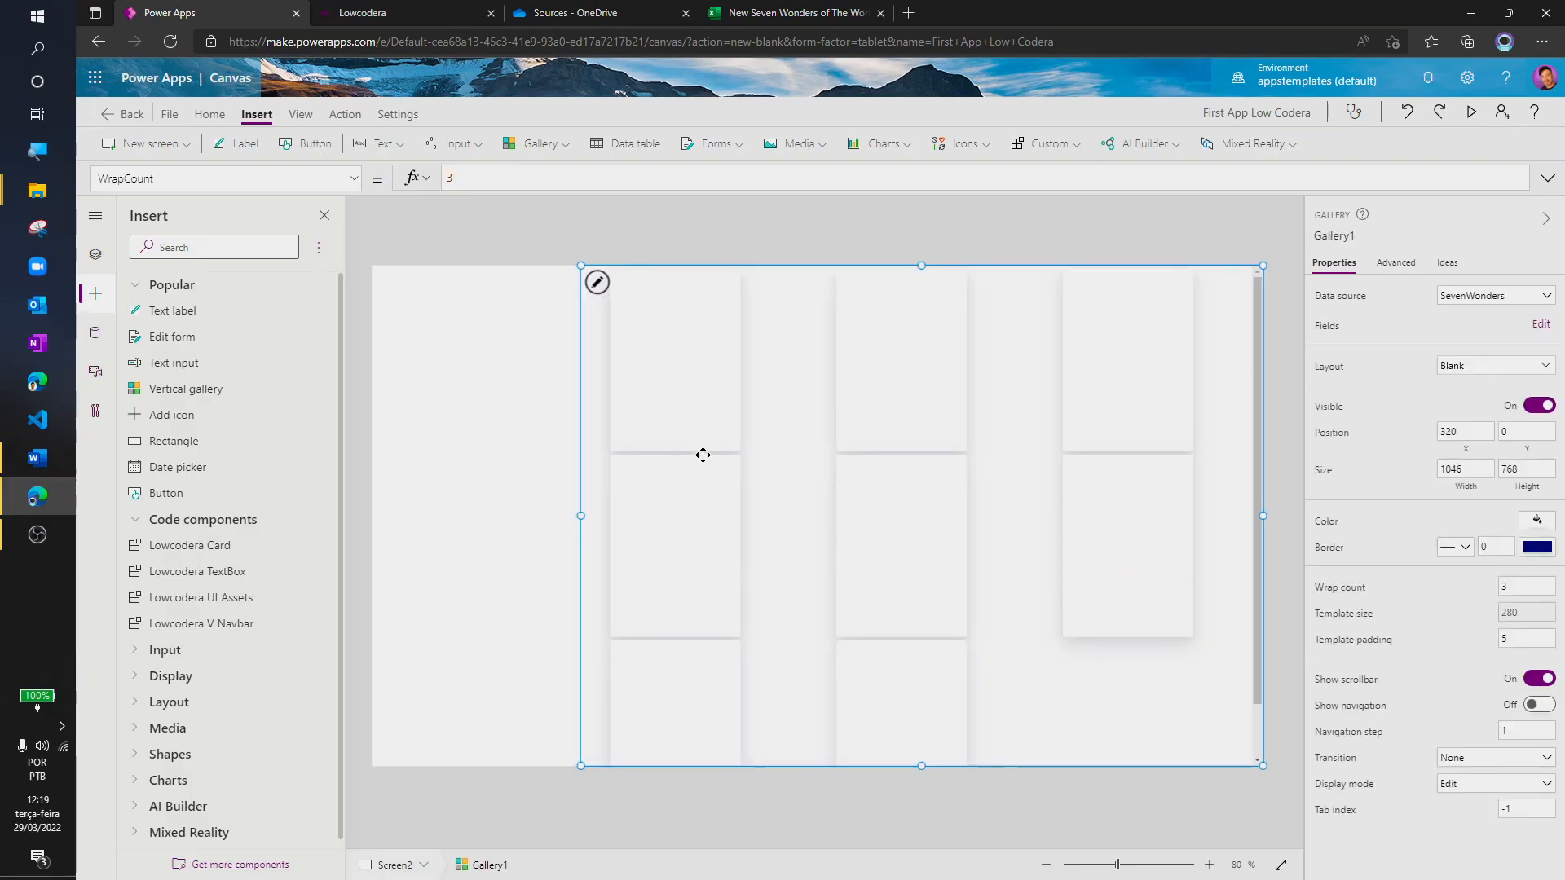
click(696, 354)
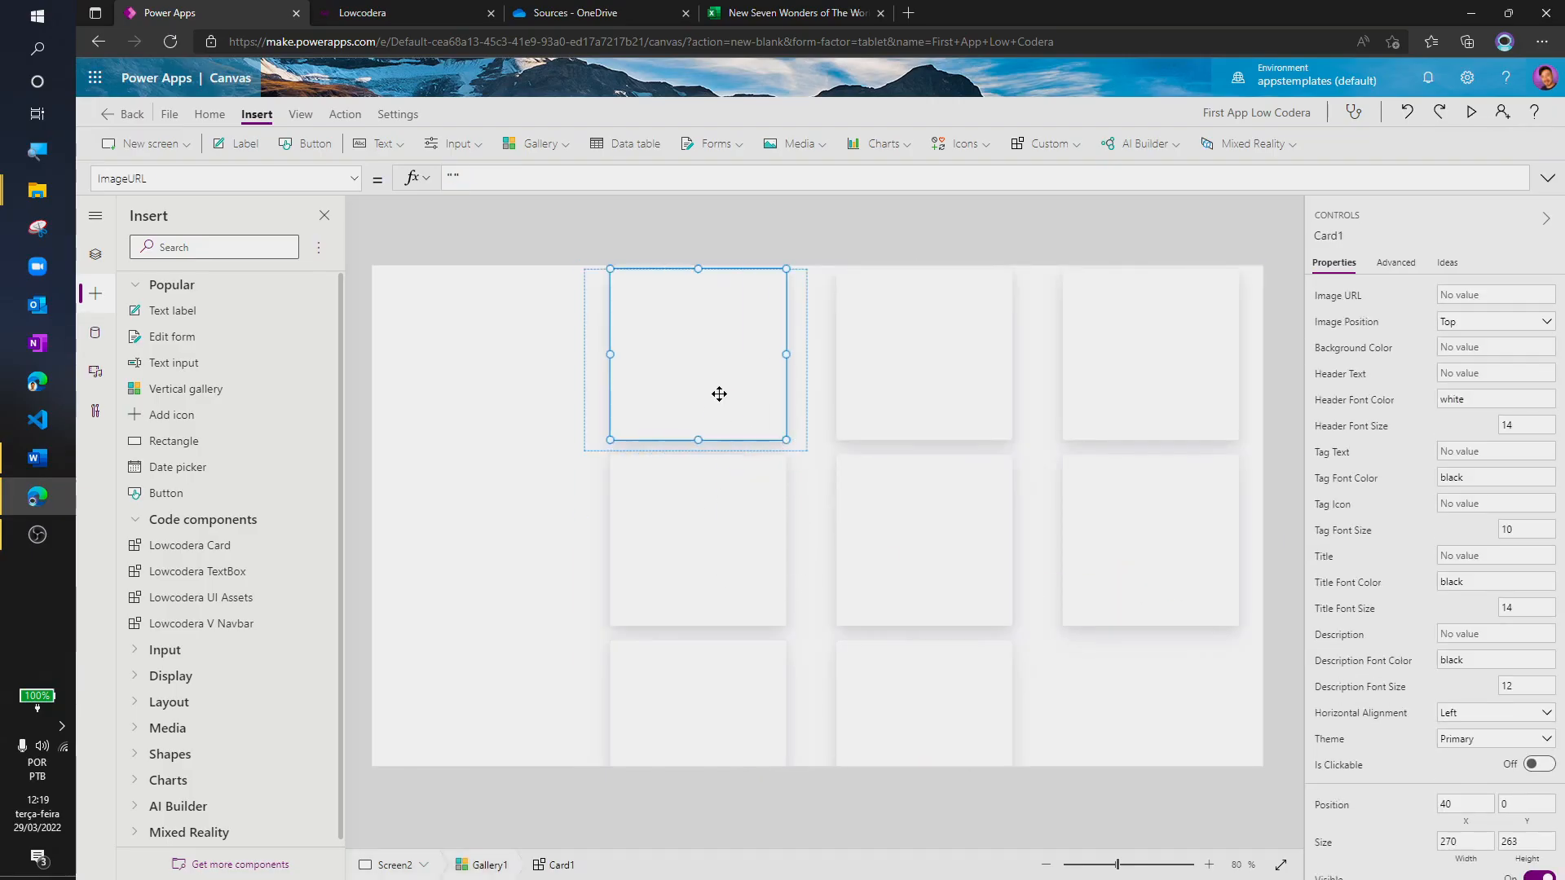
click(696, 497)
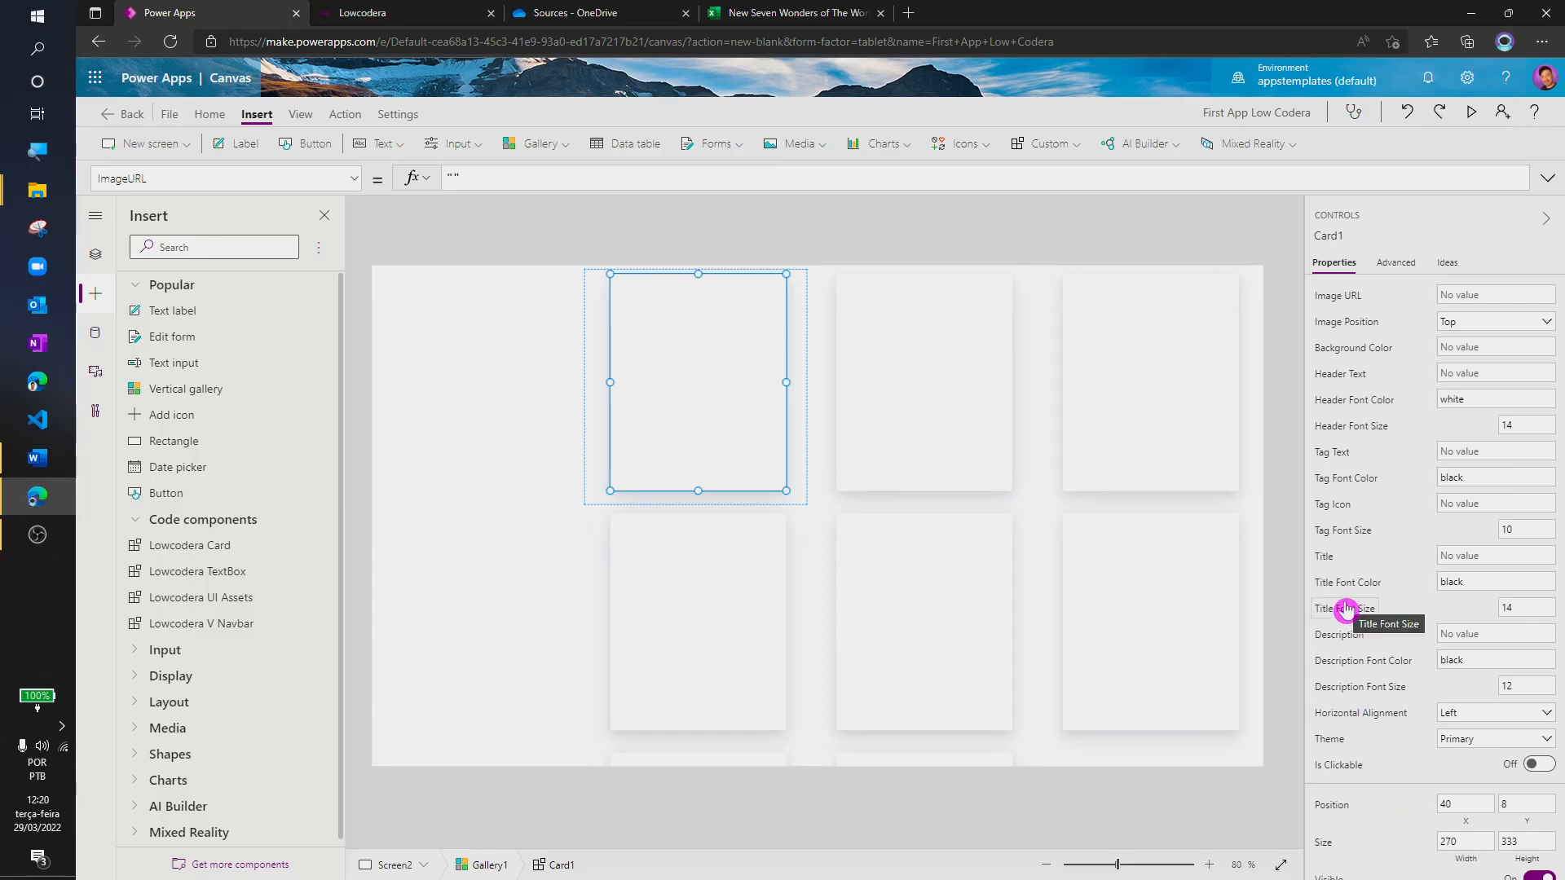
click(1324, 556)
text(ThisItem.)
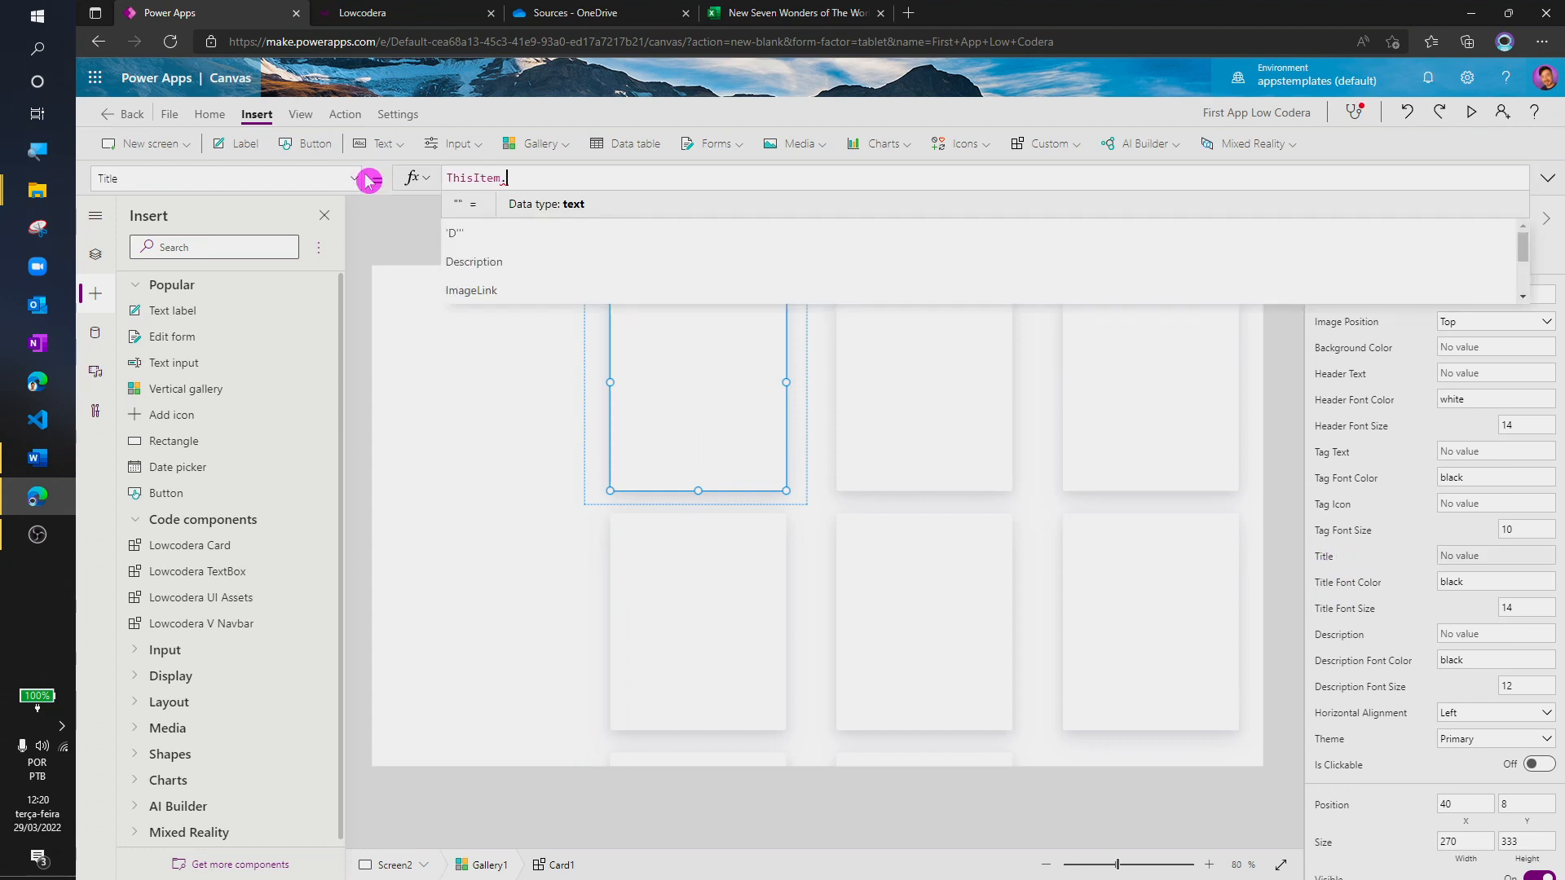
Bind Title to ThisItem.WonderName and Description to Left(ThisItem.Description;…) plus the image URL
text(WonderName)
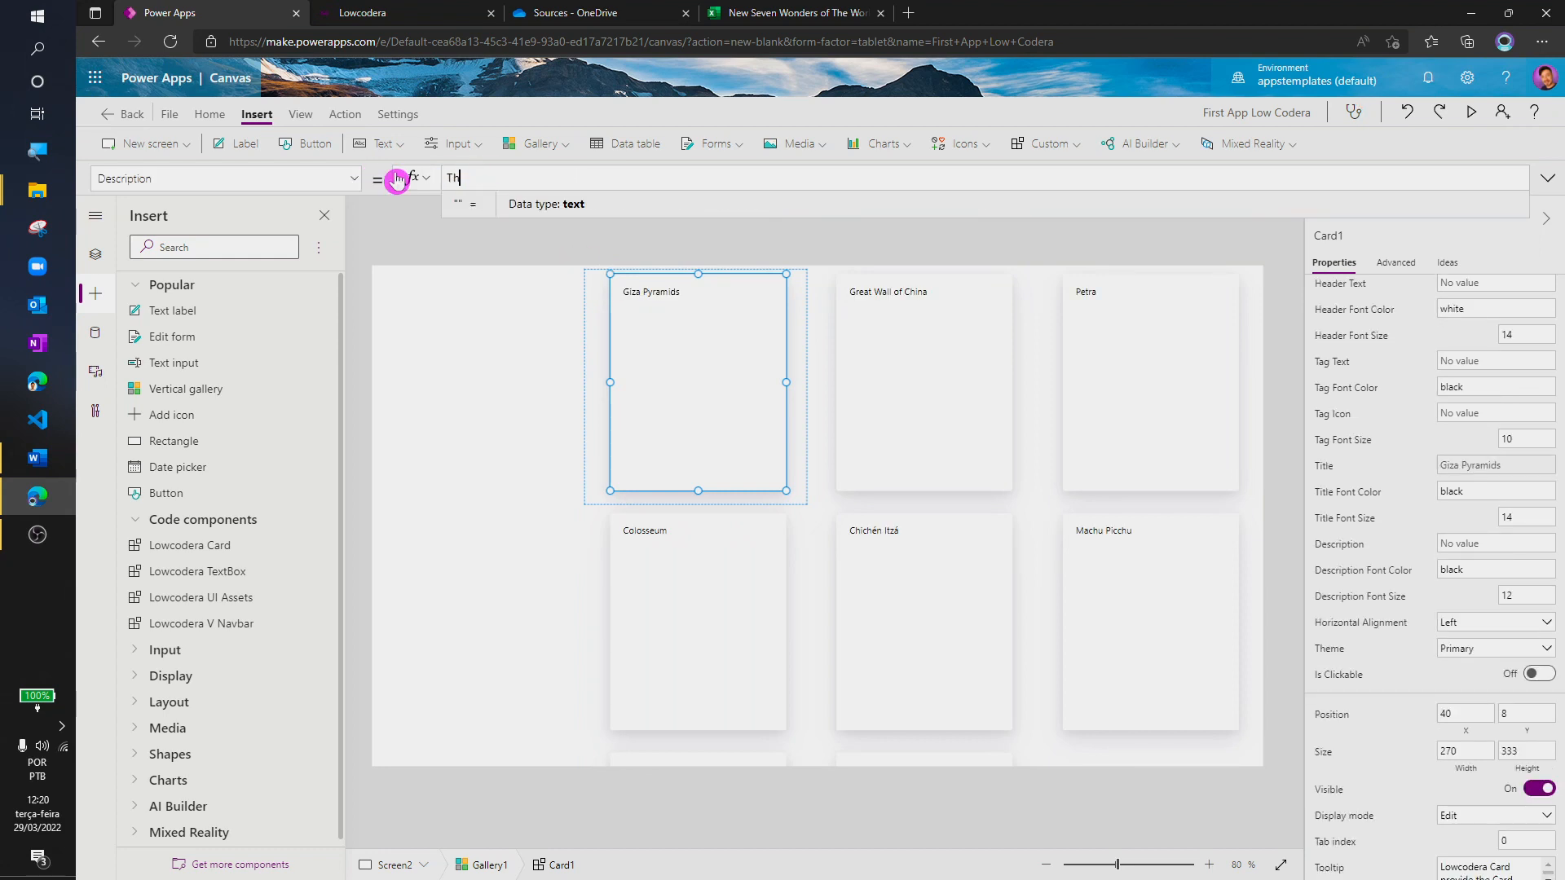
text(ThisItem.Description)
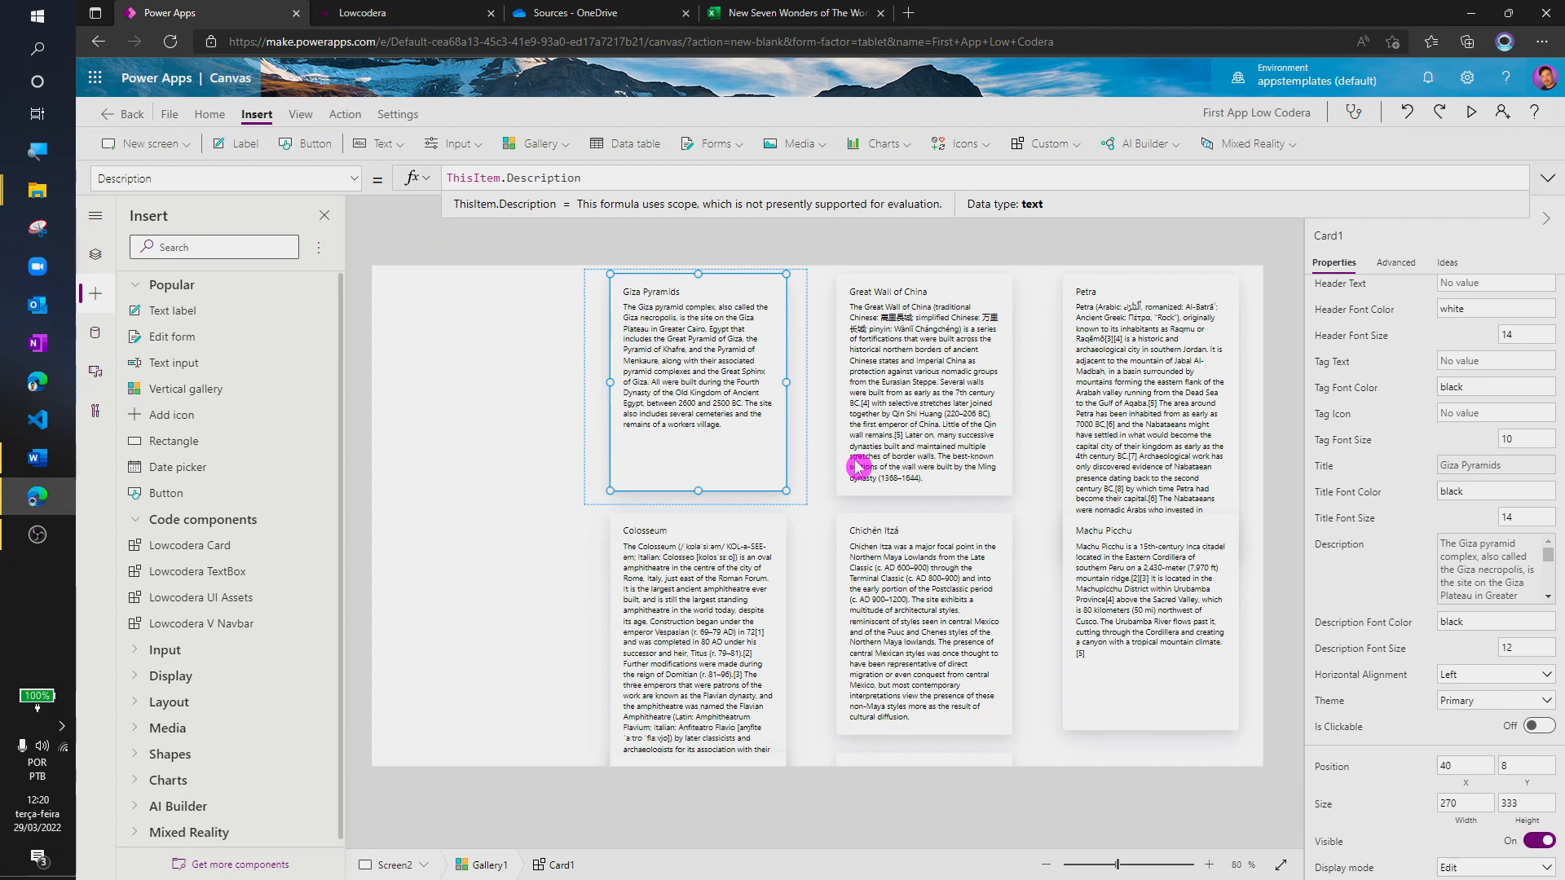
mouse_move(933, 532)
text(Left()
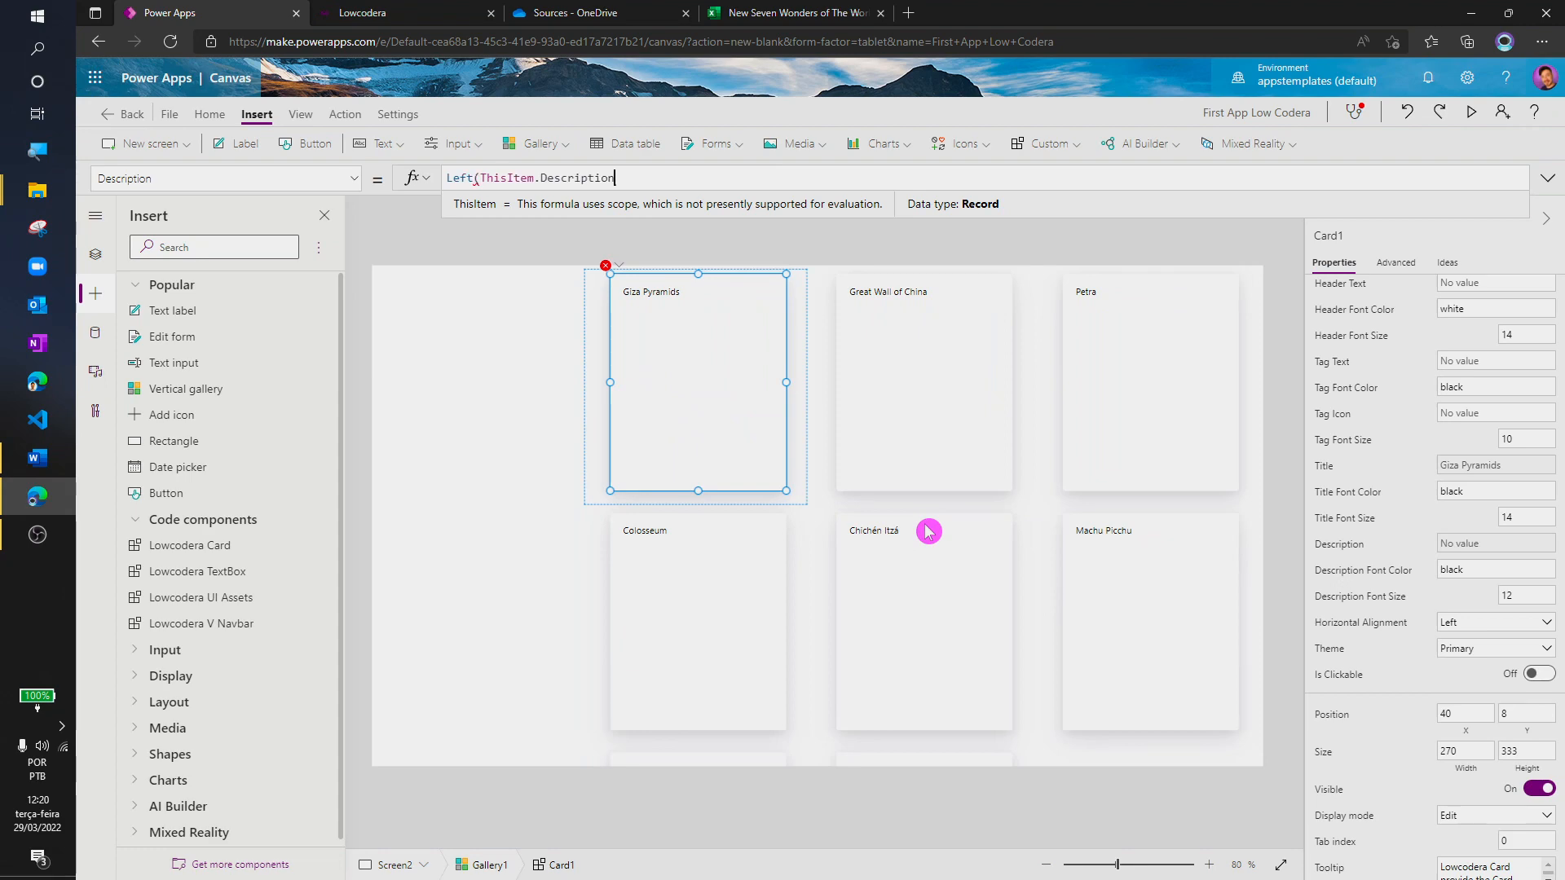
text(;)
click(985, 180)
text(ThisItem)
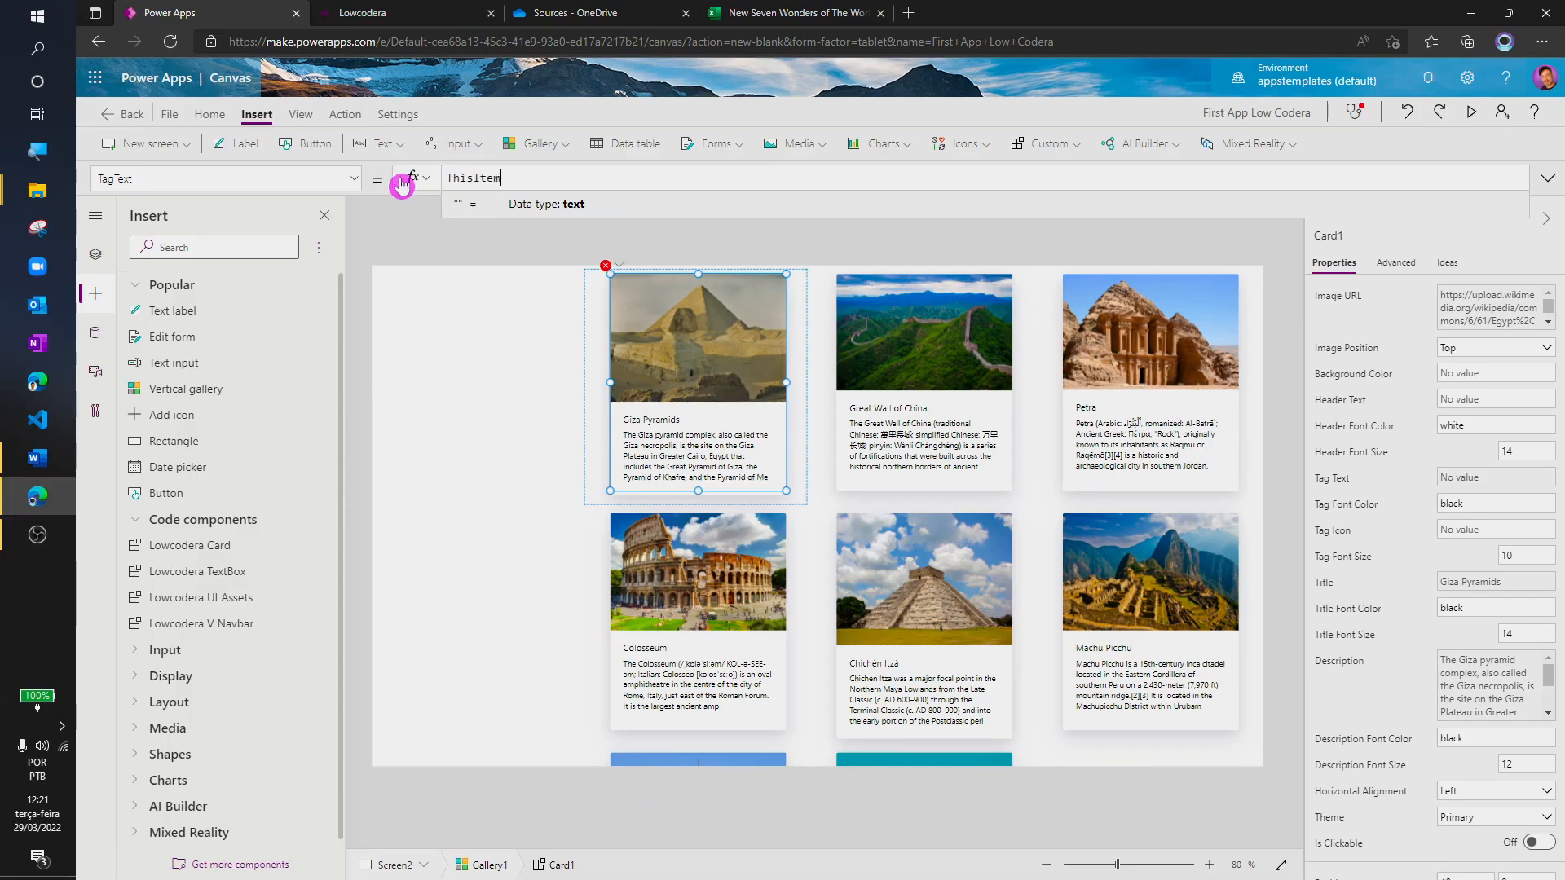
text(.)
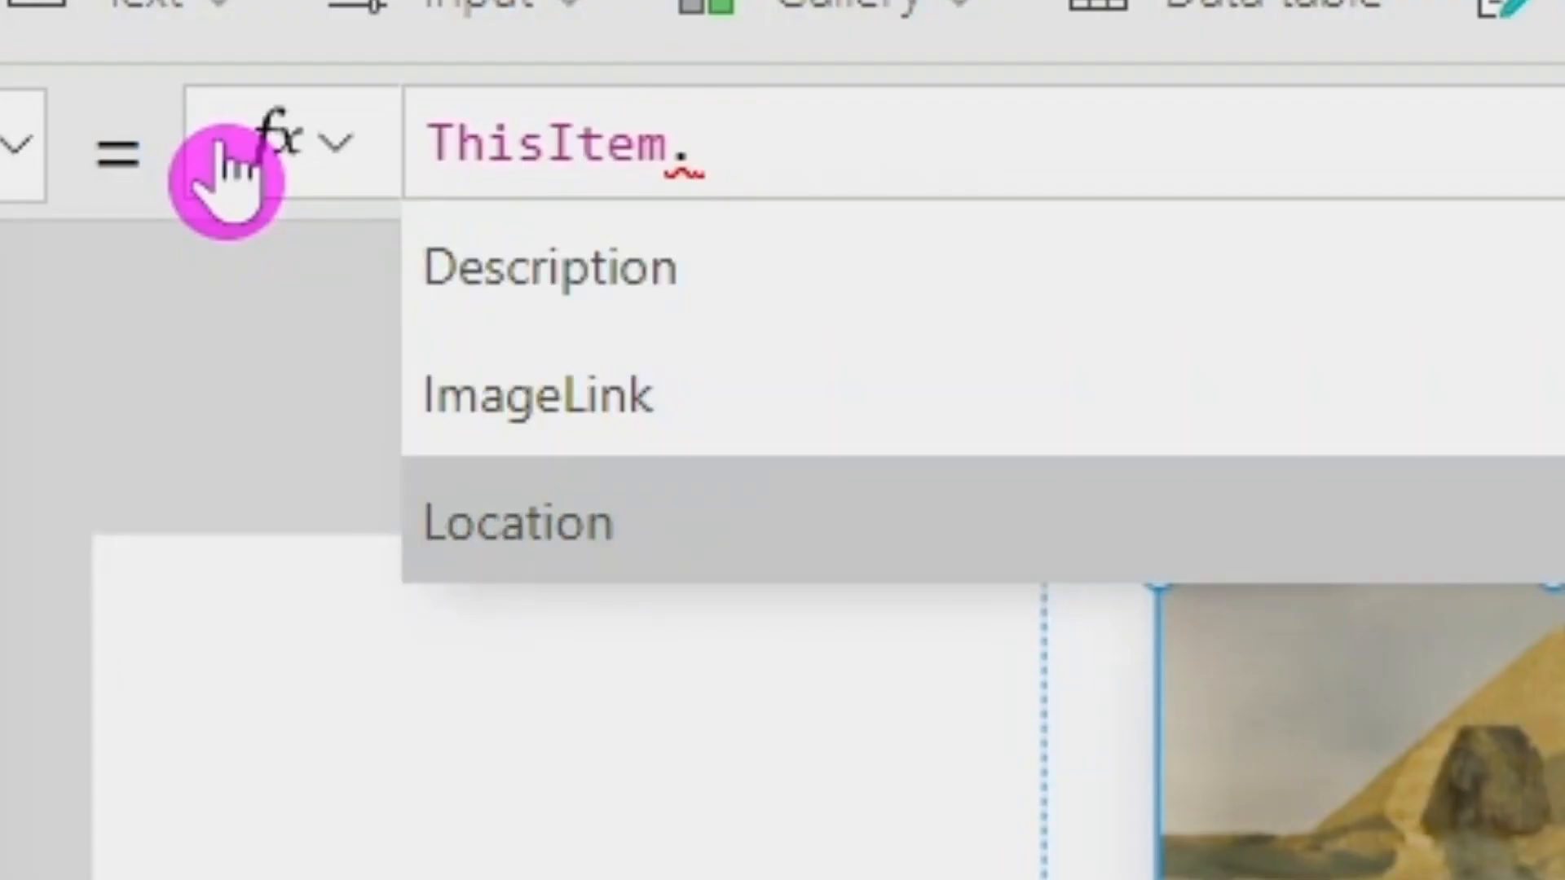
Set TagText to ThisItem.Location with a blue tag font color and a globe icon
click(517, 521)
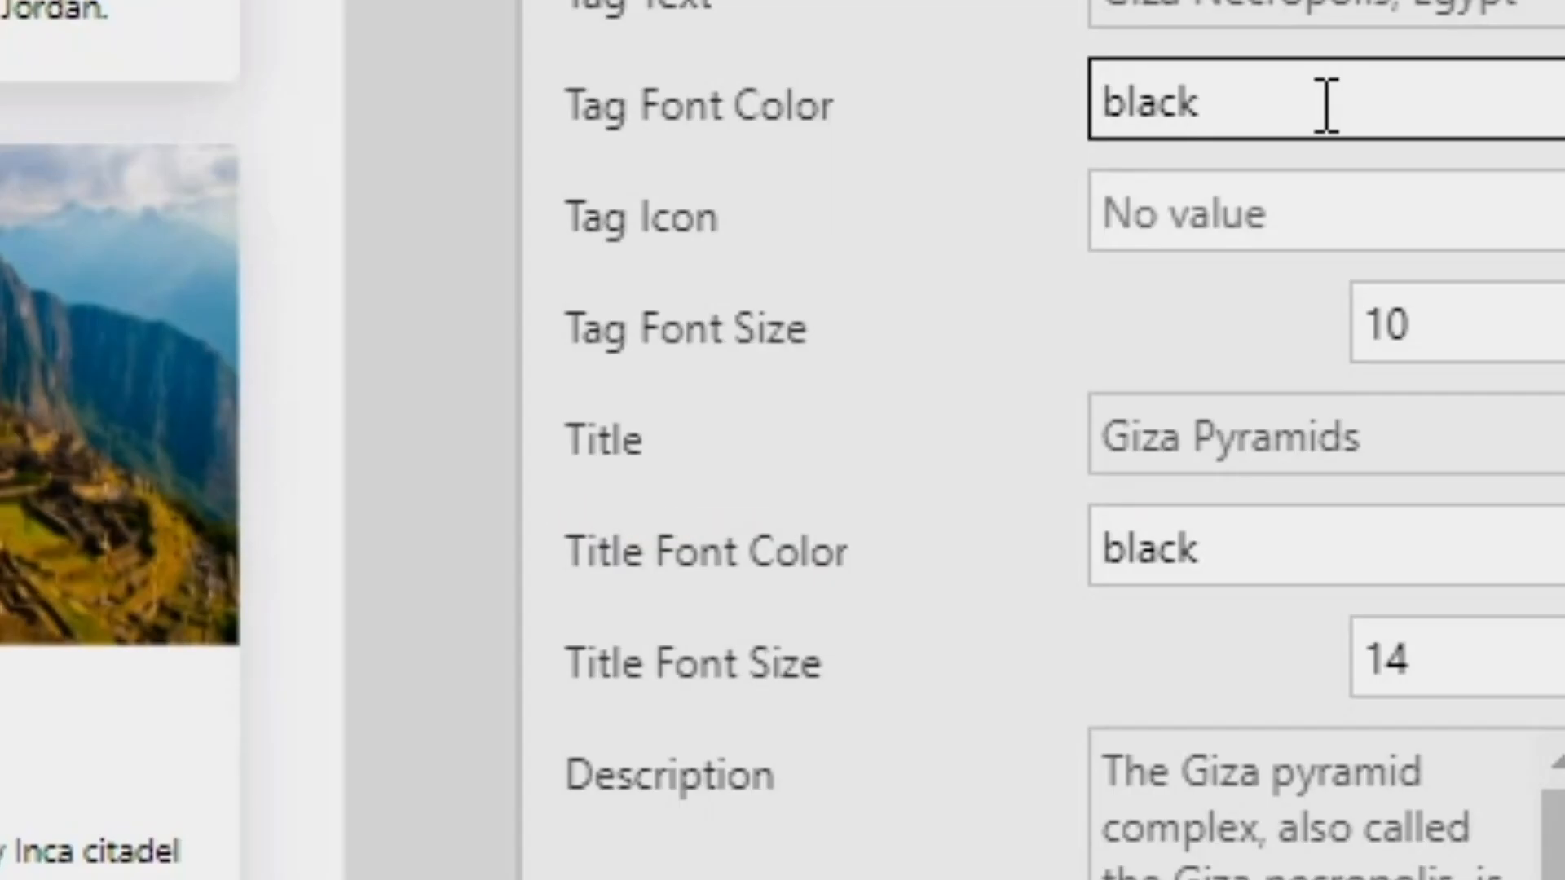
text(blu)
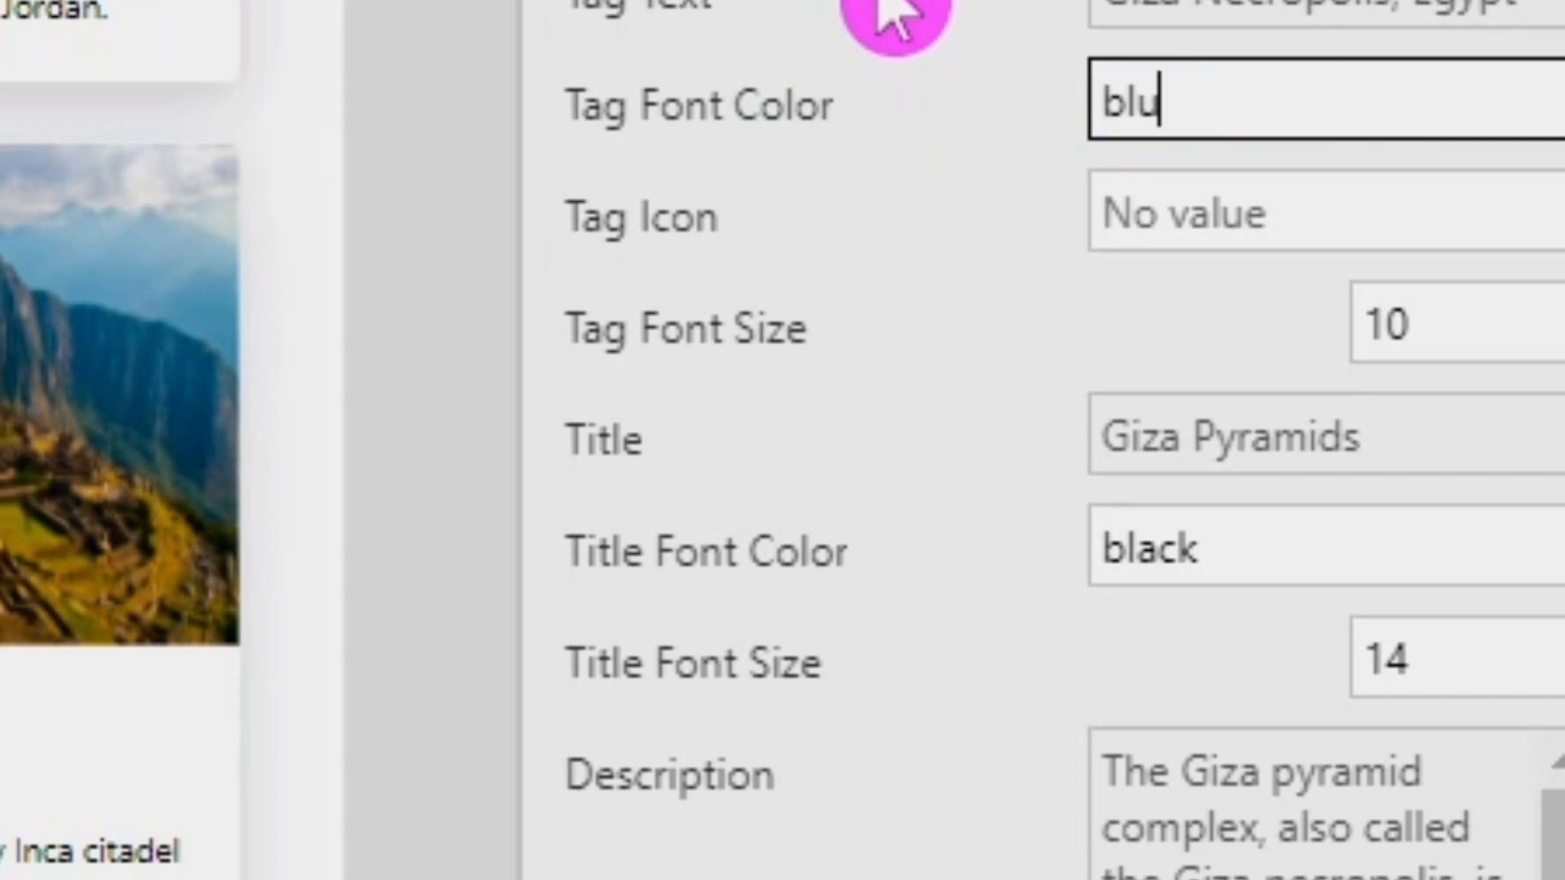
text(e)
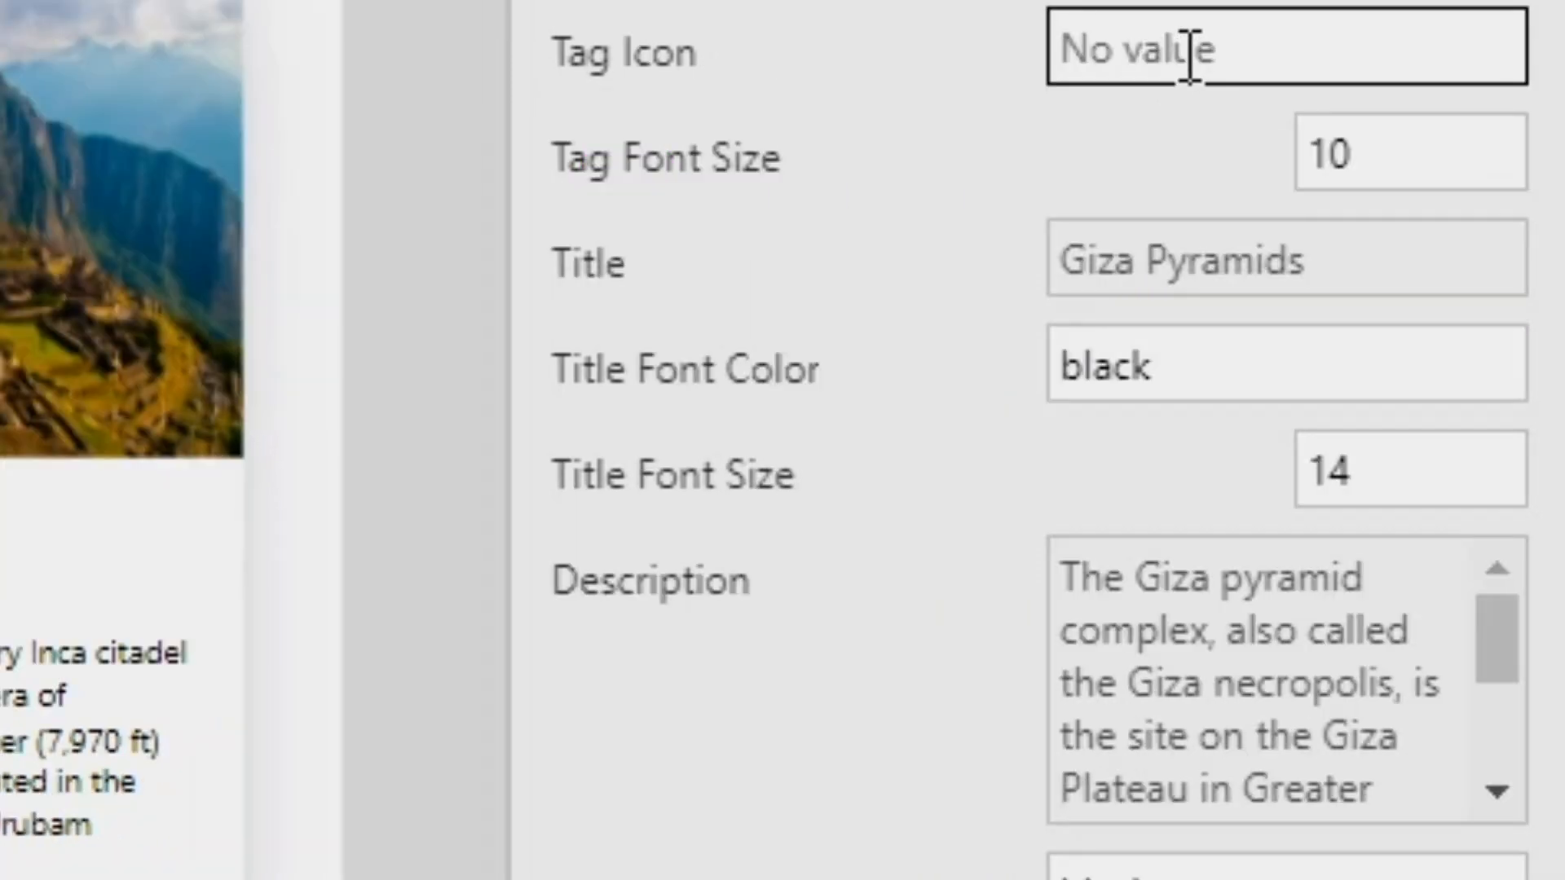
text(globe)
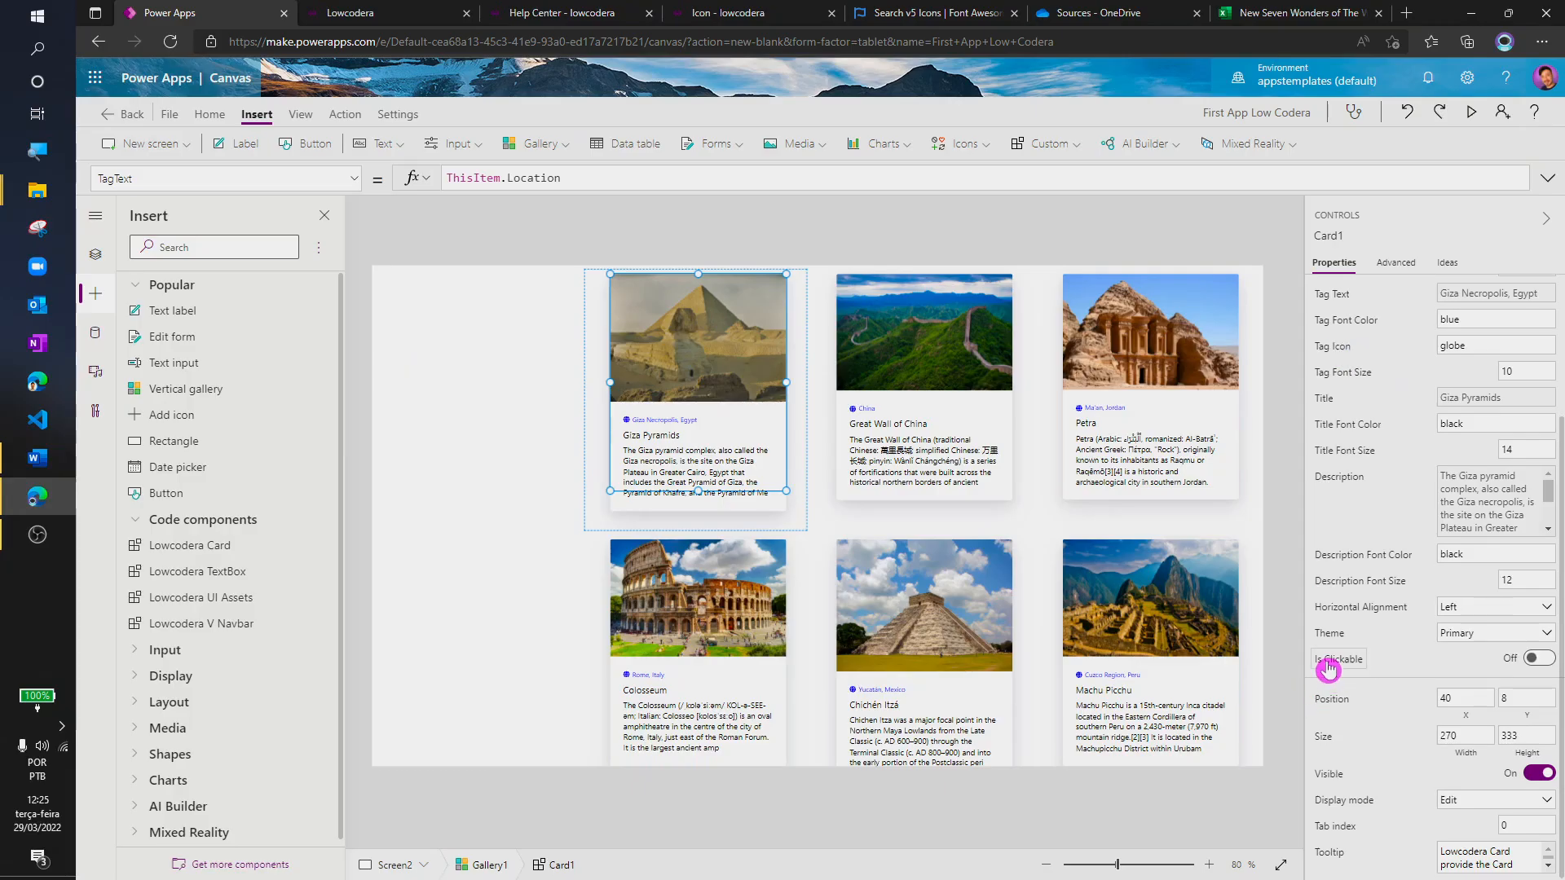
Make cards clickable with OnChange Launch(ThisItem.ImageLink), test one, and return to the editor
click(1538, 658)
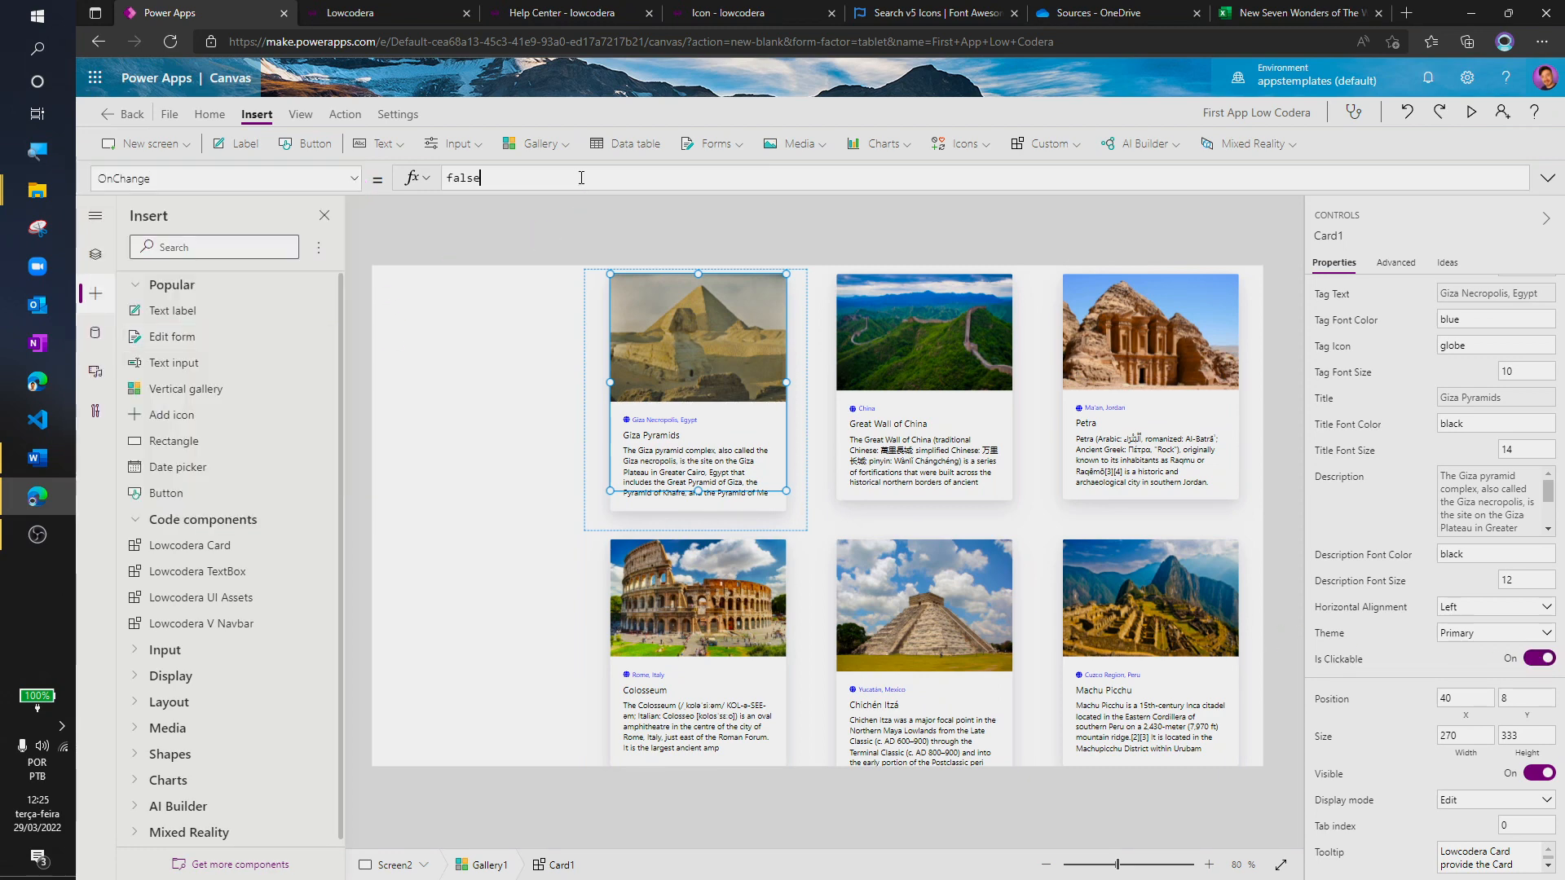
text(Launch(ThisItem.)
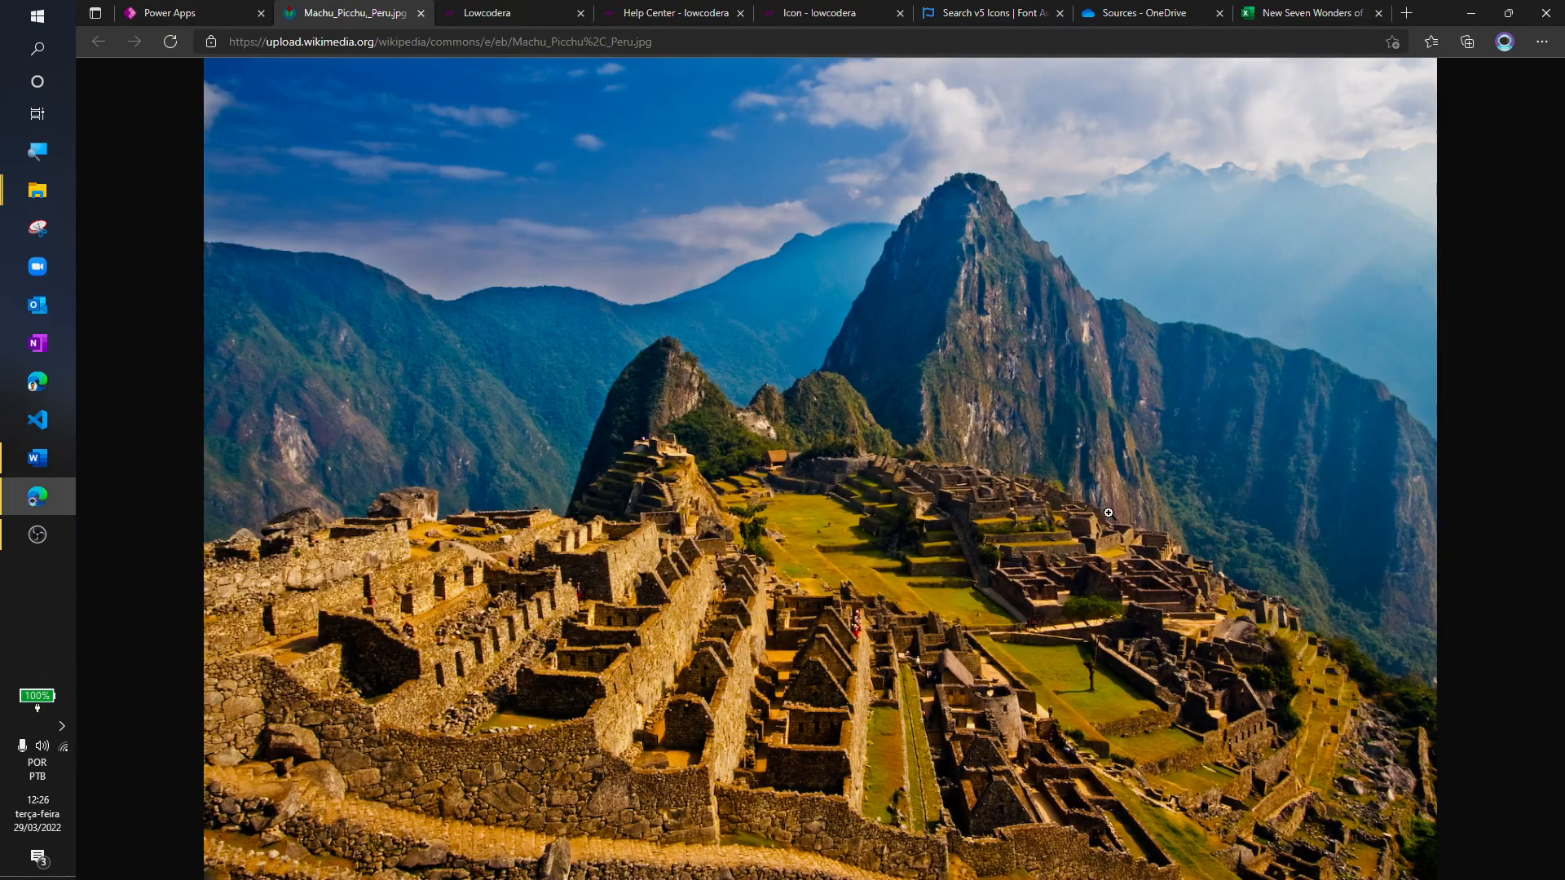
click(169, 13)
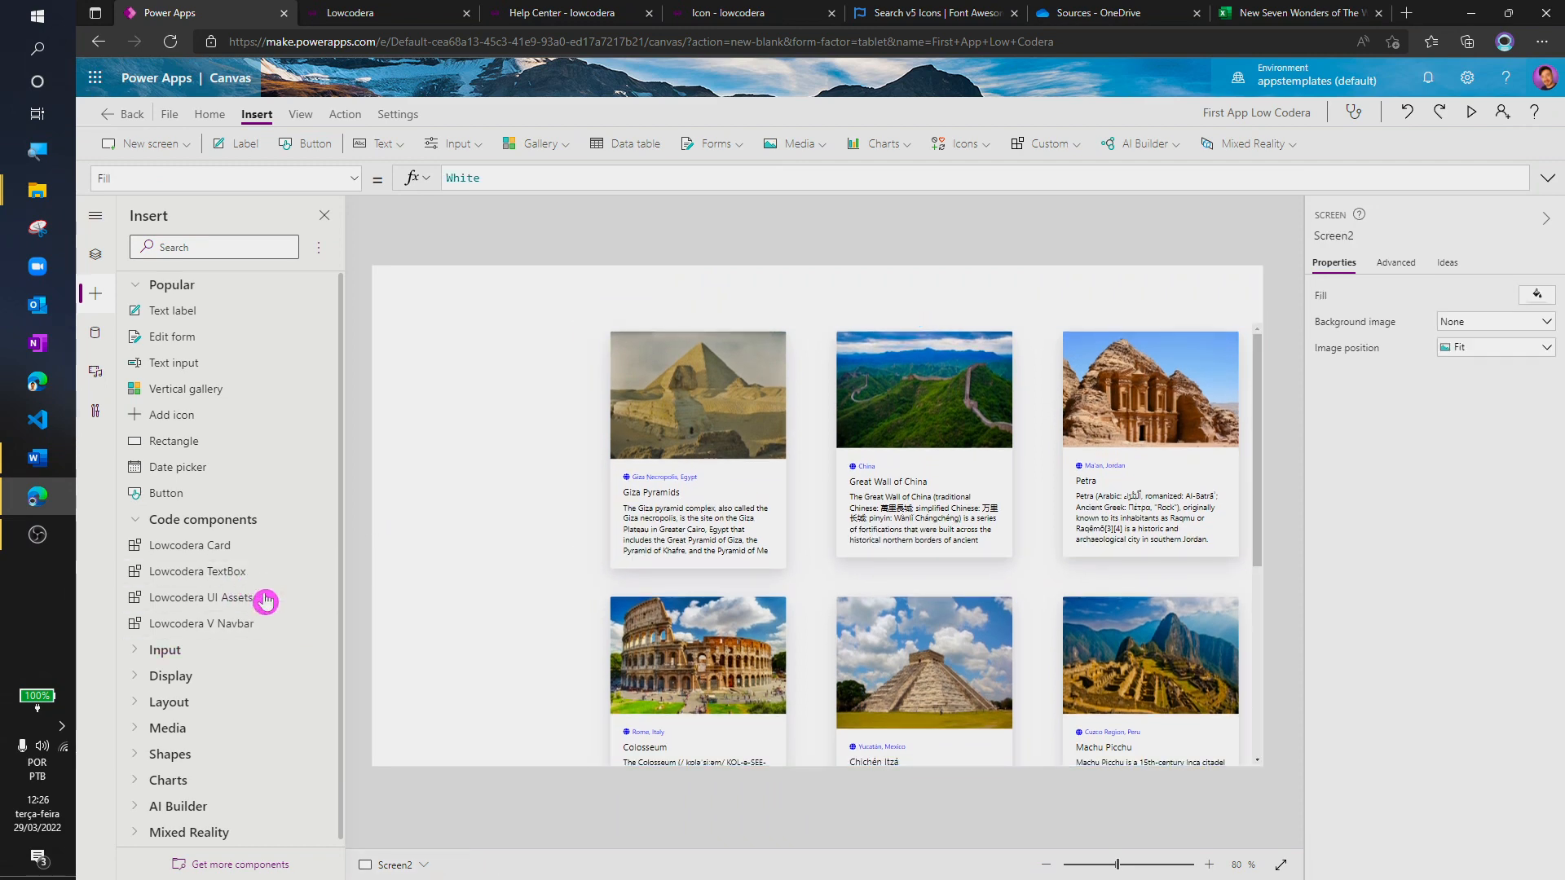
Add a Lowcodera TextBox above the gallery with placeholder 'Search by name...'
click(198, 571)
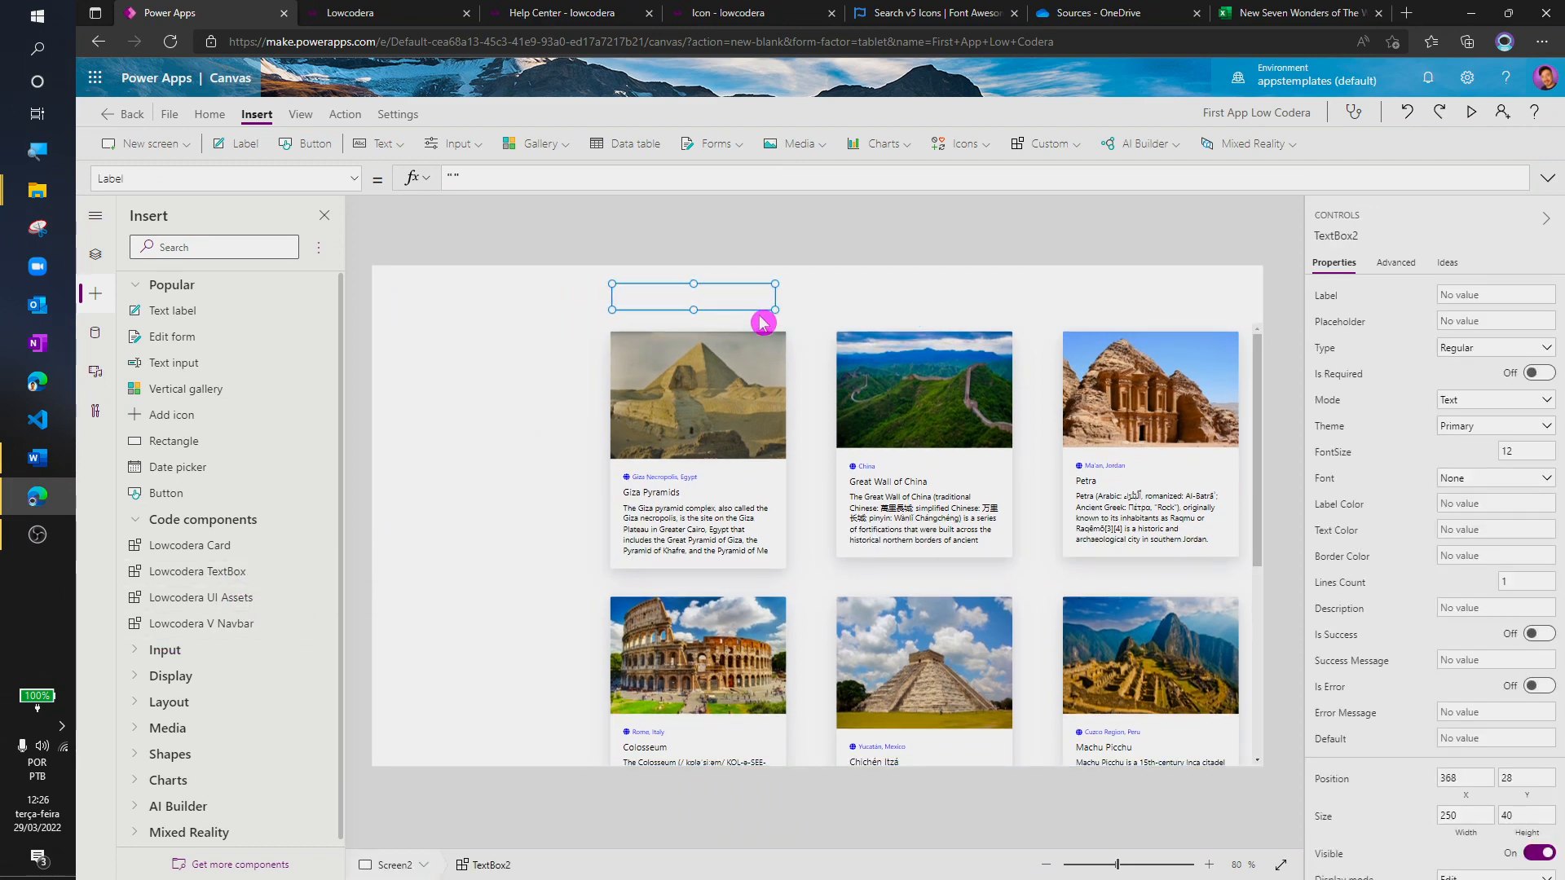
drag(776, 310, 1180, 316)
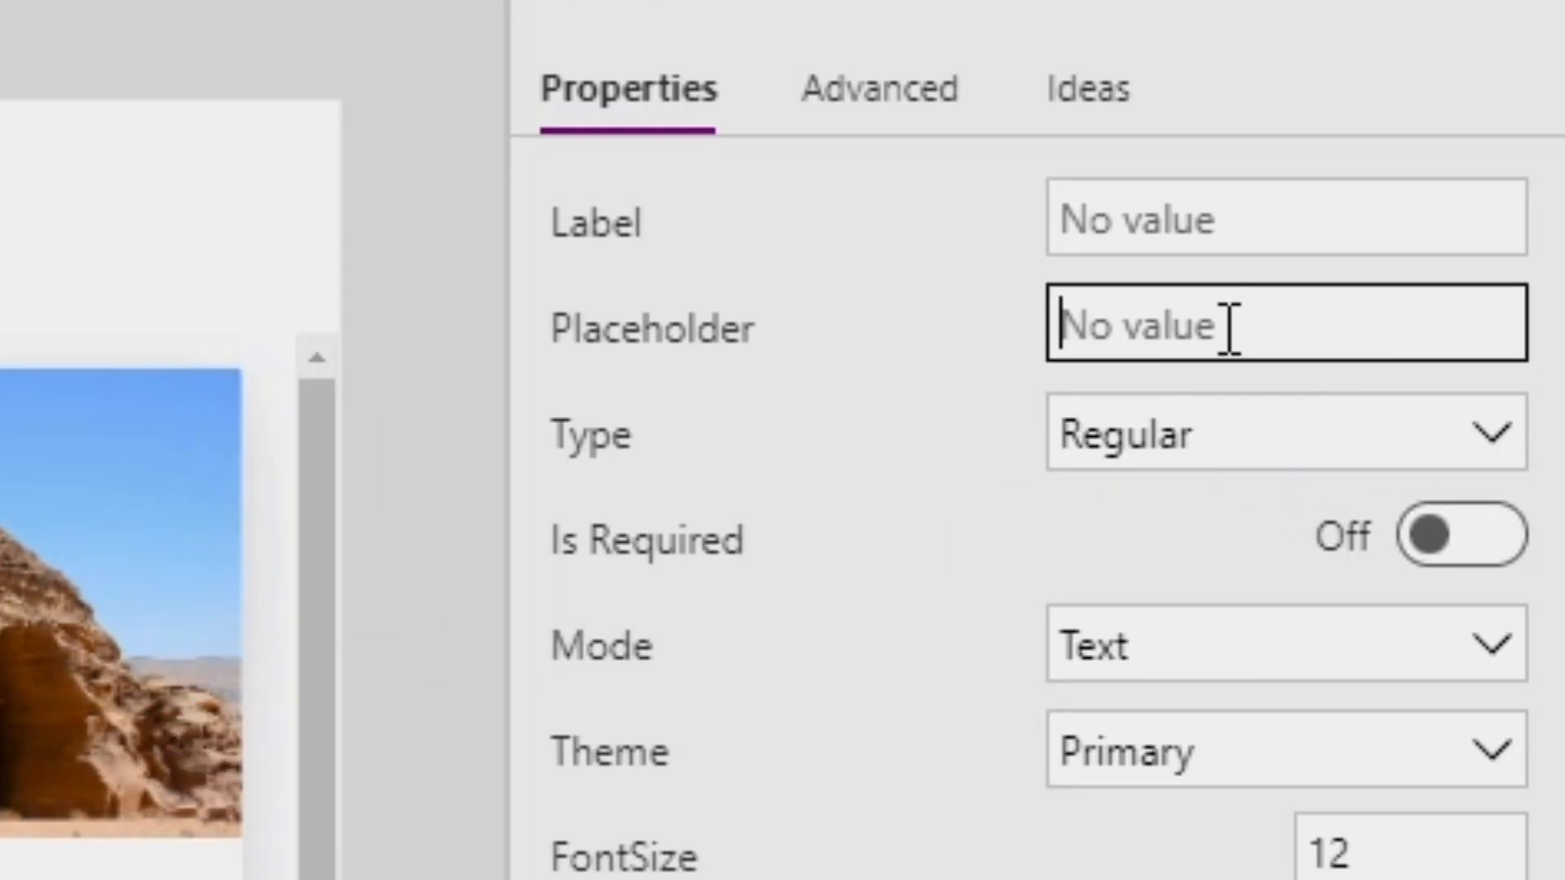
text(Sea)
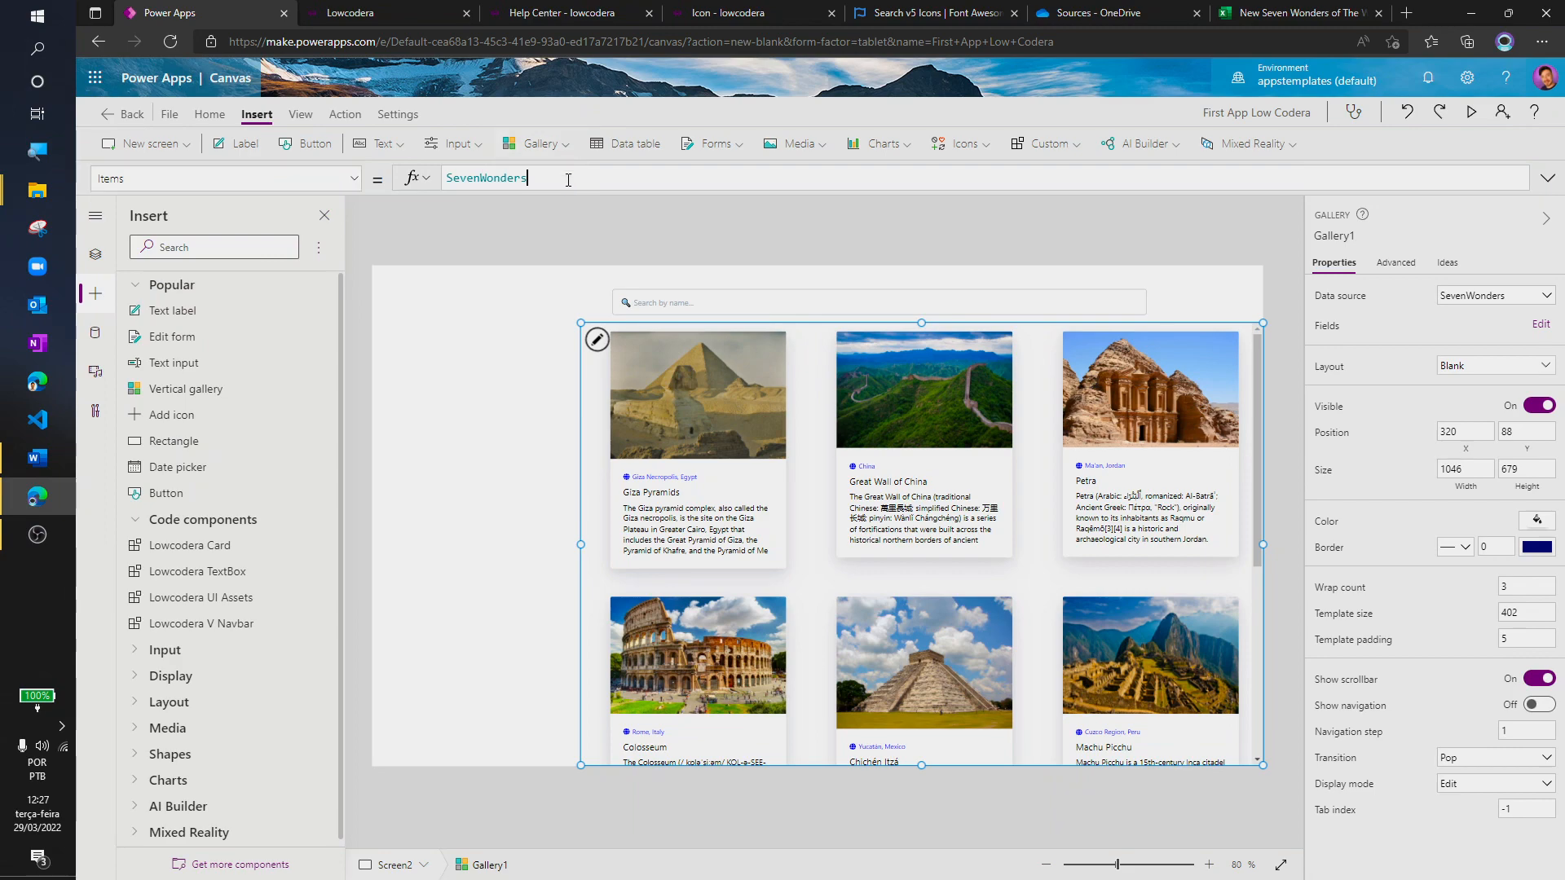
Set gallery Items to Search(SevenWonders; TextBox2.Value; …) and preview searching for Petra
text(Search()
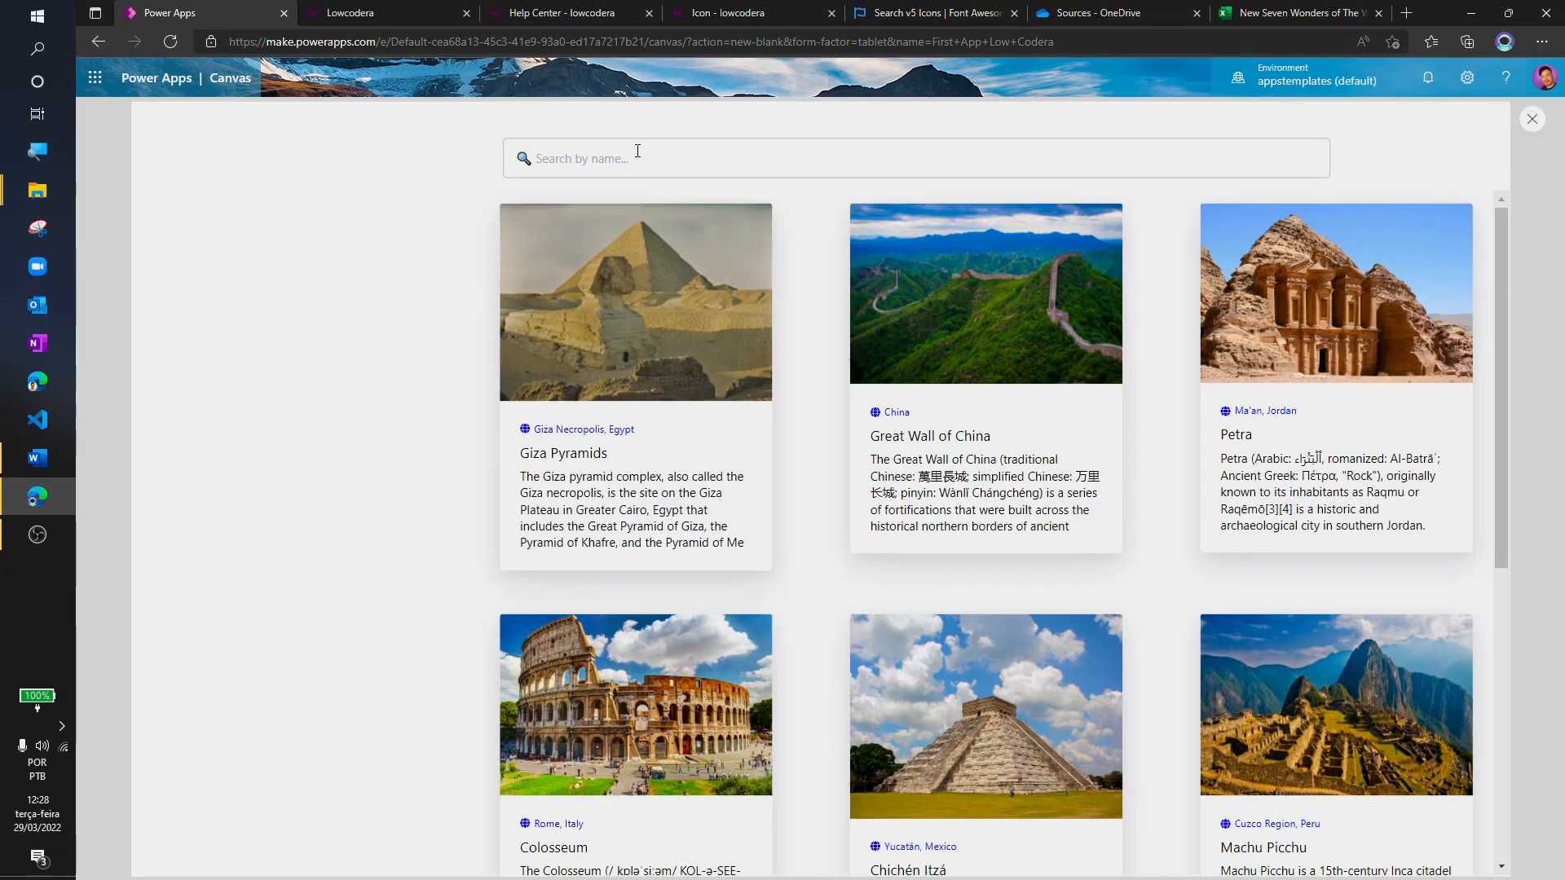
text(Petra)
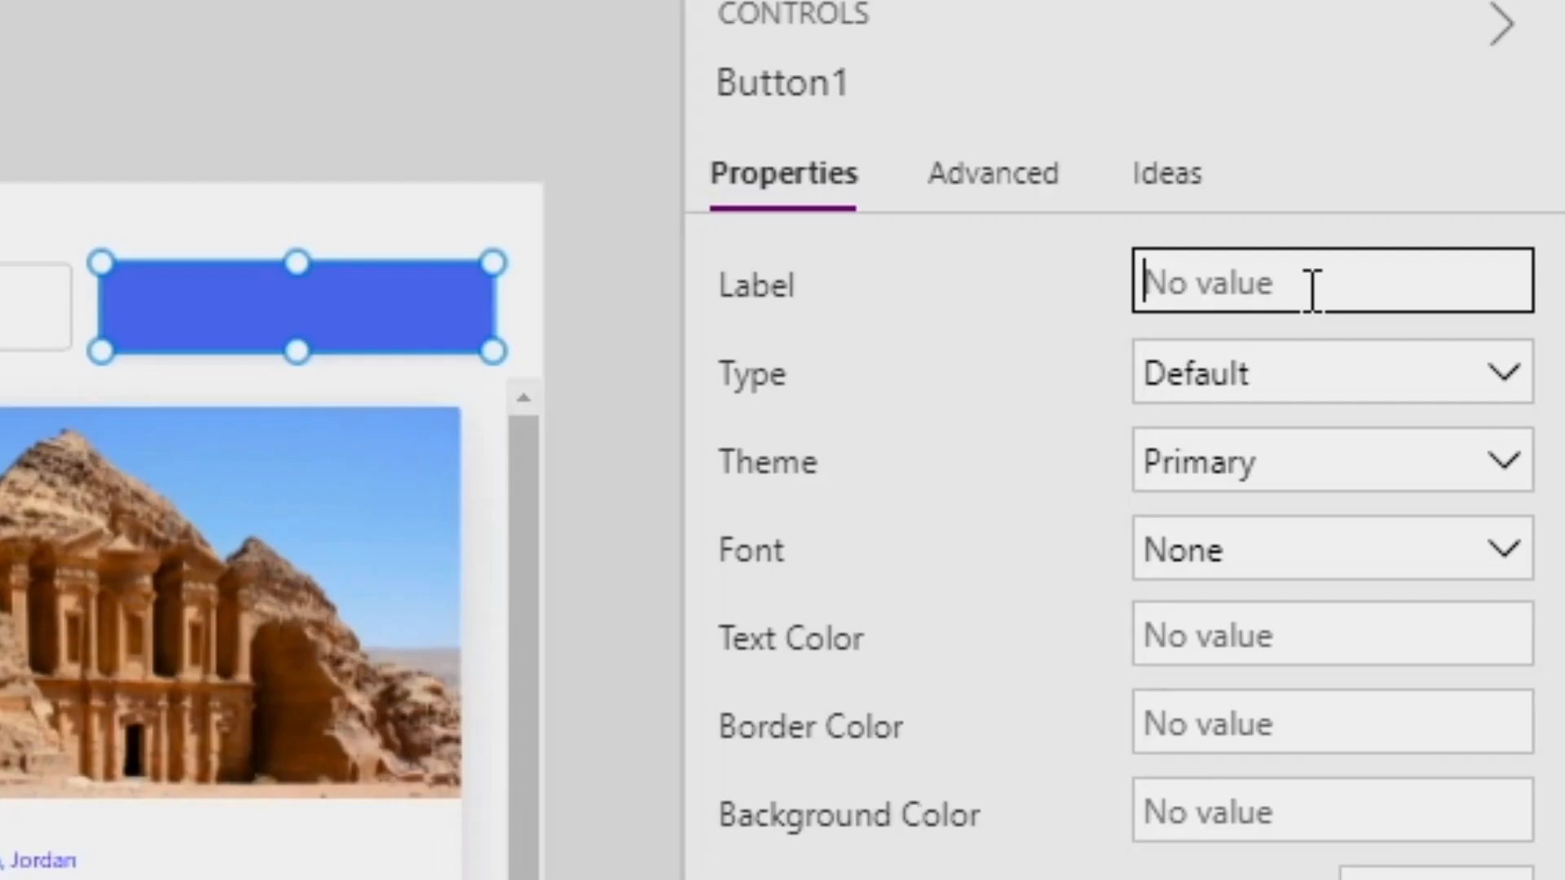
Label the new Lowcodera Button beside the search box 'Reset' with an eraser icon
text(Reset)
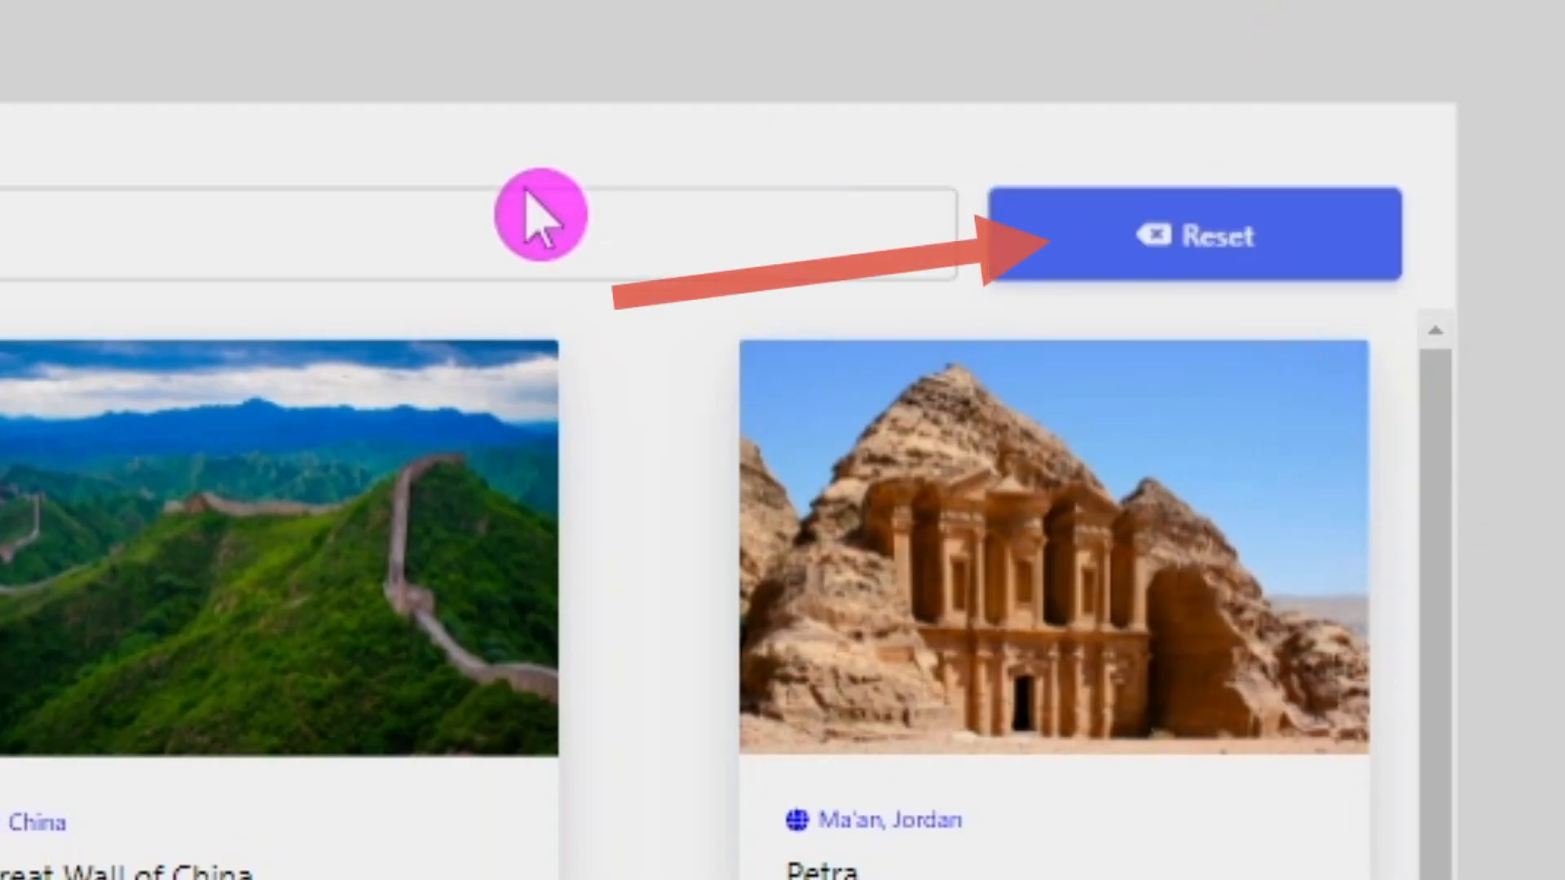
mouse_move(978, 160)
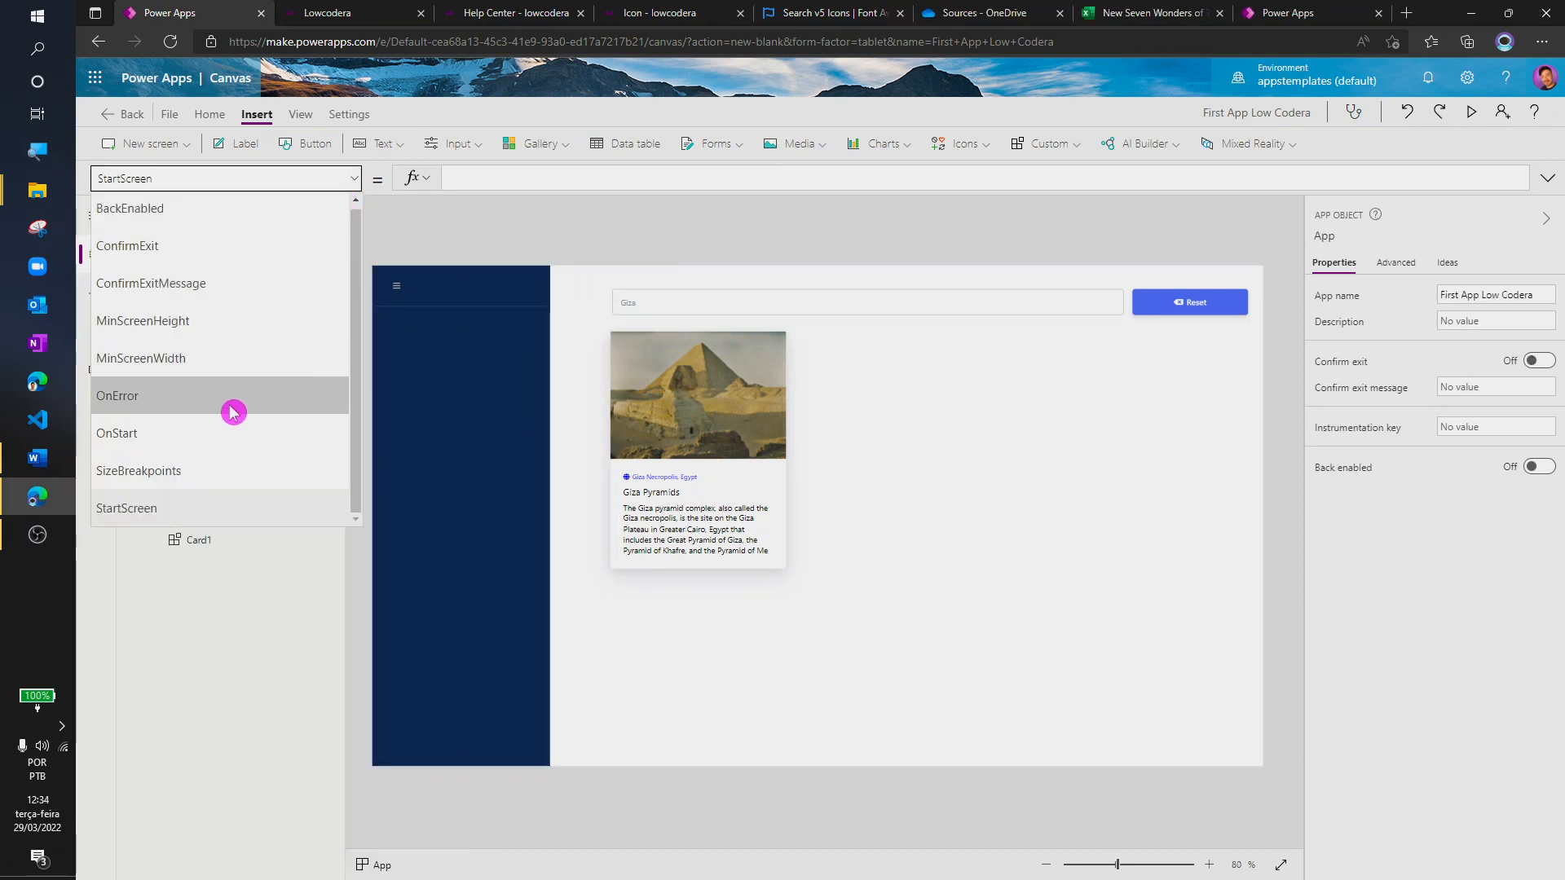
Review App.OnStart's globalverticalnav collection and expand the Seven Wonders group in VerticalNavBar1
click(115, 433)
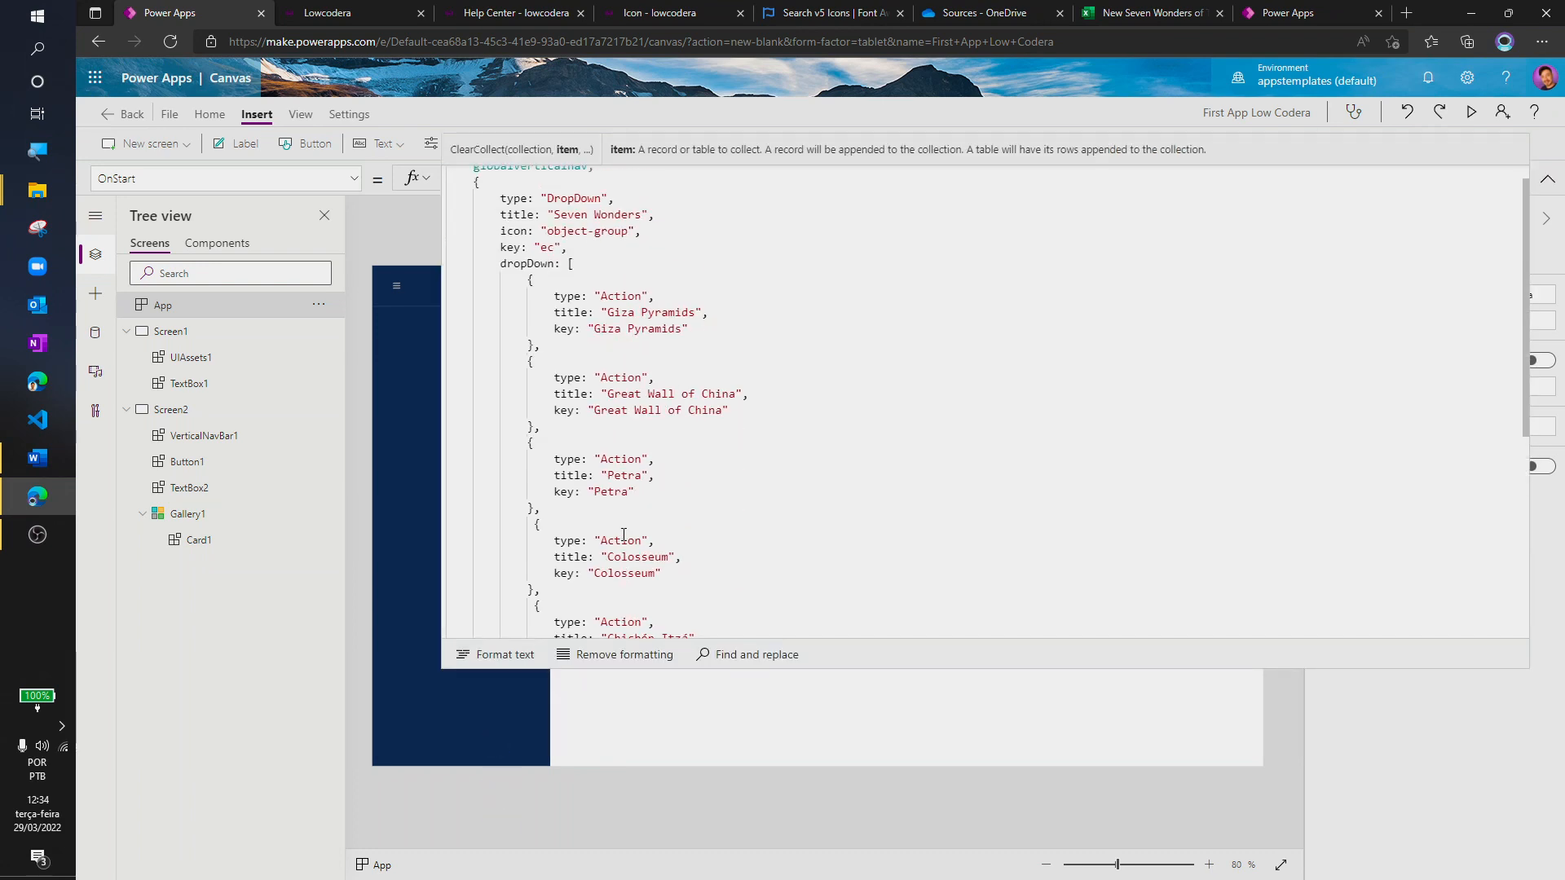
scroll(up, 3)
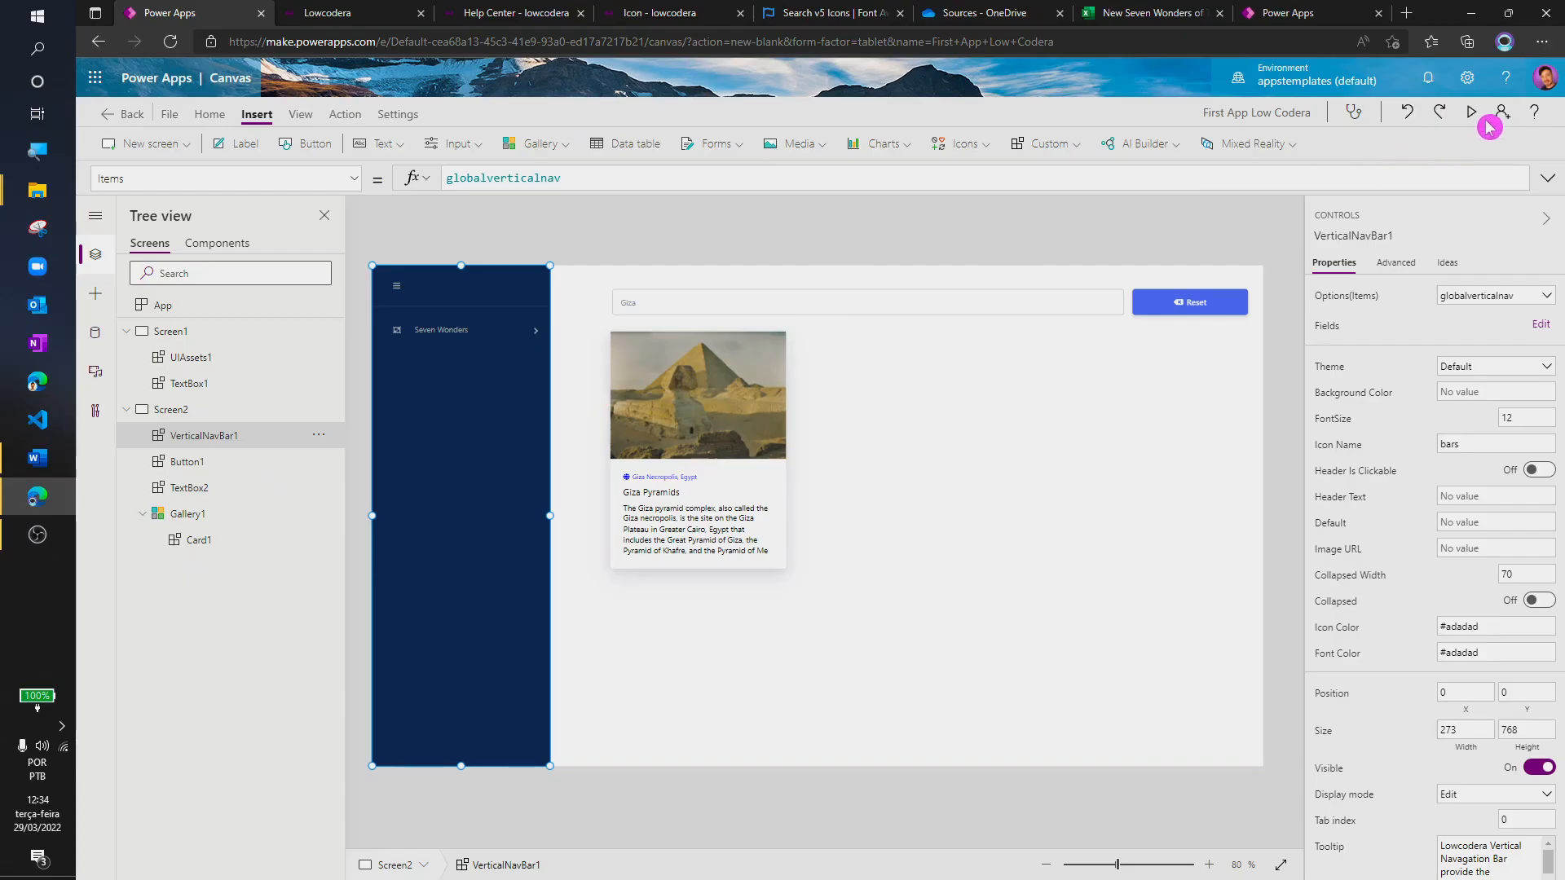
click(1471, 113)
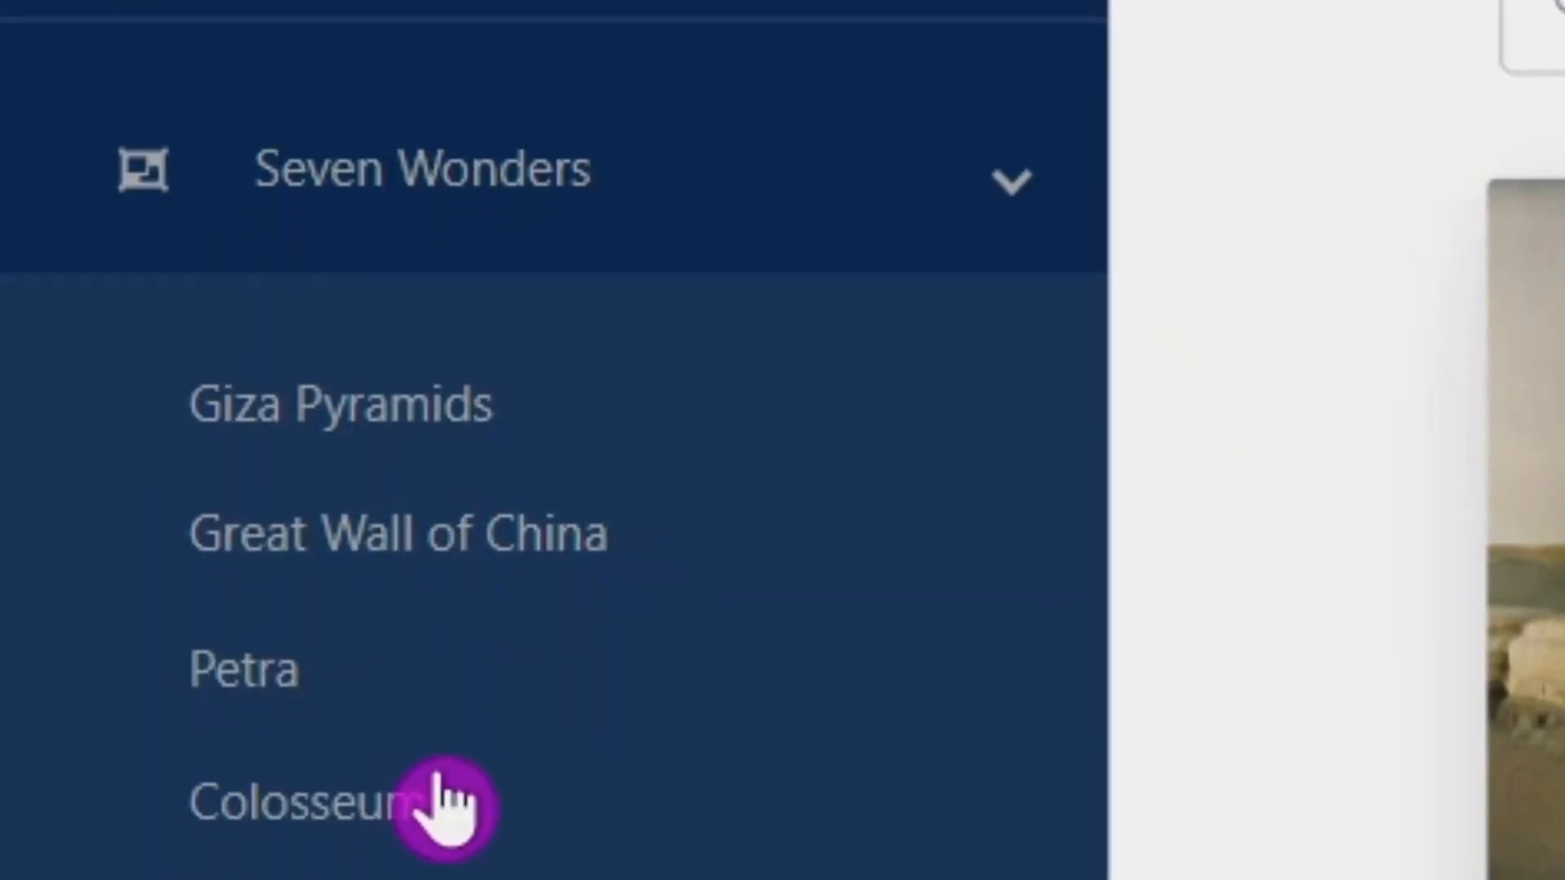
Set VerticalNavBar1's OnChange to UpdateContext({xSearch: Self.CurrentKey})
scroll(down, 3)
text(VerticalNavBar1)
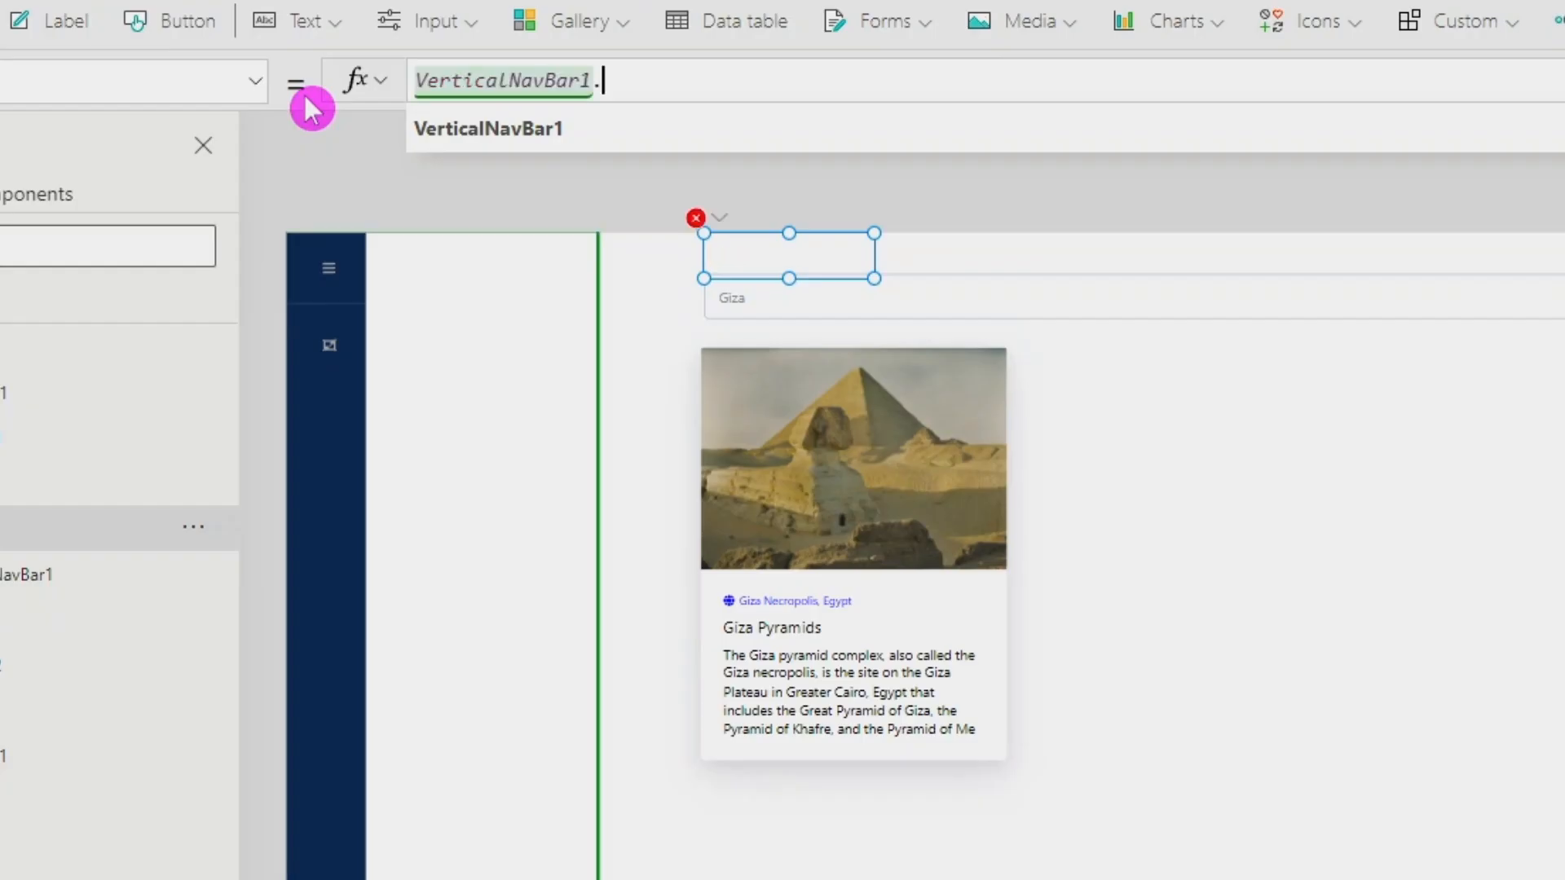
text(.)
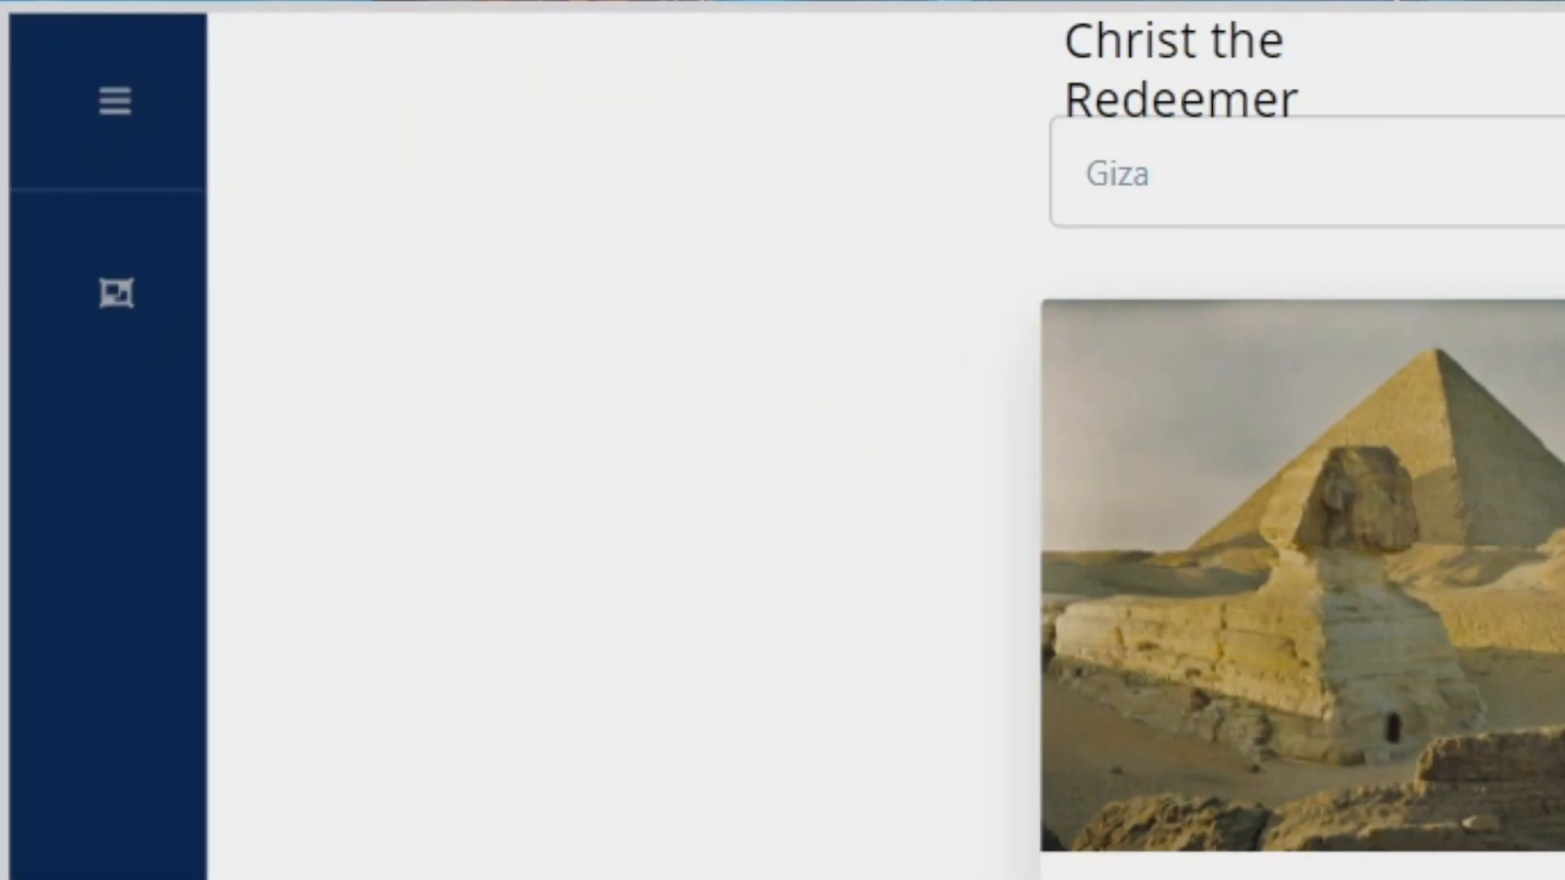
text(UpdateContext)
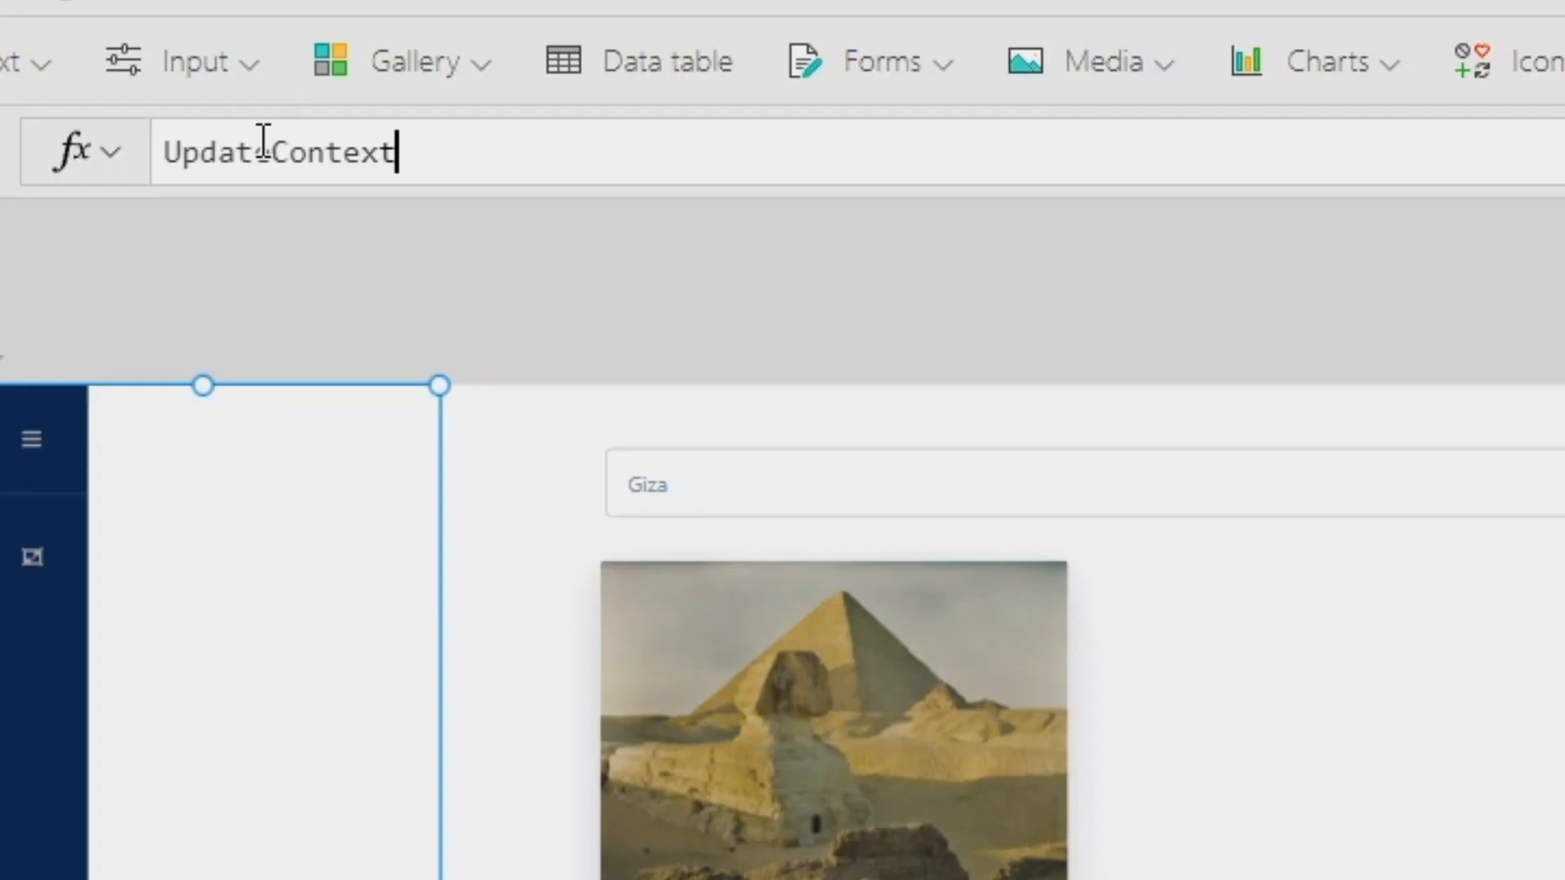
text(({xSearch: Self.)
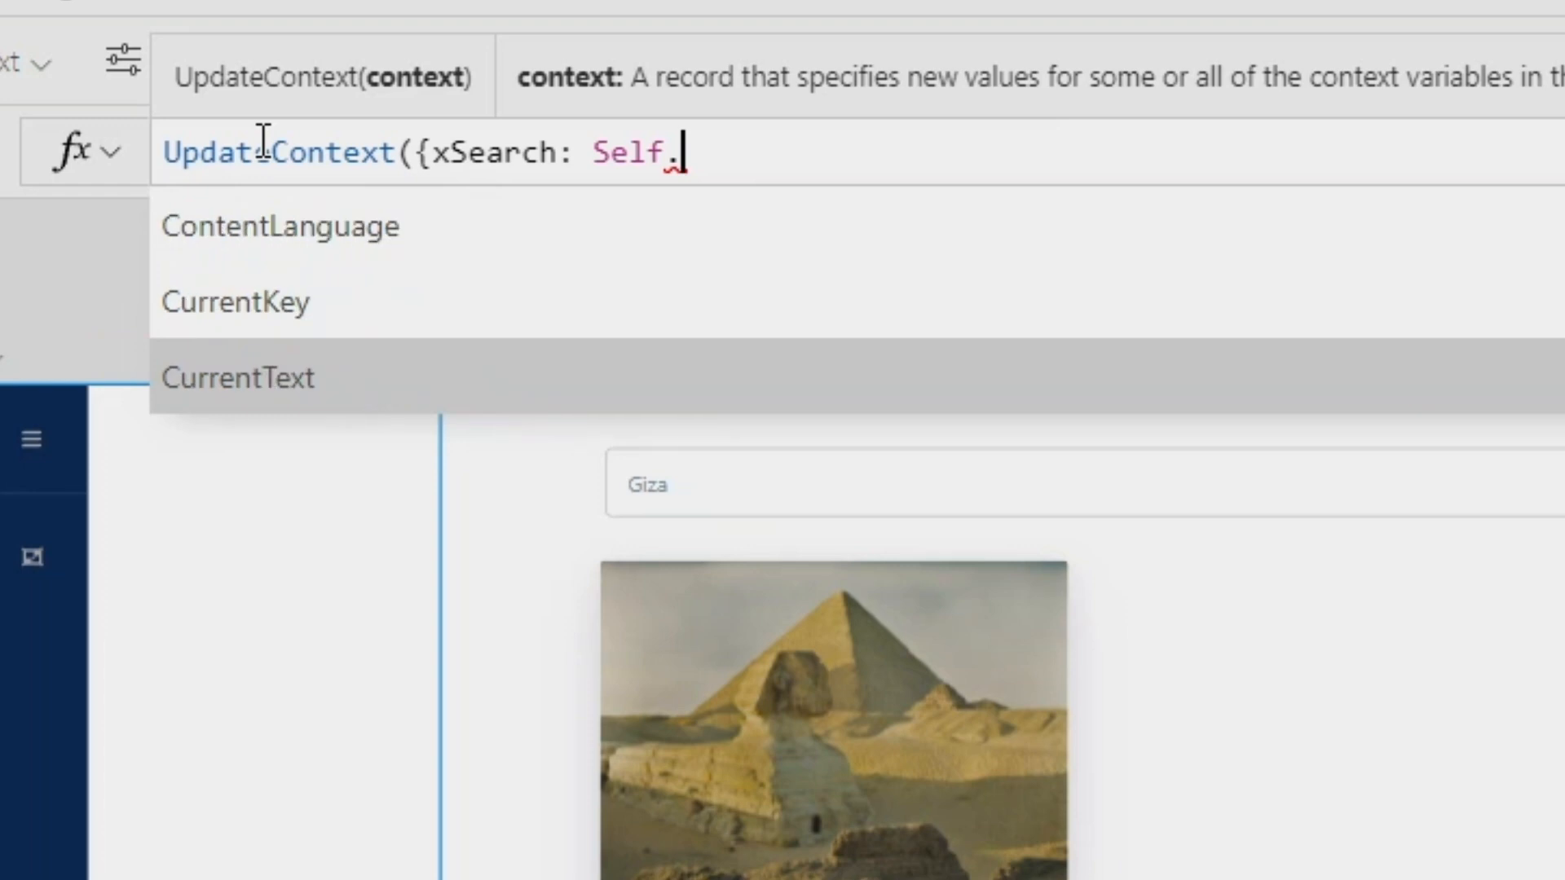
click(235, 302)
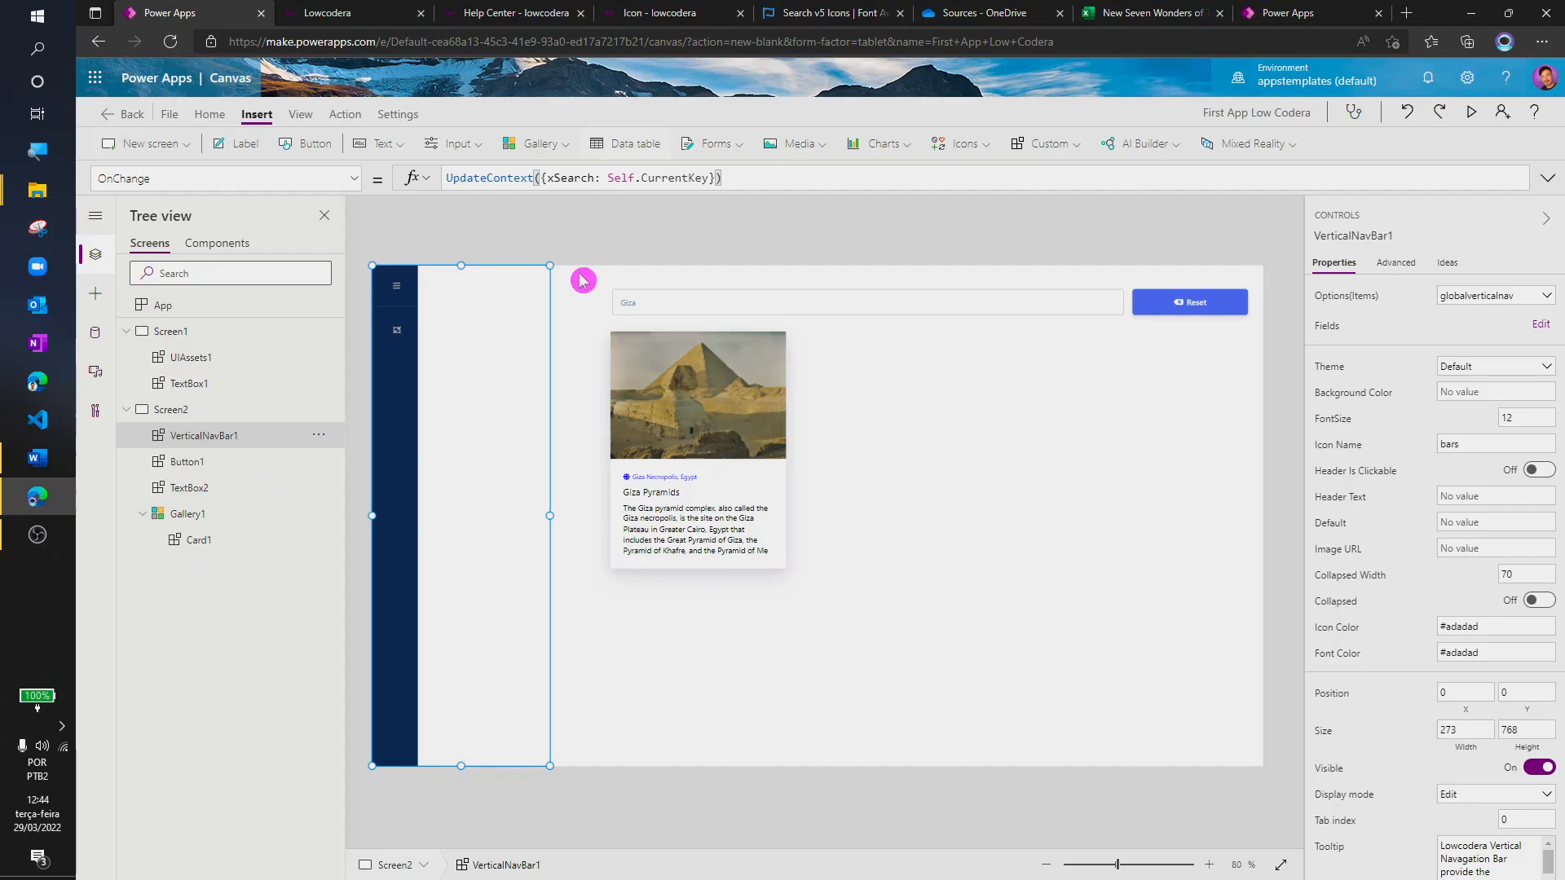
Set TextBox2's Default to xSearch and begin Button1's OnSelect with UpdateContext({xSearch:
click(866, 302)
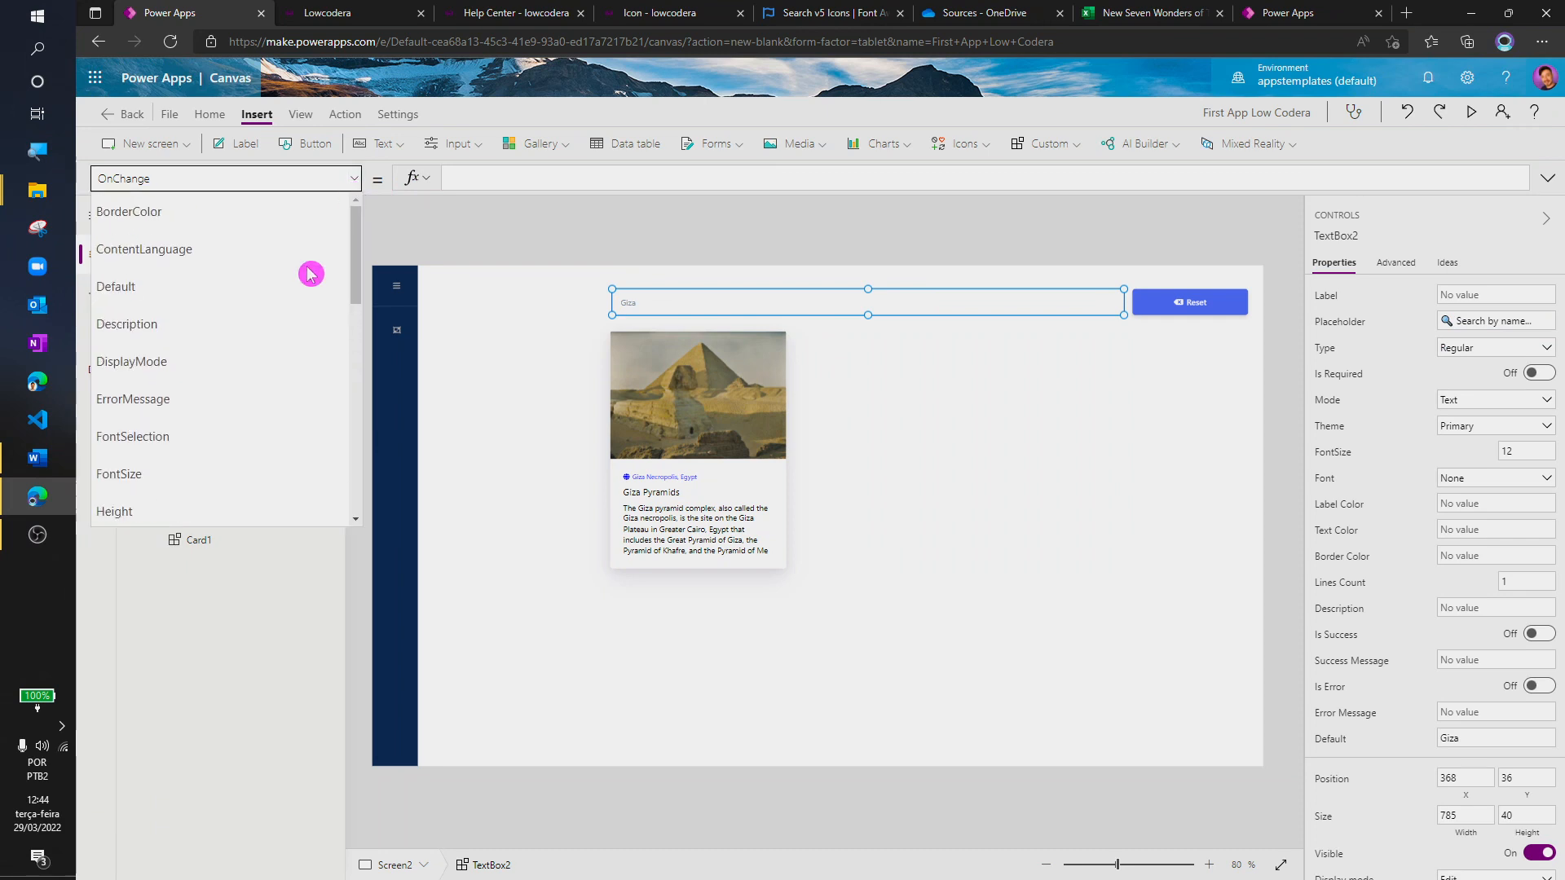
text(x)
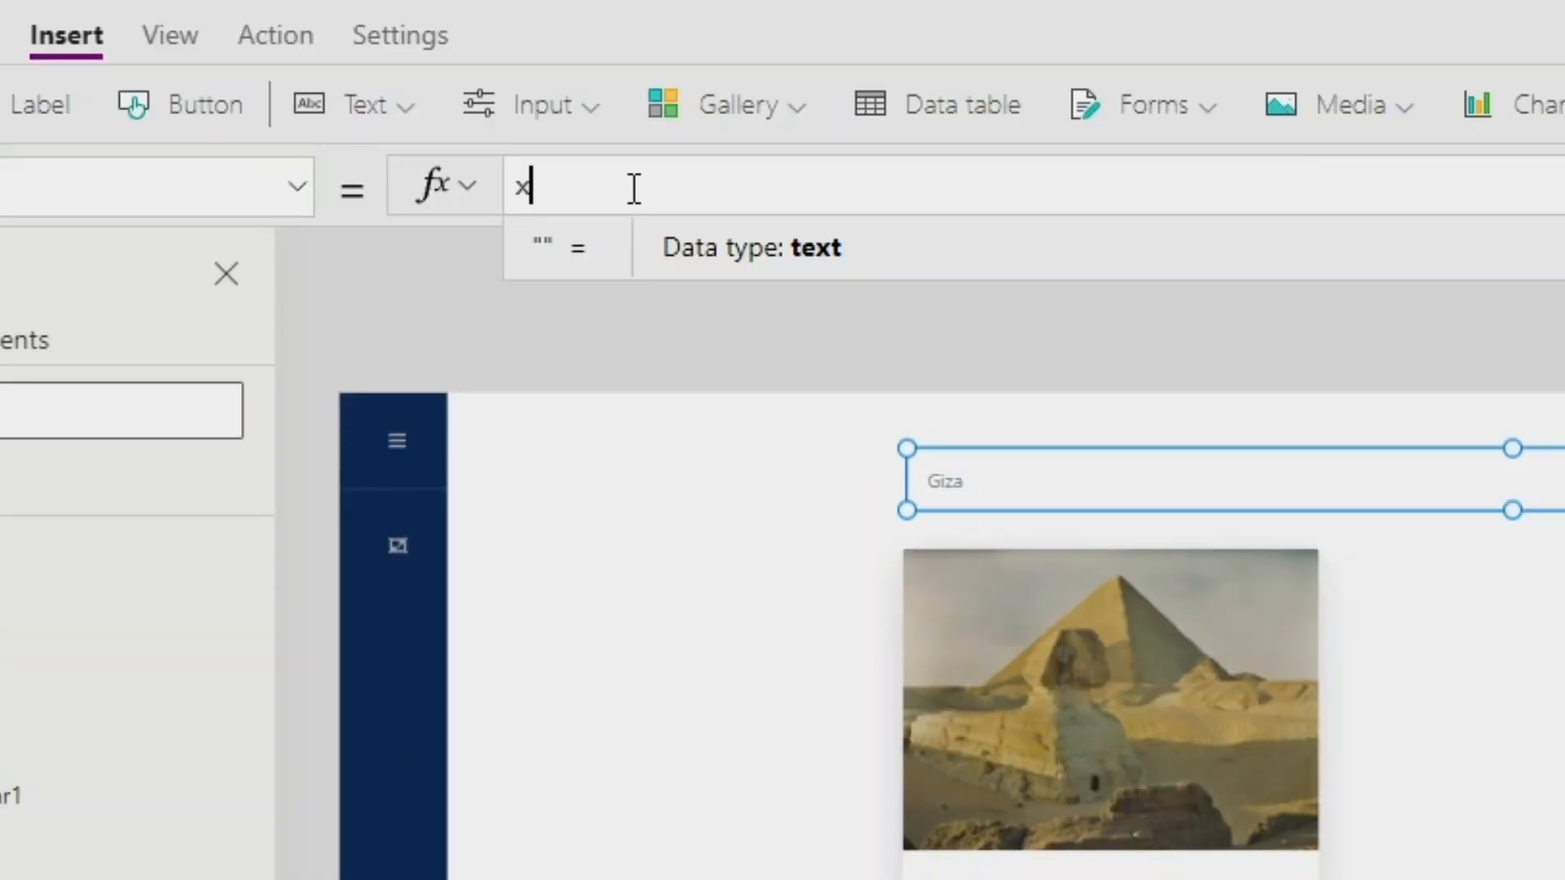
text(Search)
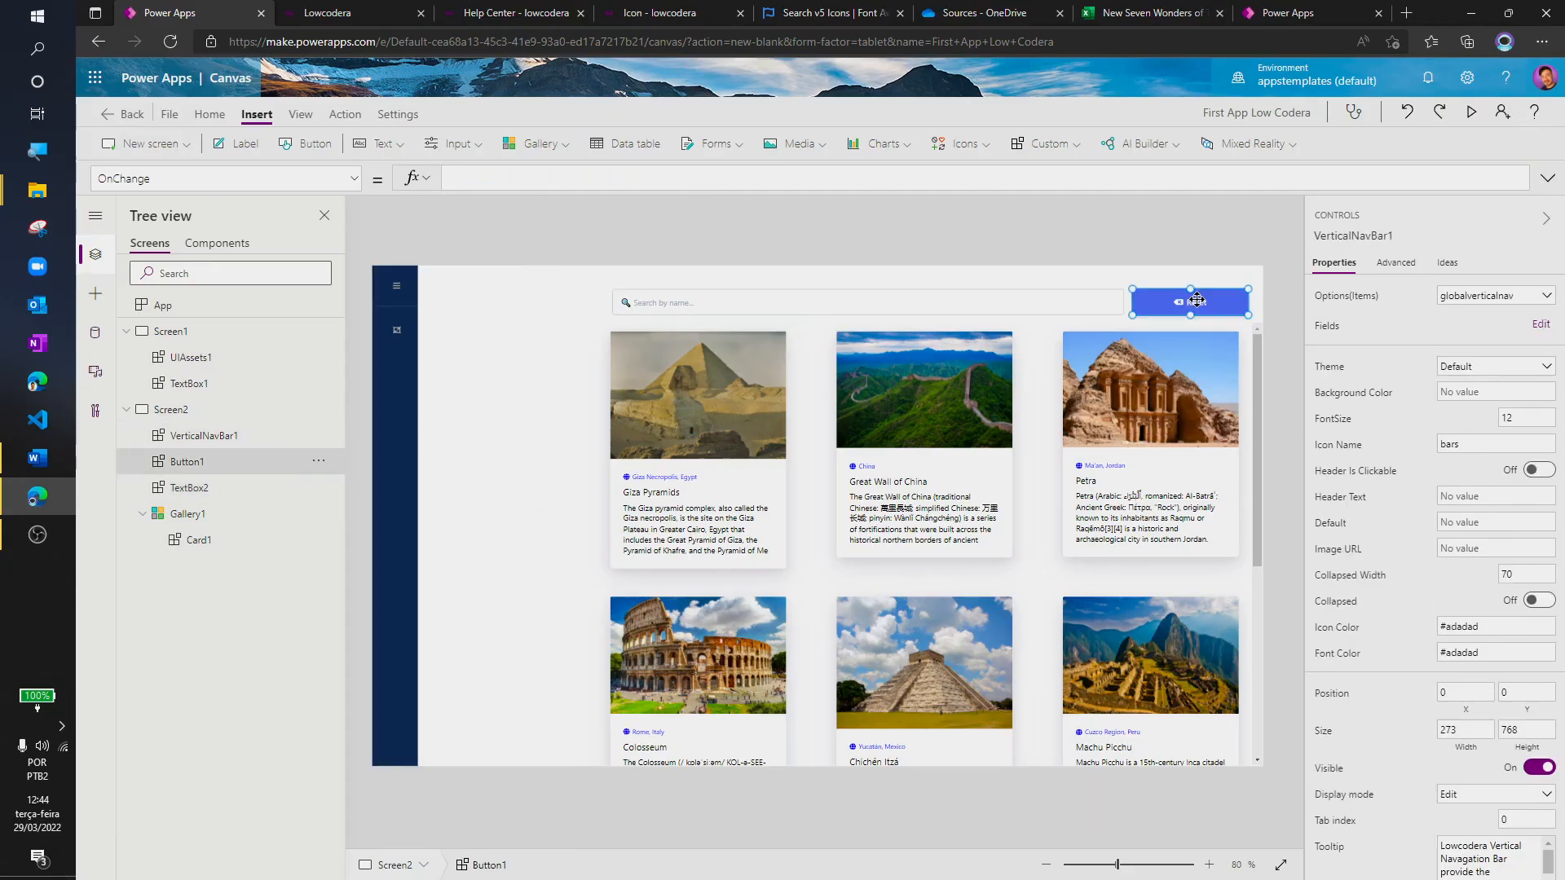
text(UpdateContext)
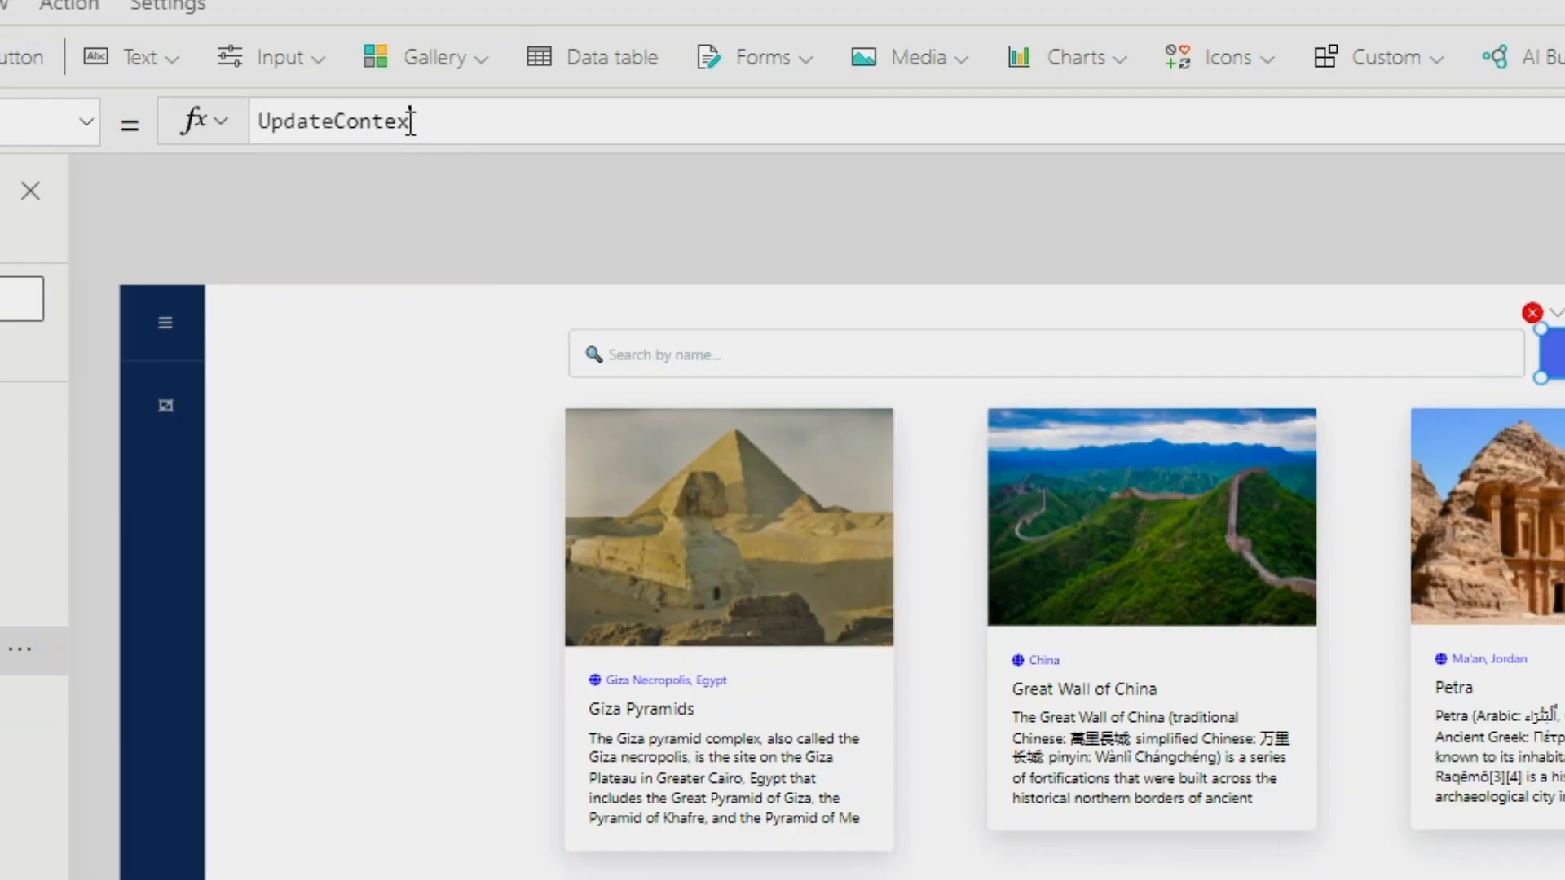
text(({xSearch:)
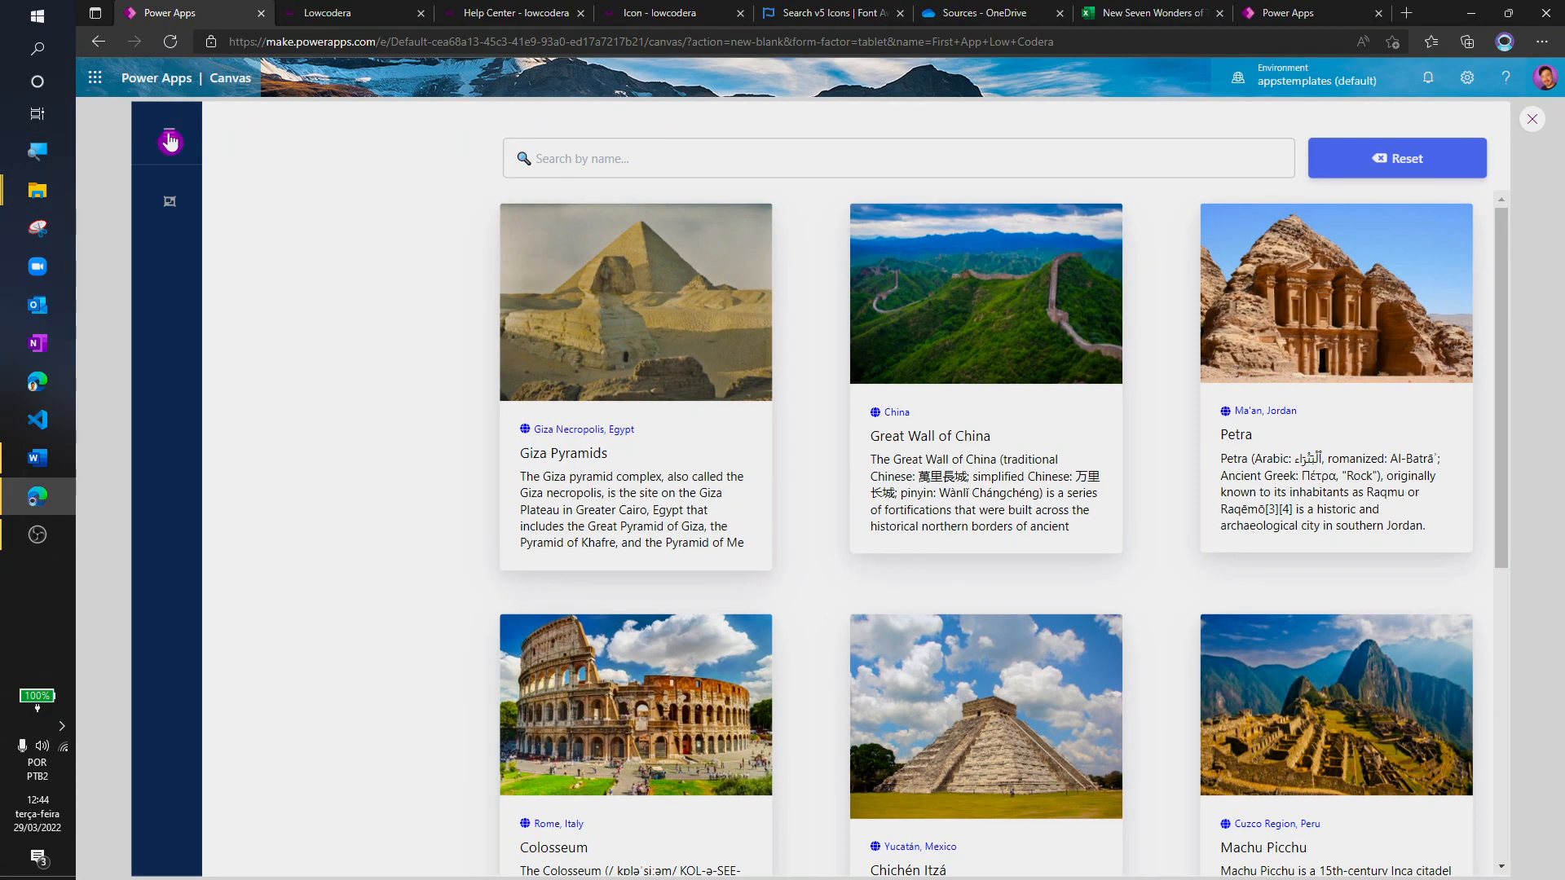
In preview, filter cards to Chichén Itzá then Machu Picchu from the navbar, then Reset to show all
click(168, 137)
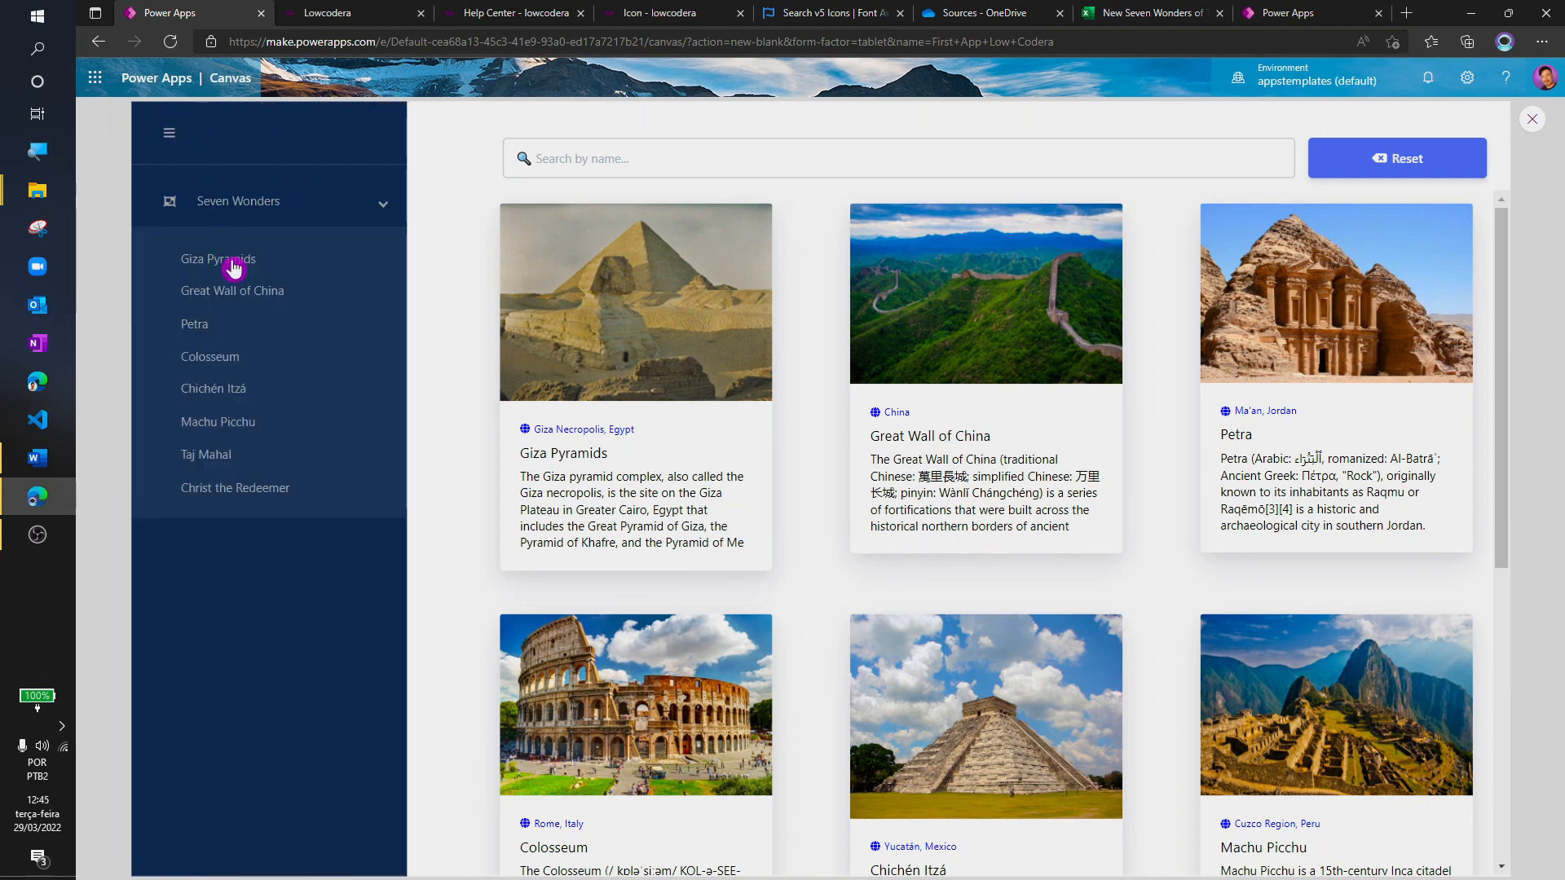
click(212, 388)
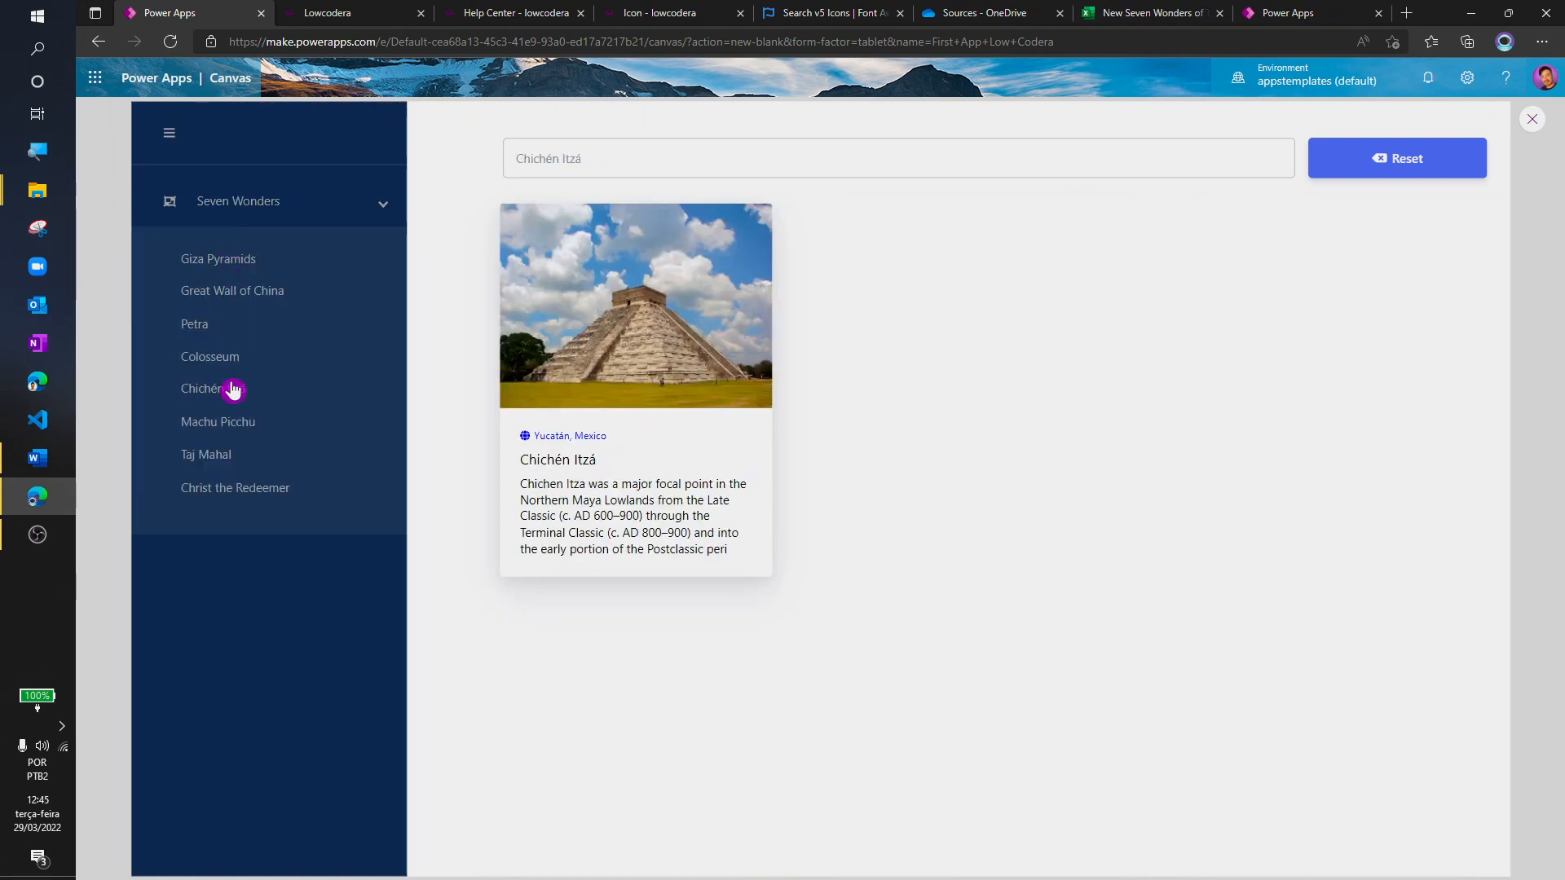
click(217, 421)
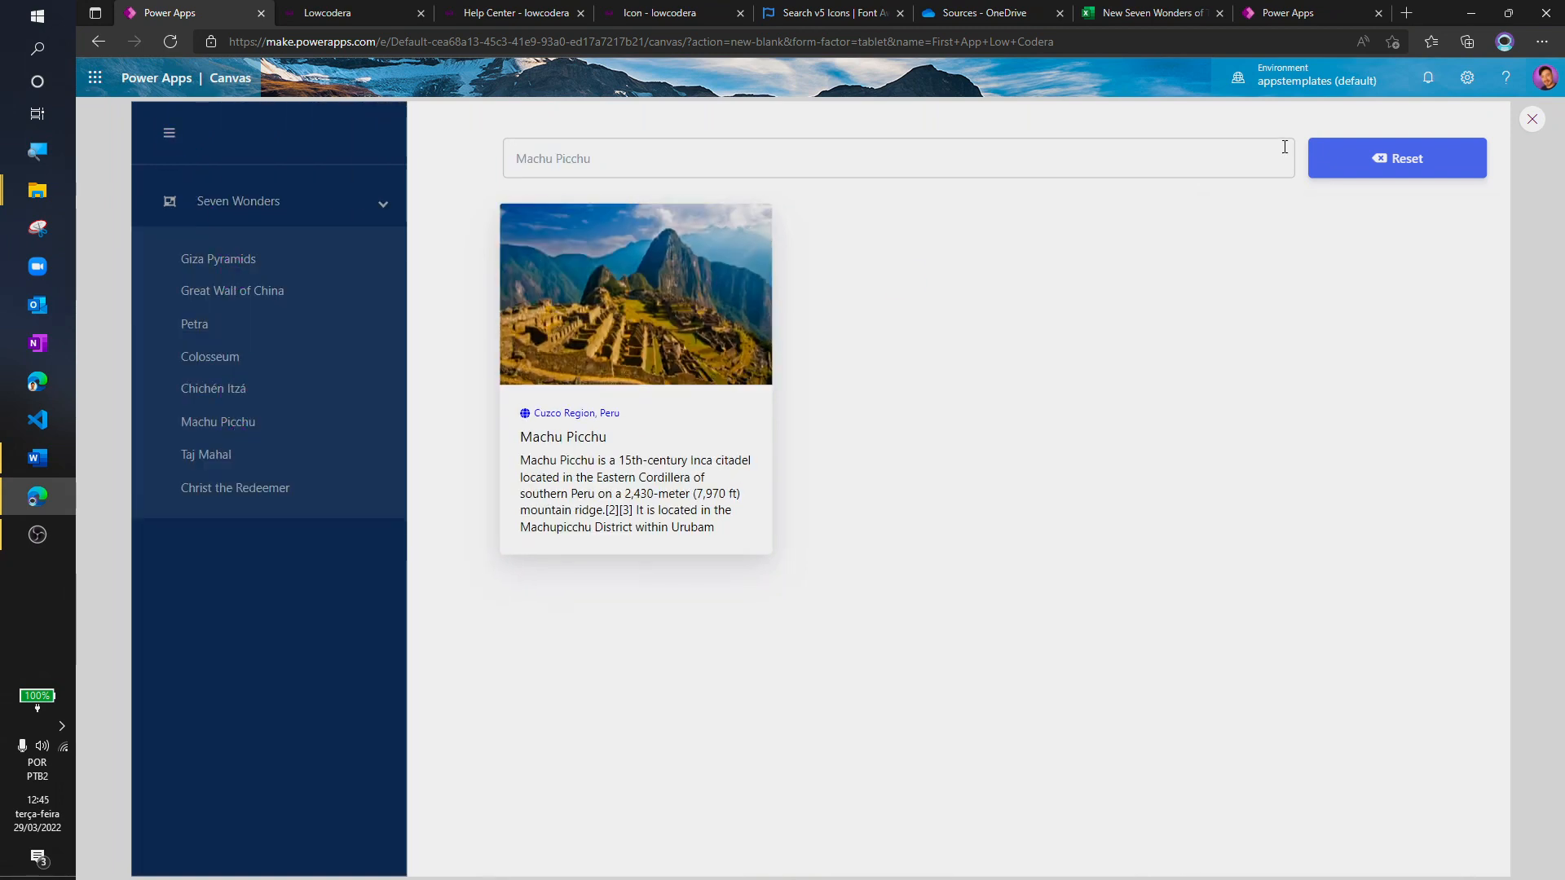
click(1397, 159)
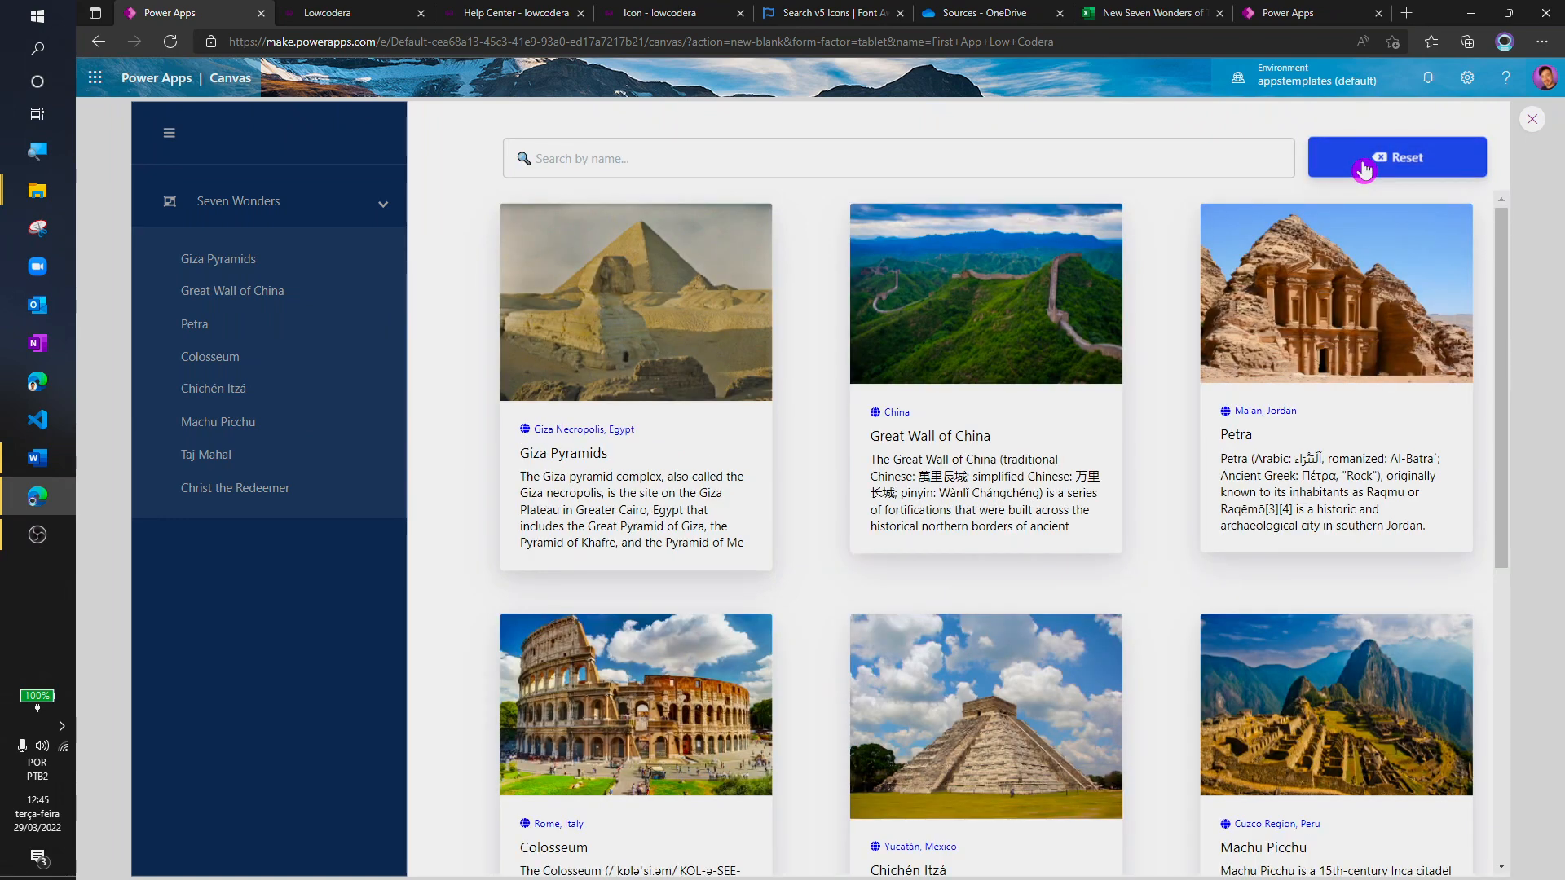
Search 'Chri', reset, filter to Taj Mahal from the navbar, and reset again to show every card
text(Chri)
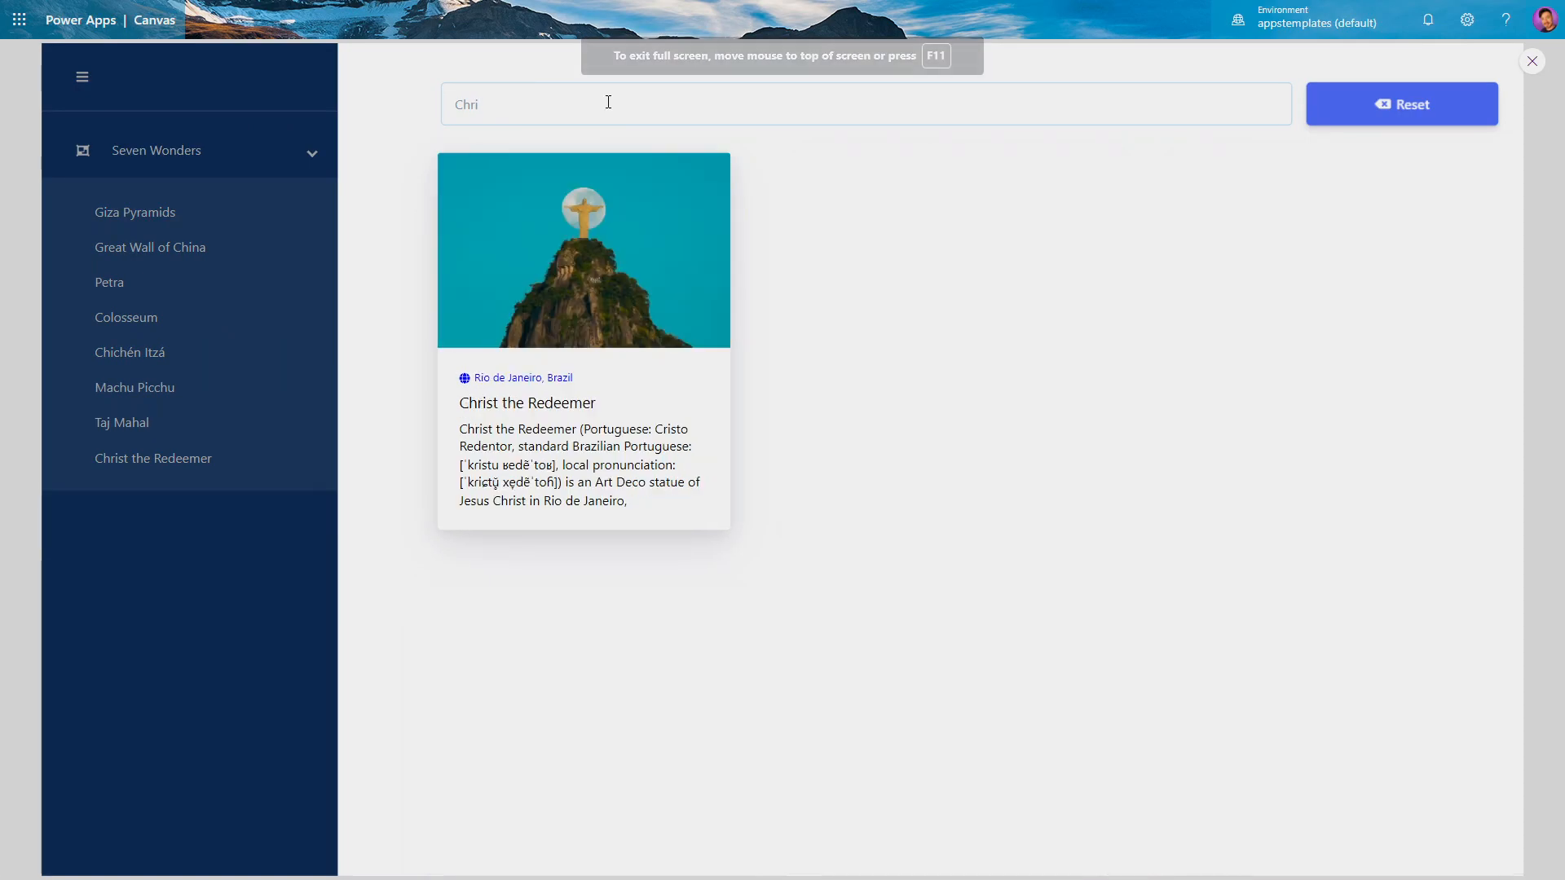
click(1398, 104)
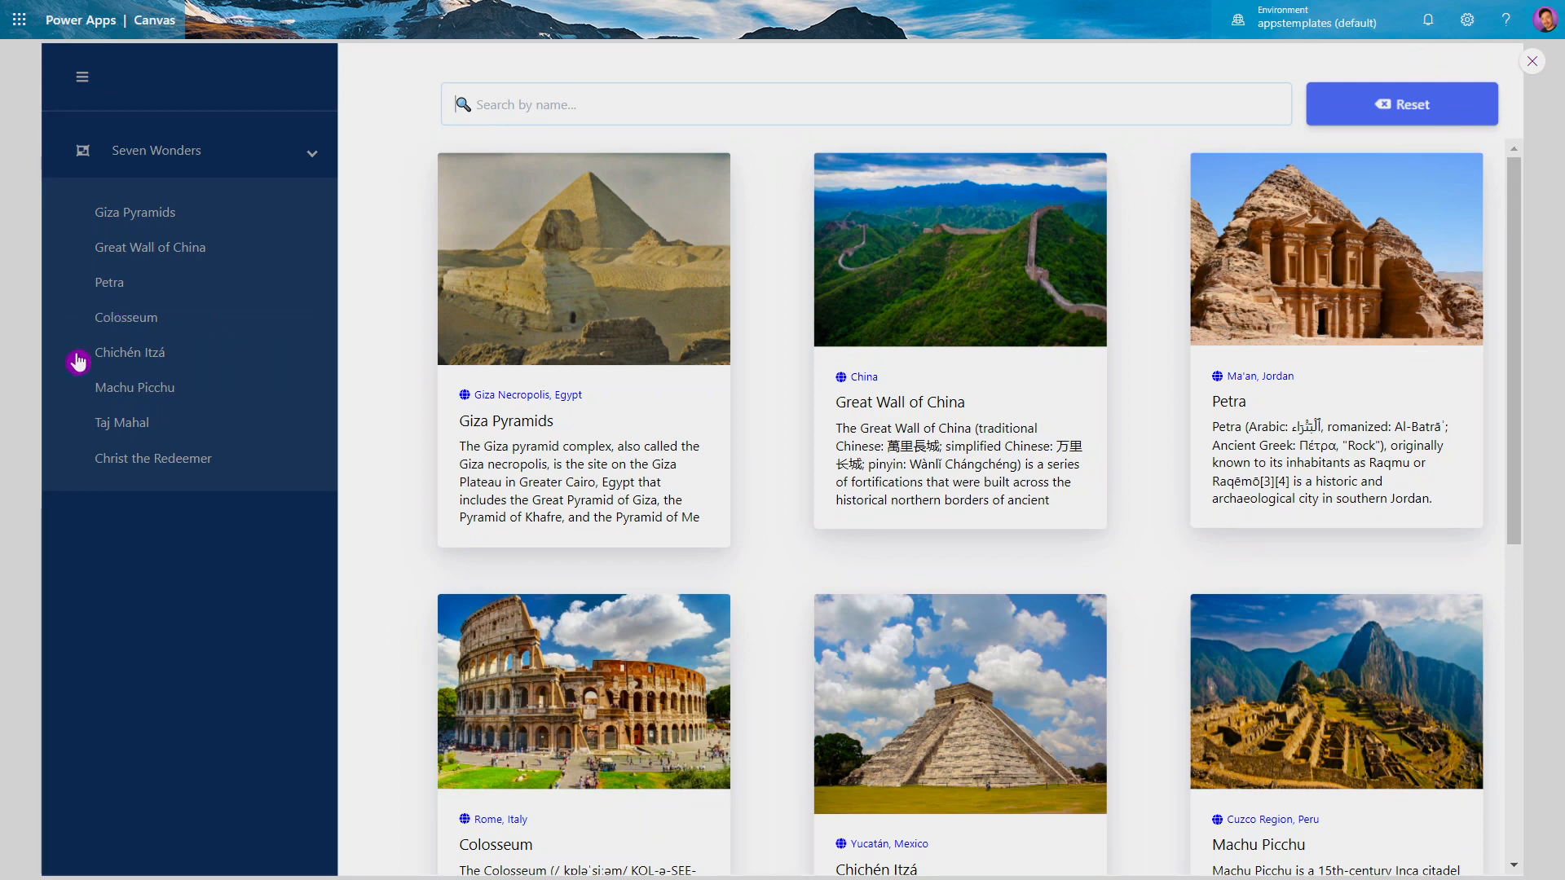
click(122, 422)
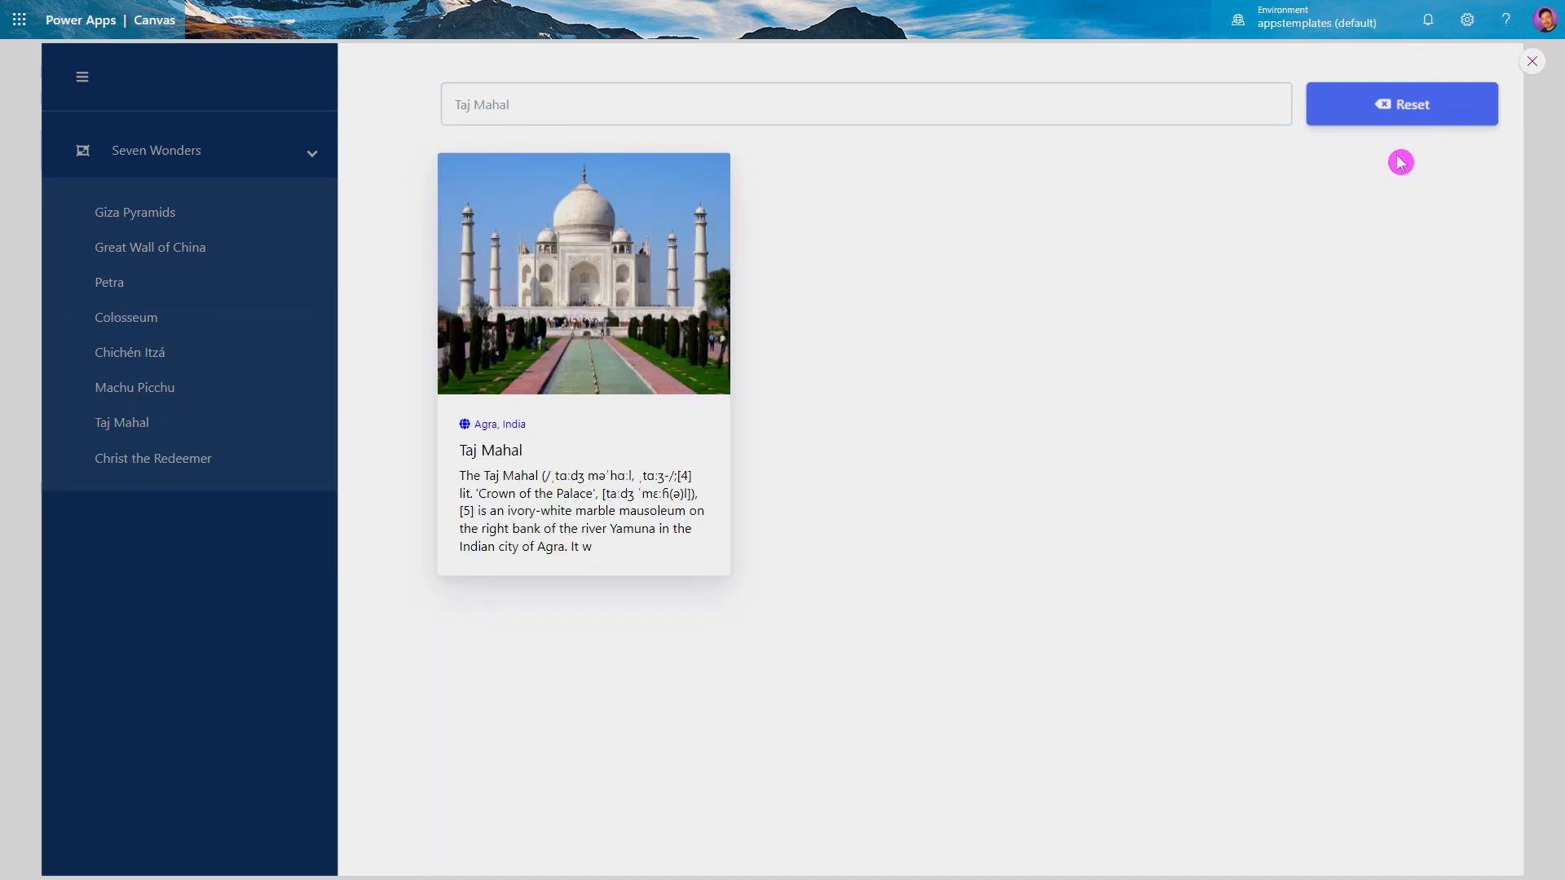
click(1401, 104)
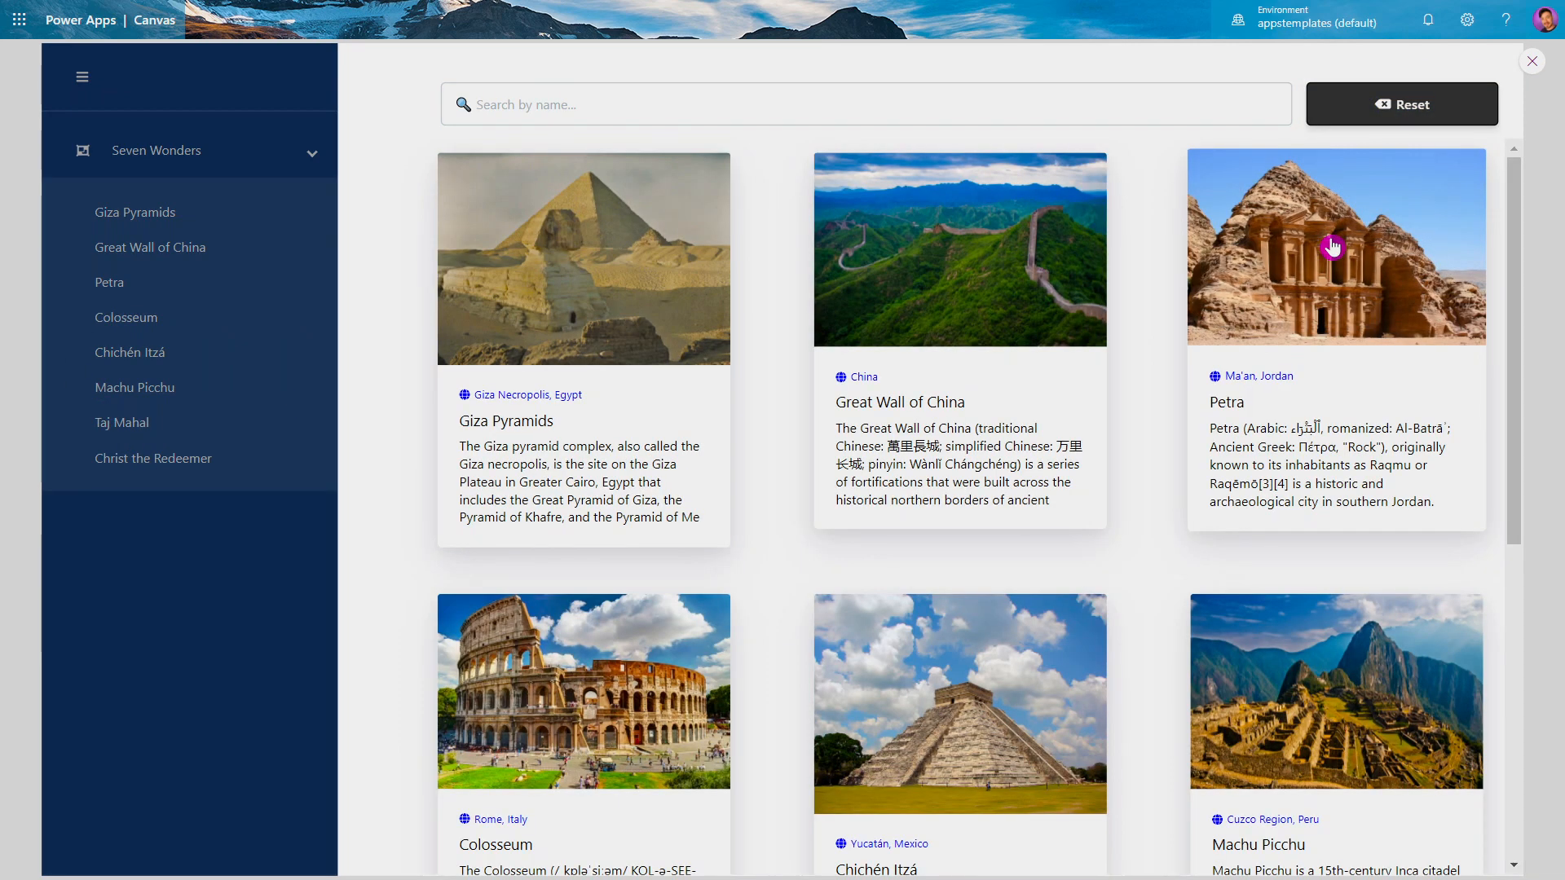